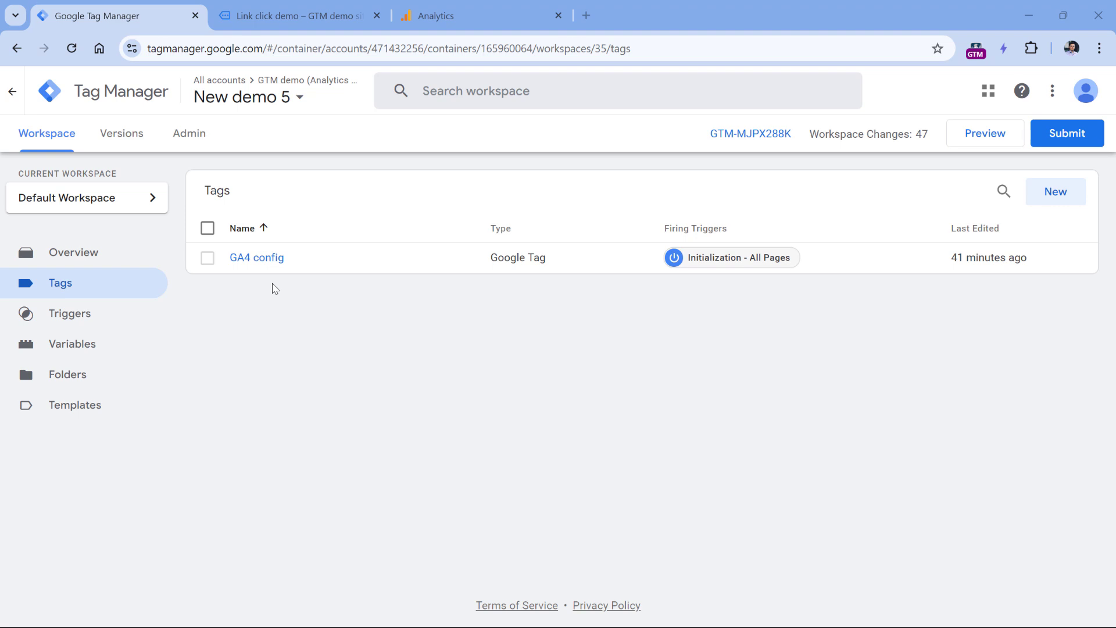
# Check the demo page, then enable every Clicks built-in variable, including Click Classes, Element and Target
pyautogui.click(295, 16)
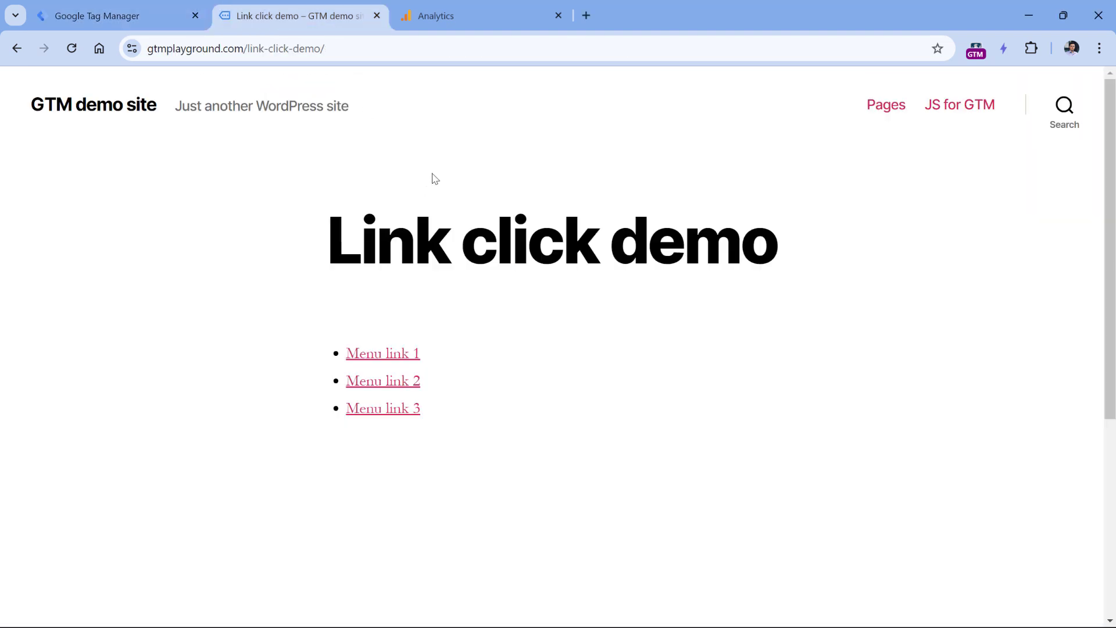
pyautogui.moveTo(456, 346)
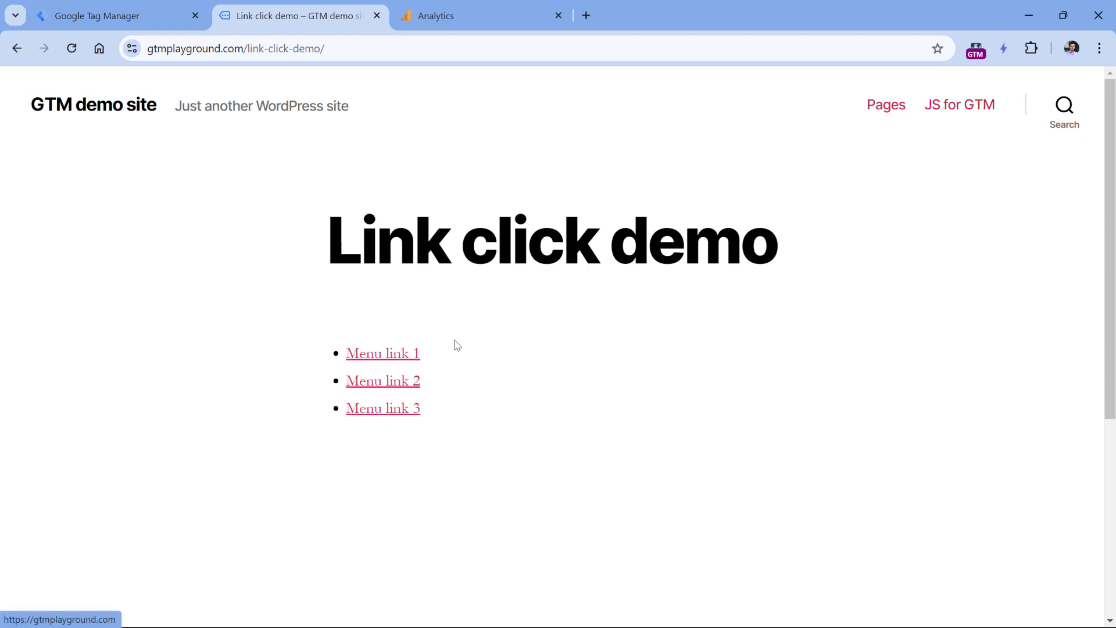
pyautogui.click(107, 16)
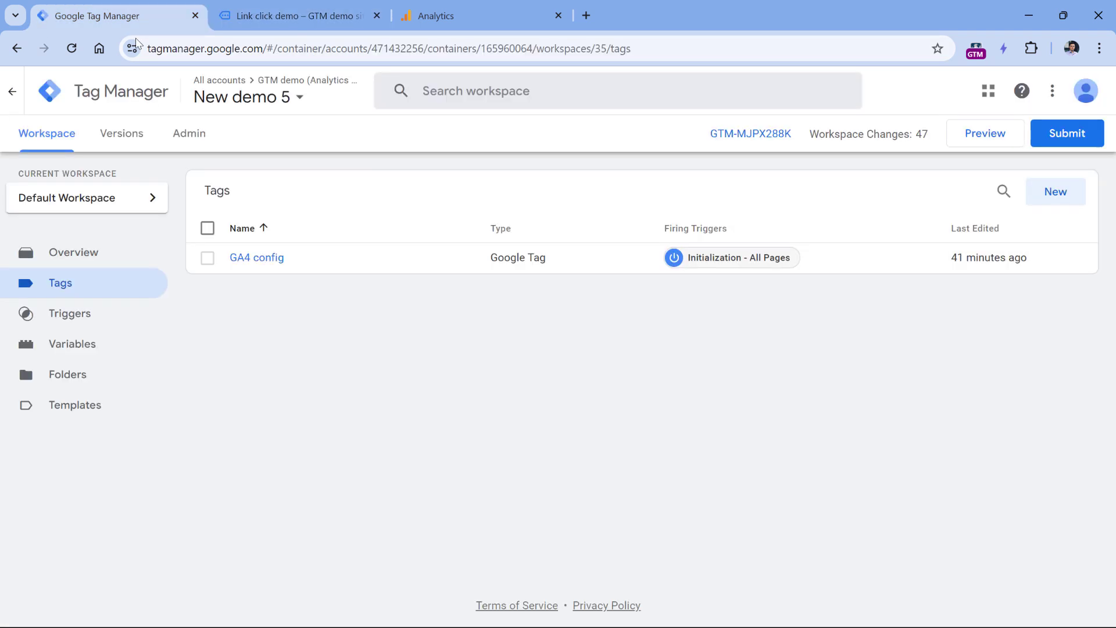
pyautogui.moveTo(120, 15)
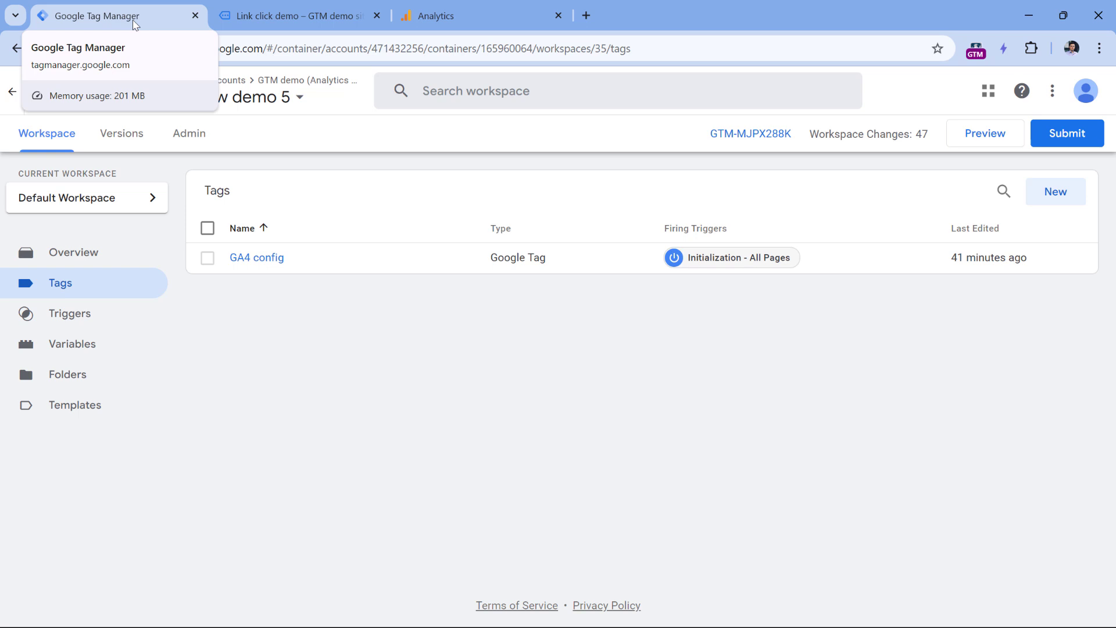
pyautogui.click(72, 343)
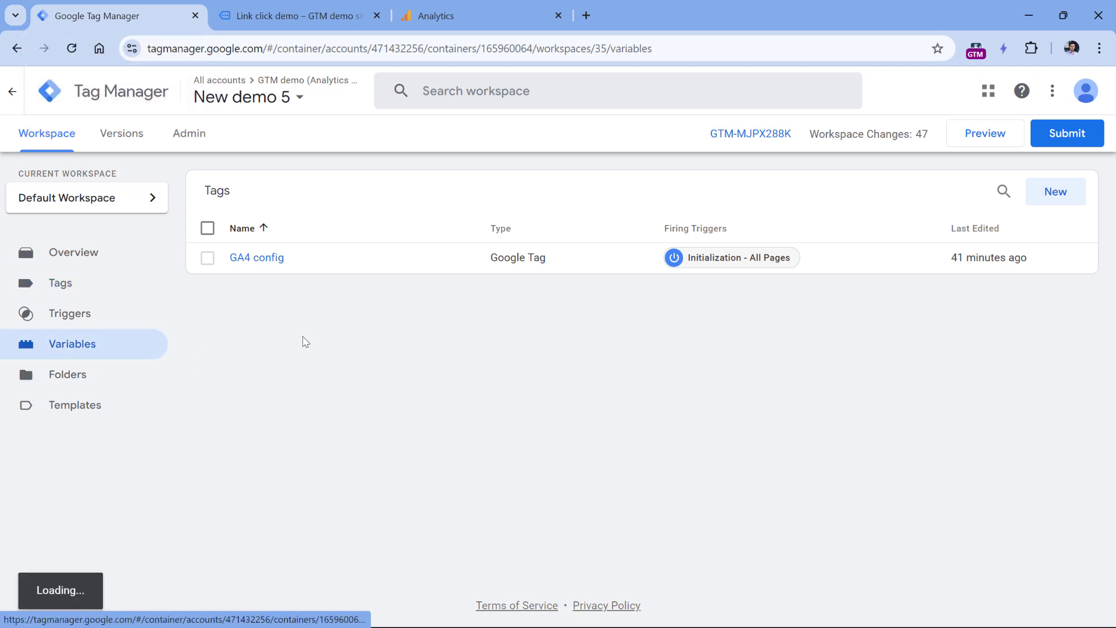
pyautogui.click(72, 344)
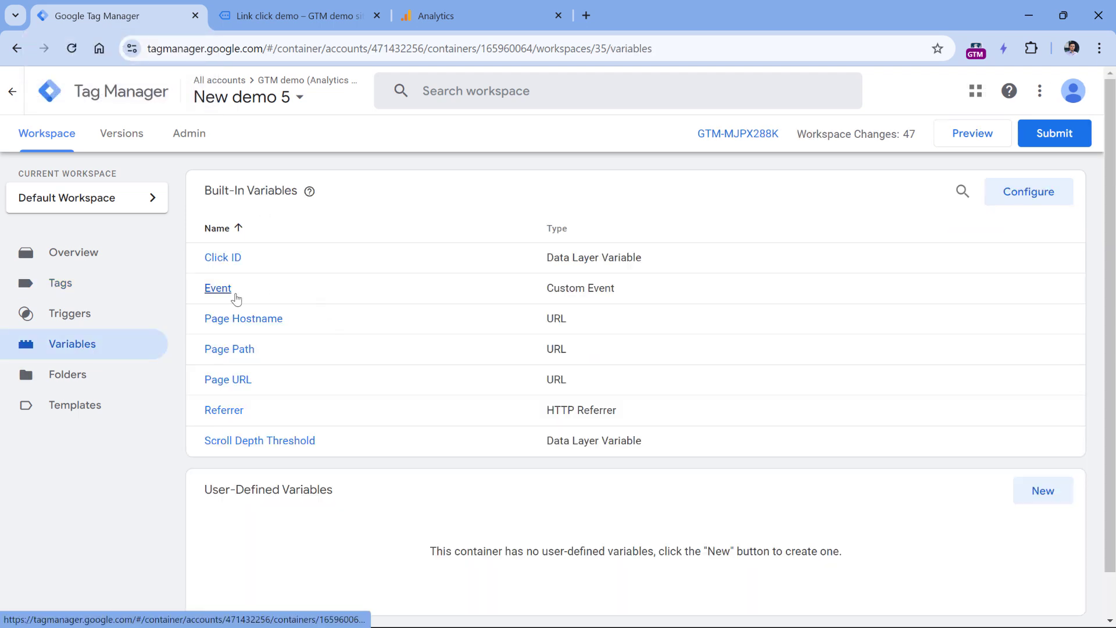
pyautogui.moveTo(281, 306)
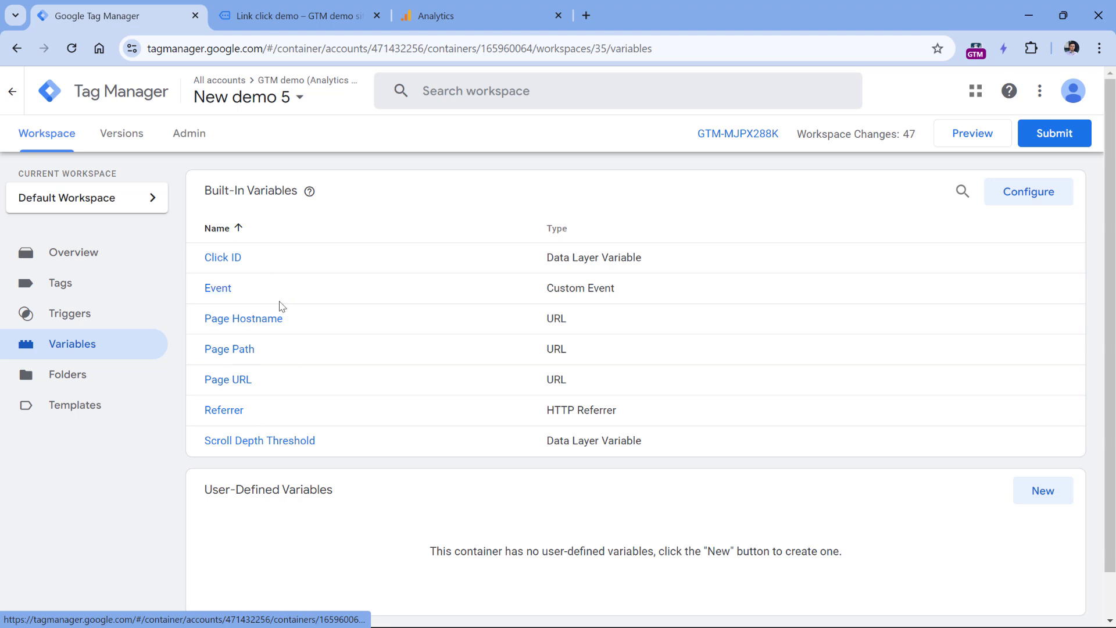
pyautogui.moveTo(1027, 197)
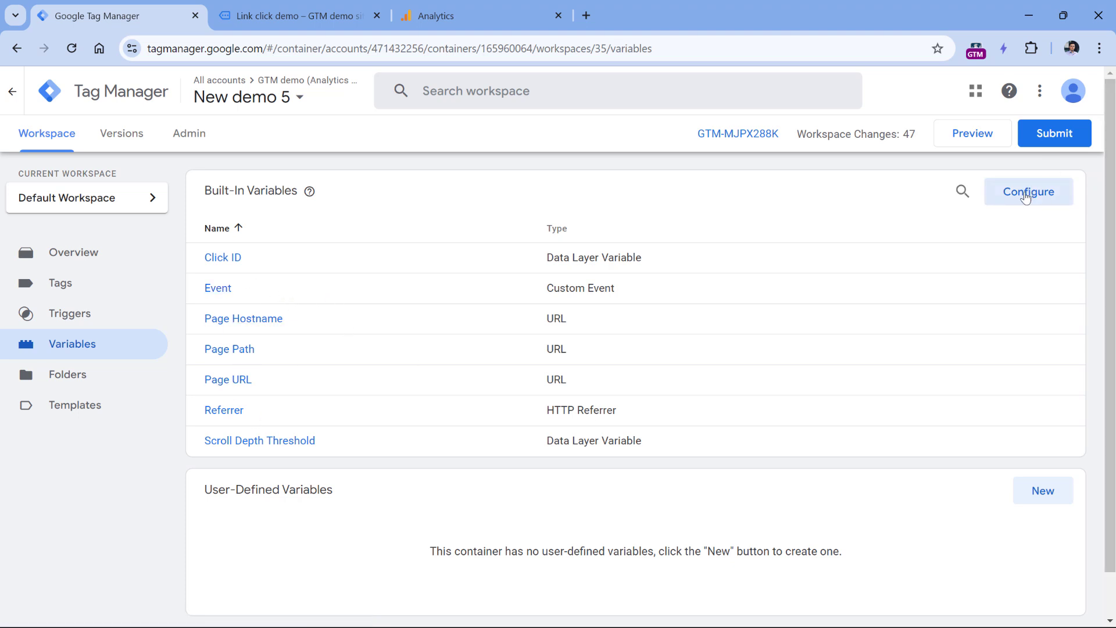
pyautogui.click(1028, 191)
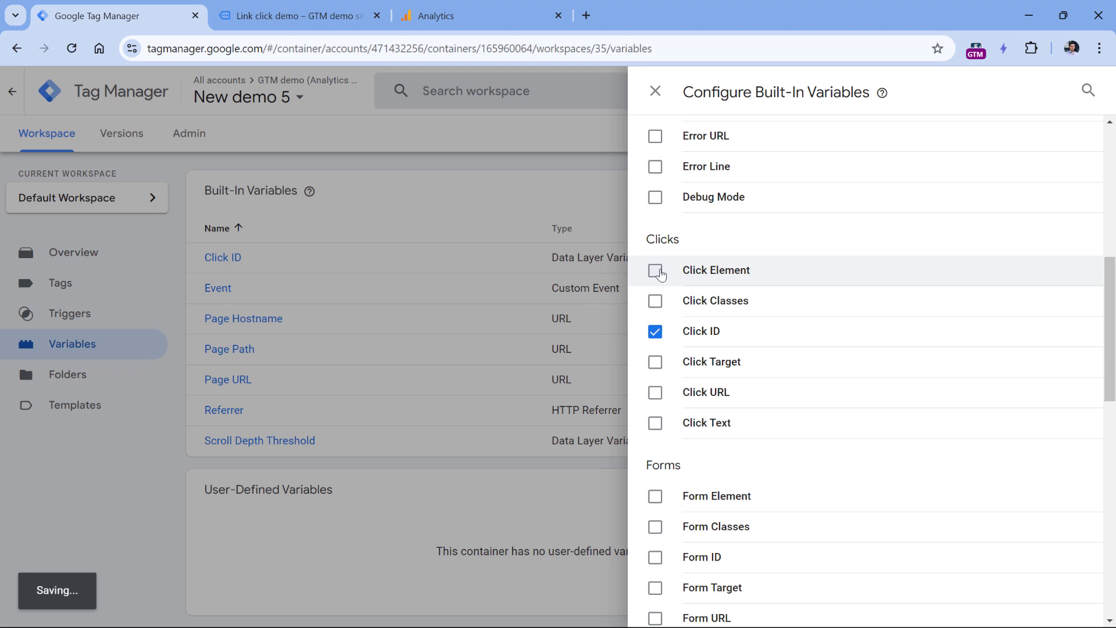
pyautogui.click(654, 270)
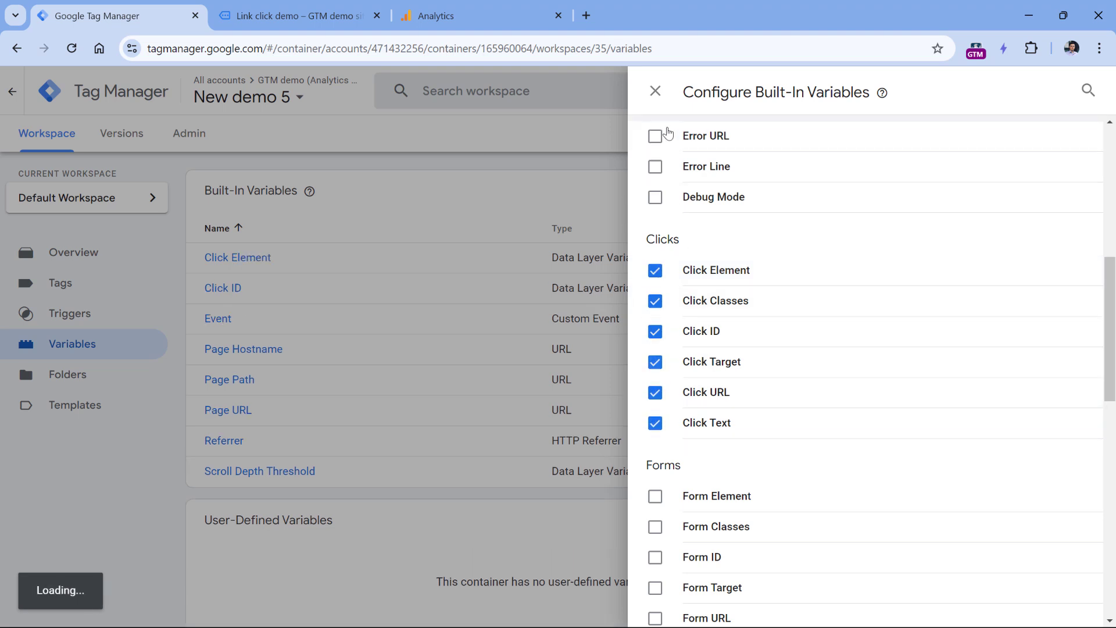
pyautogui.click(654, 92)
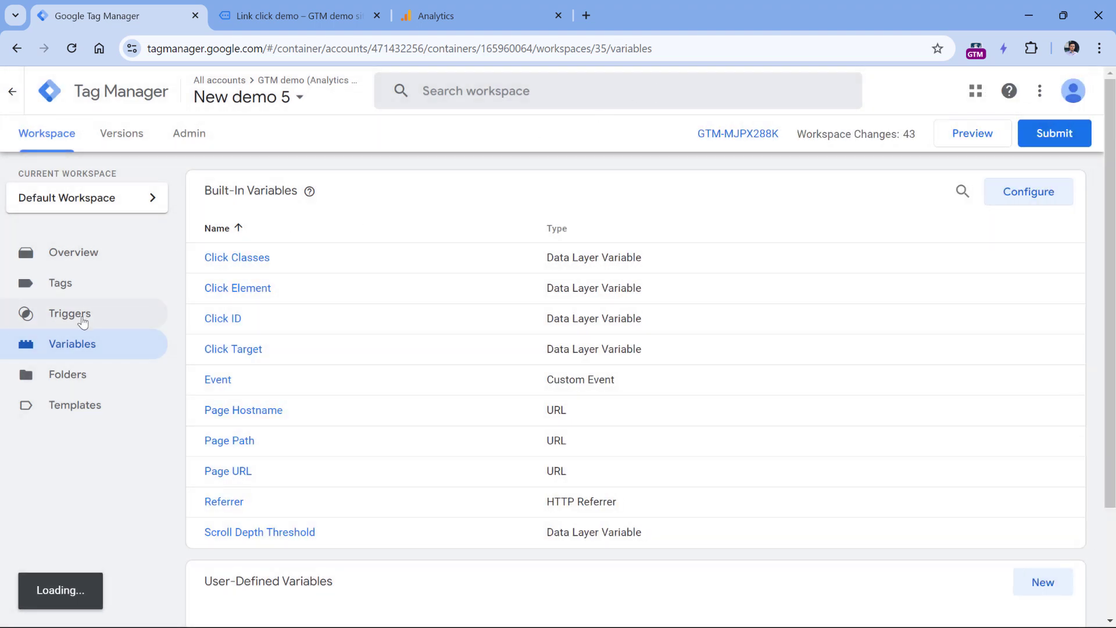
# Create and save a Click - Just Links trigger on All Link Clicks, named 'All link clicks'
pyautogui.click(69, 313)
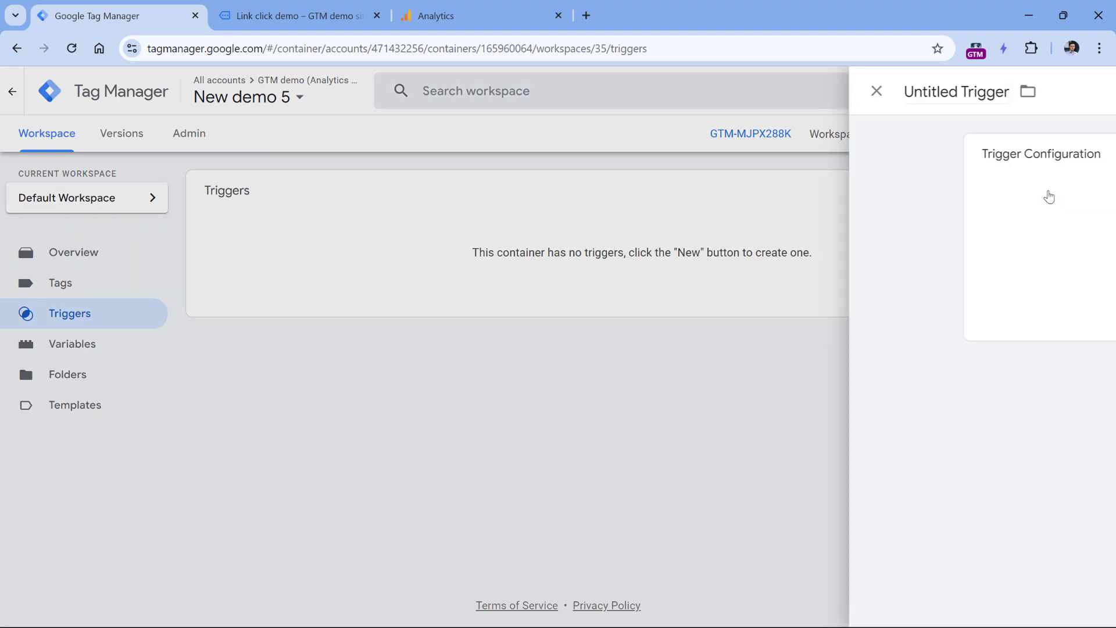
pyautogui.click(1039, 235)
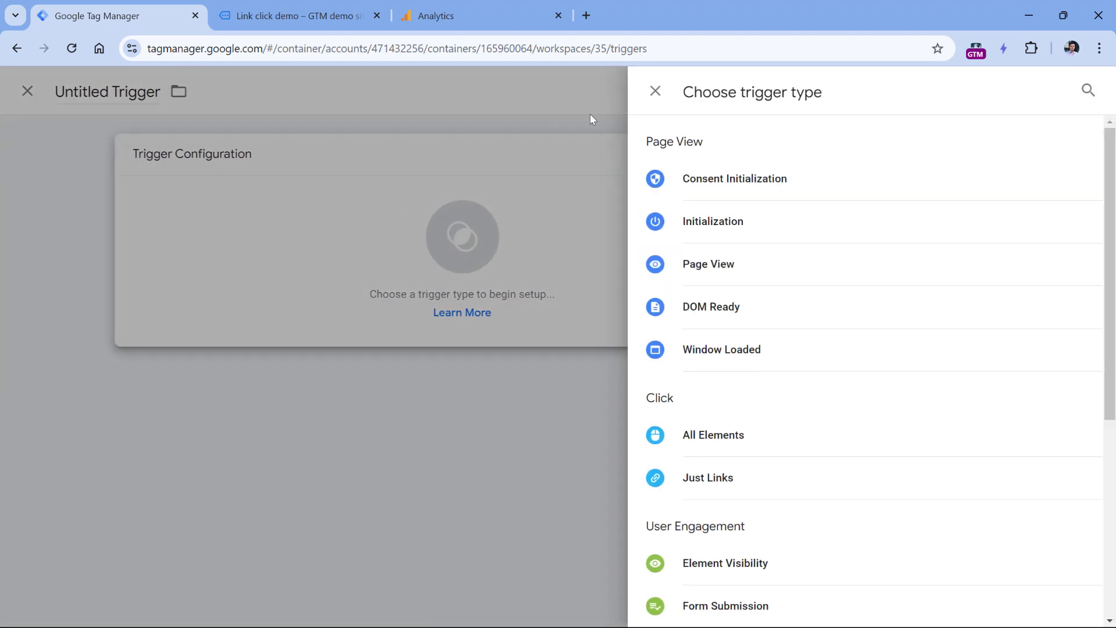
pyautogui.click(708, 478)
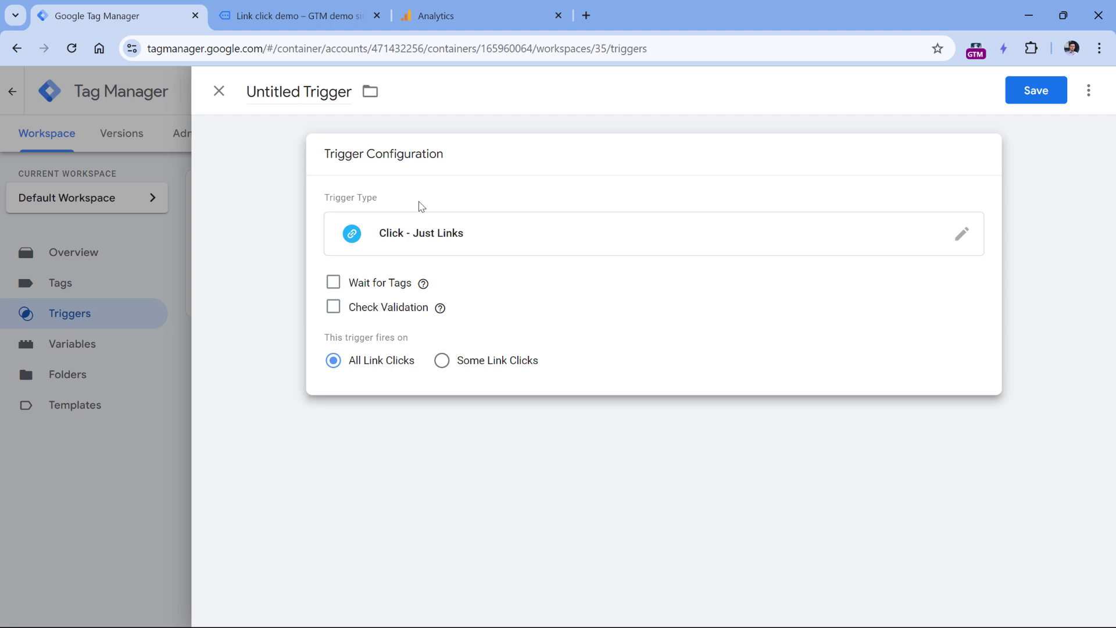
pyautogui.doubleClick(327, 92)
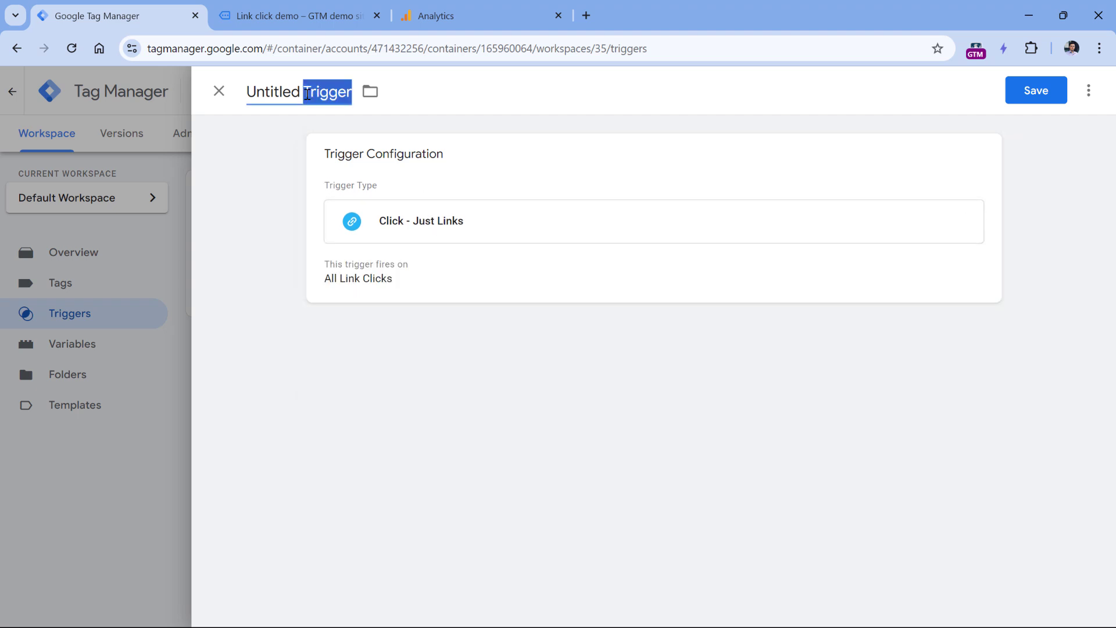
pyautogui.write('All link clicks')
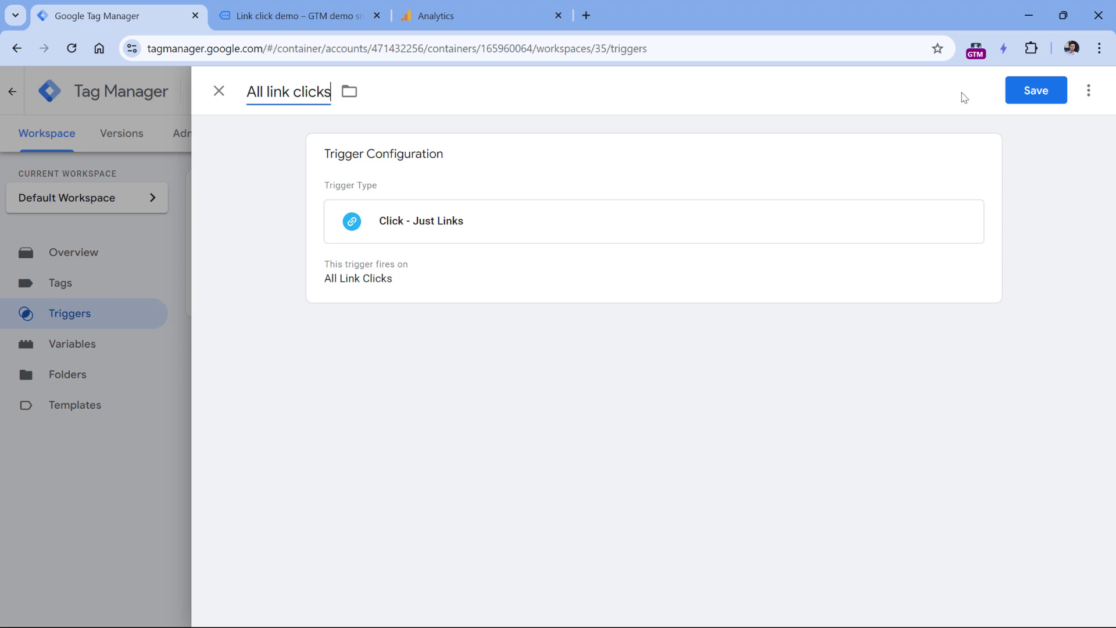
pyautogui.click(1035, 90)
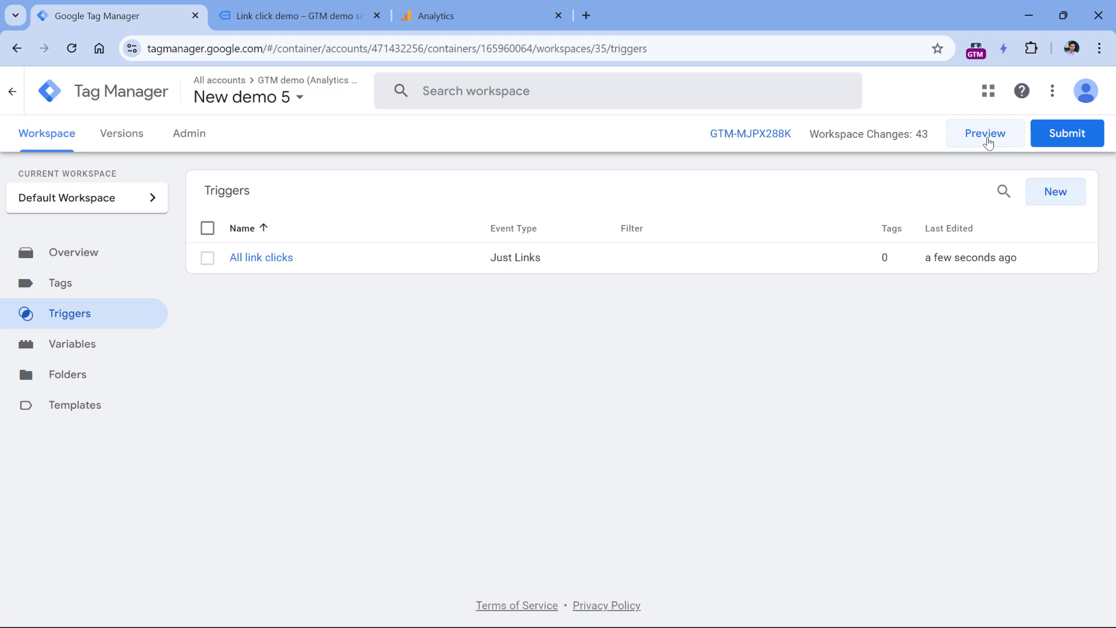
# Connect Tag Assistant preview to the link click demo page and close the extra link tab
pyautogui.click(986, 133)
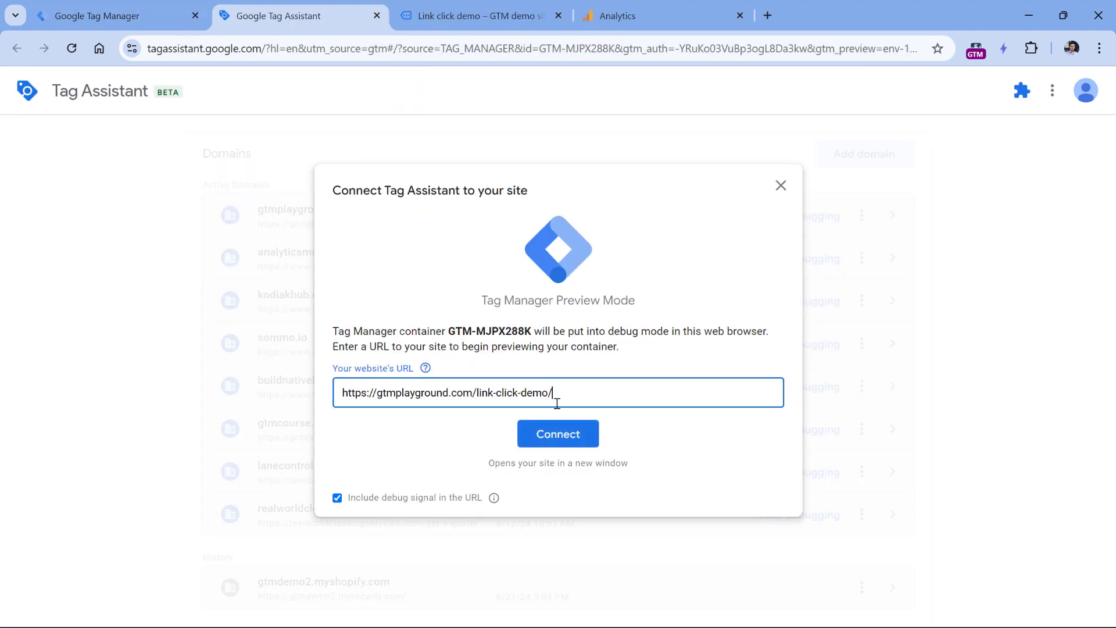
pyautogui.click(558, 434)
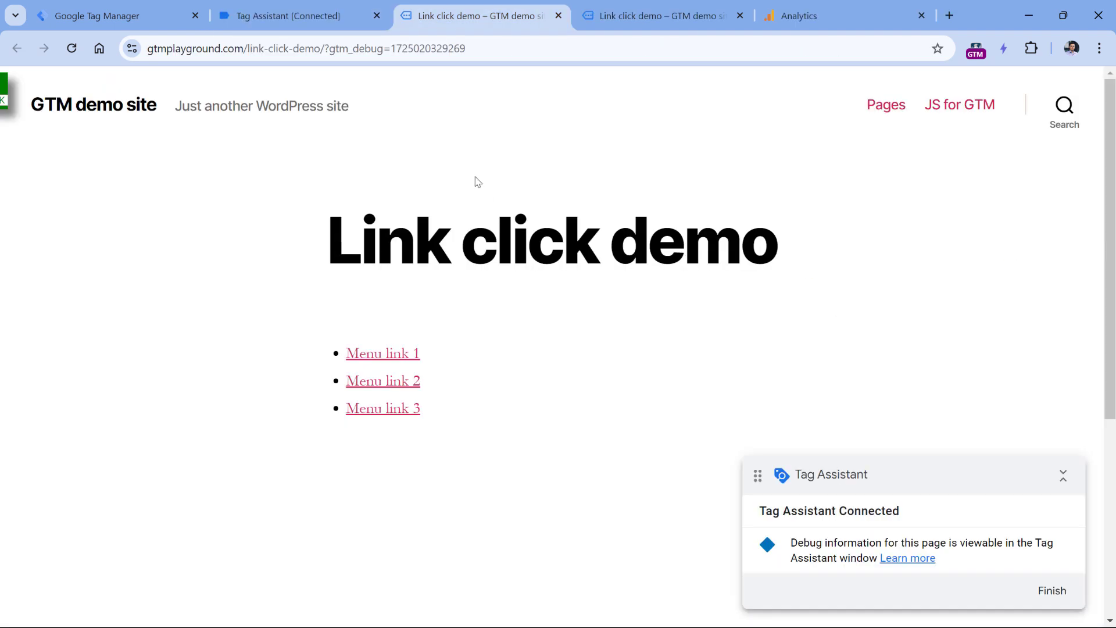
pyautogui.moveTo(383, 408)
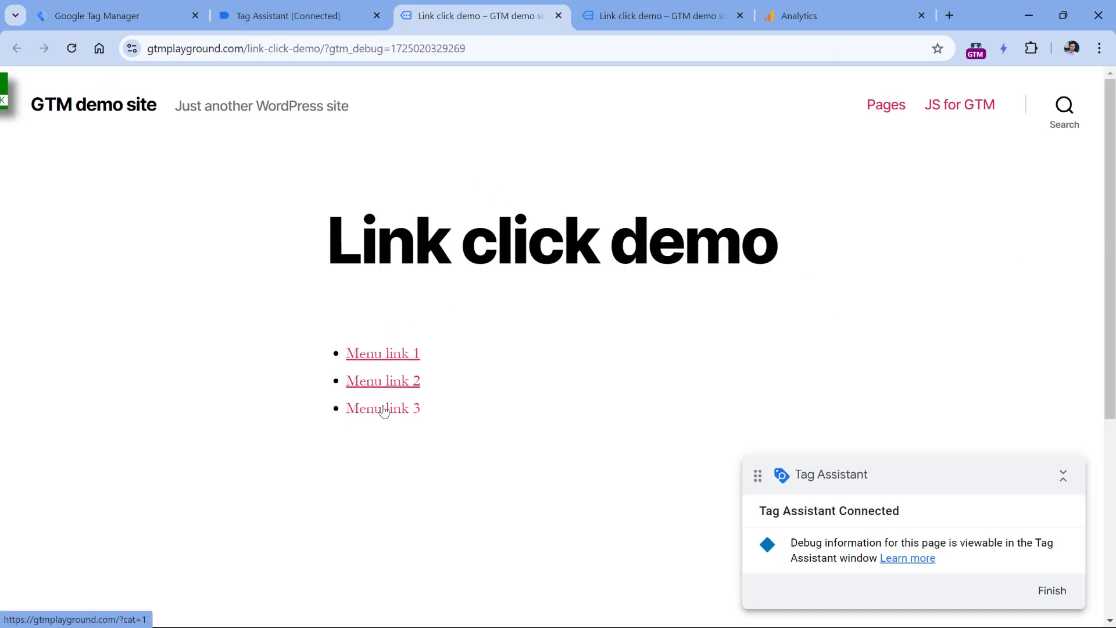
pyautogui.moveTo(534, 314)
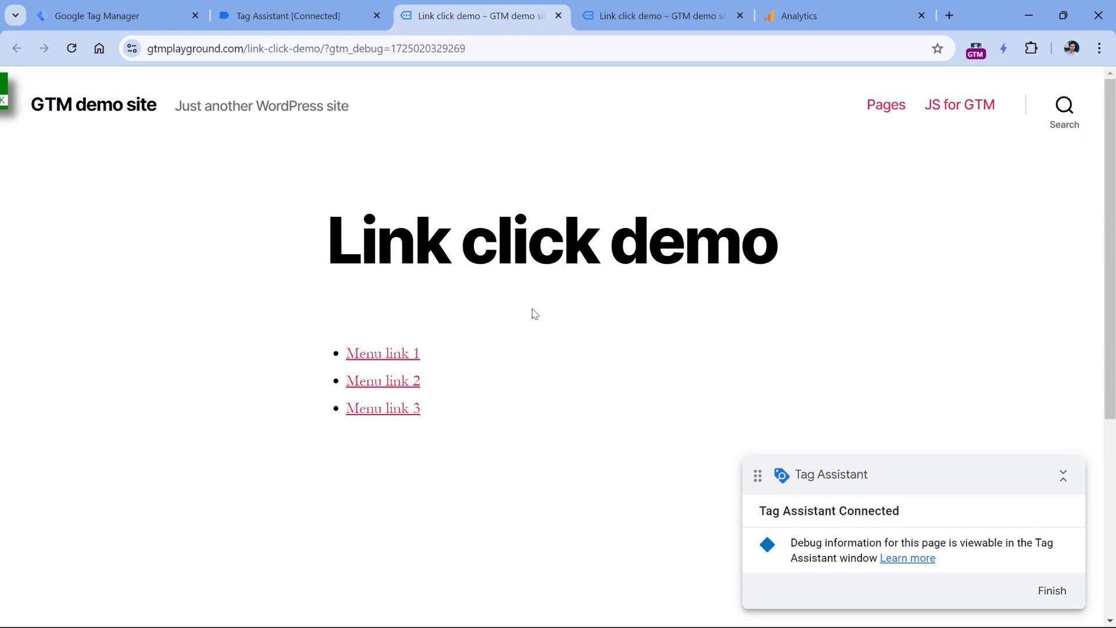
pyautogui.moveTo(516, 324)
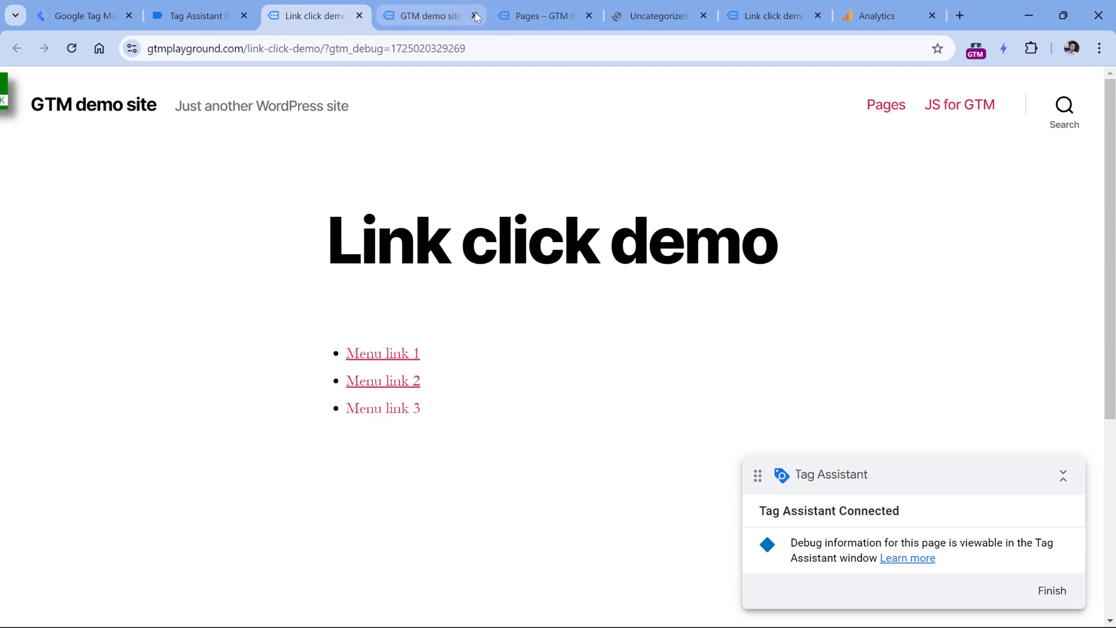
pyautogui.click(475, 15)
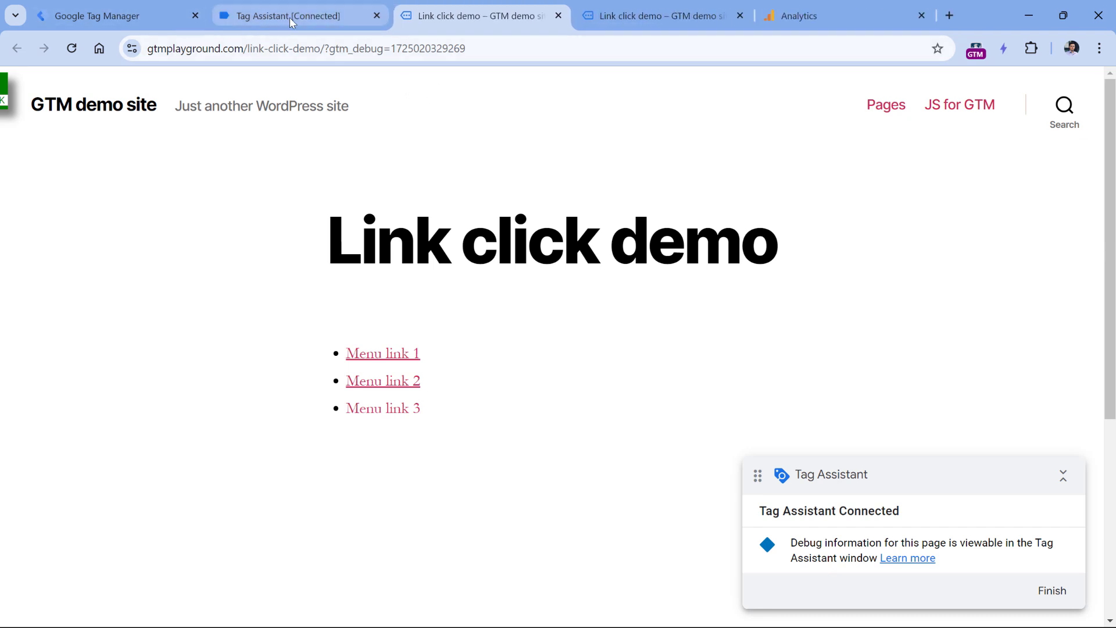
# Inspect the first Link Click event's variables and select its Click URL value
pyautogui.click(290, 16)
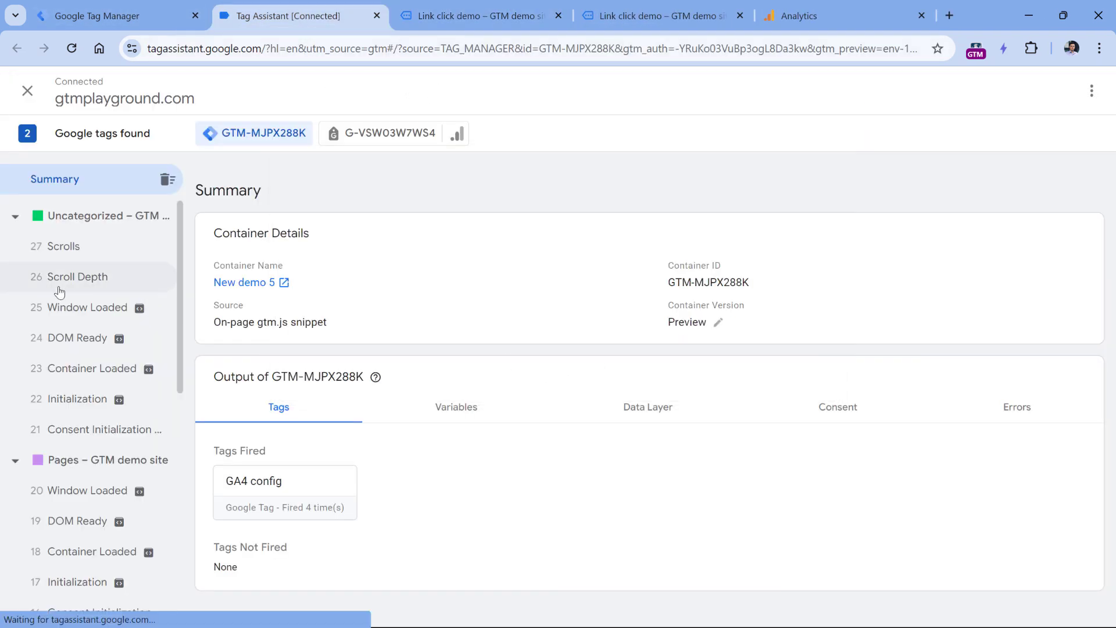
pyautogui.scroll(-3)
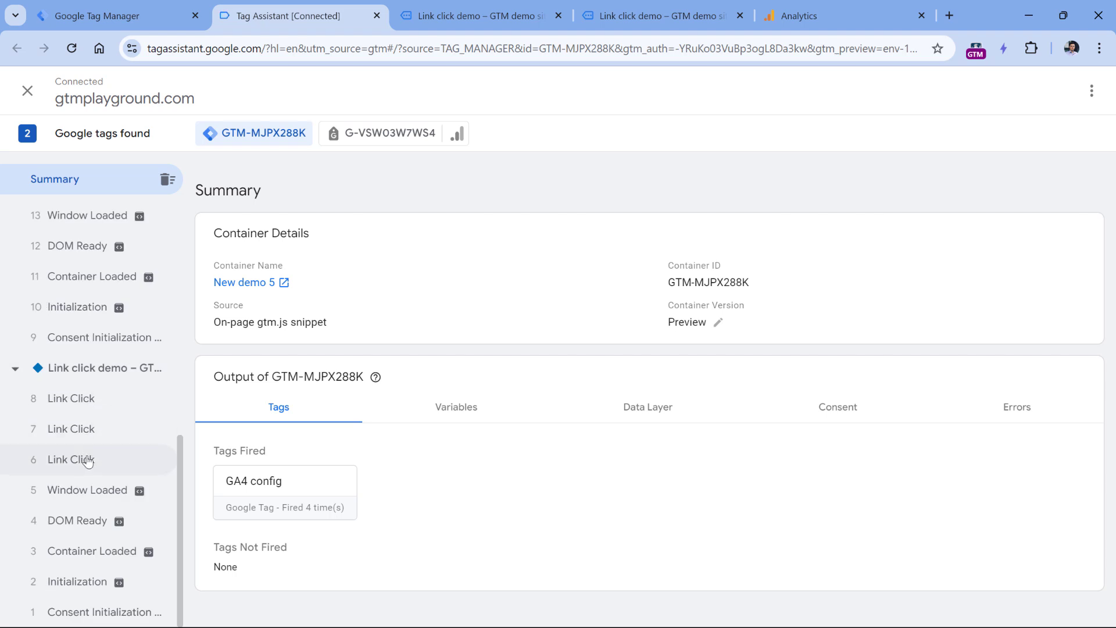
pyautogui.click(70, 459)
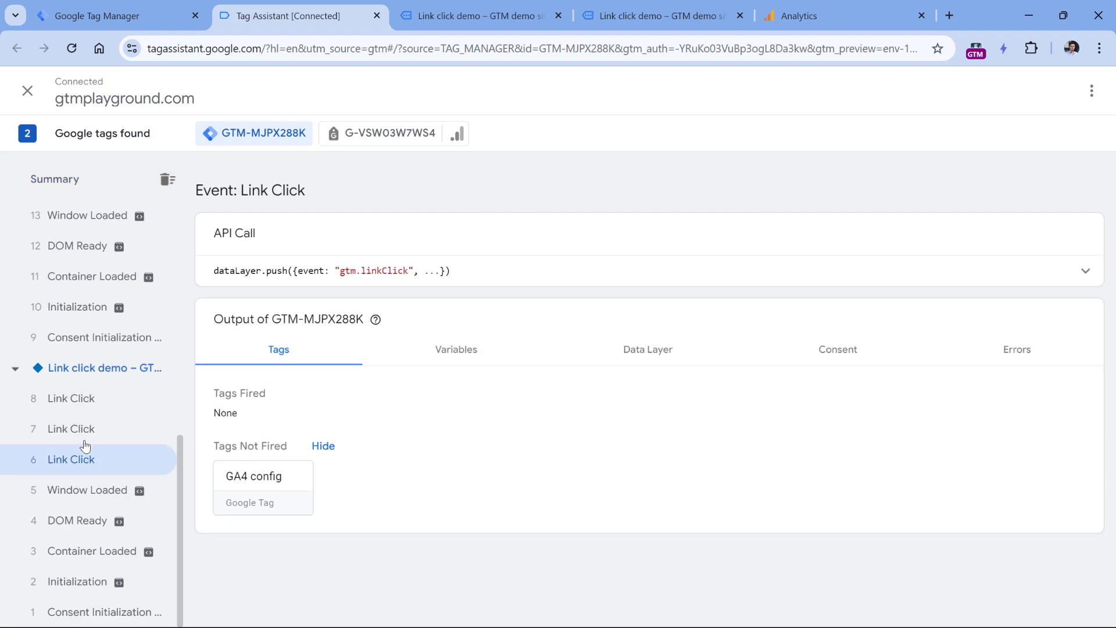
pyautogui.click(456, 350)
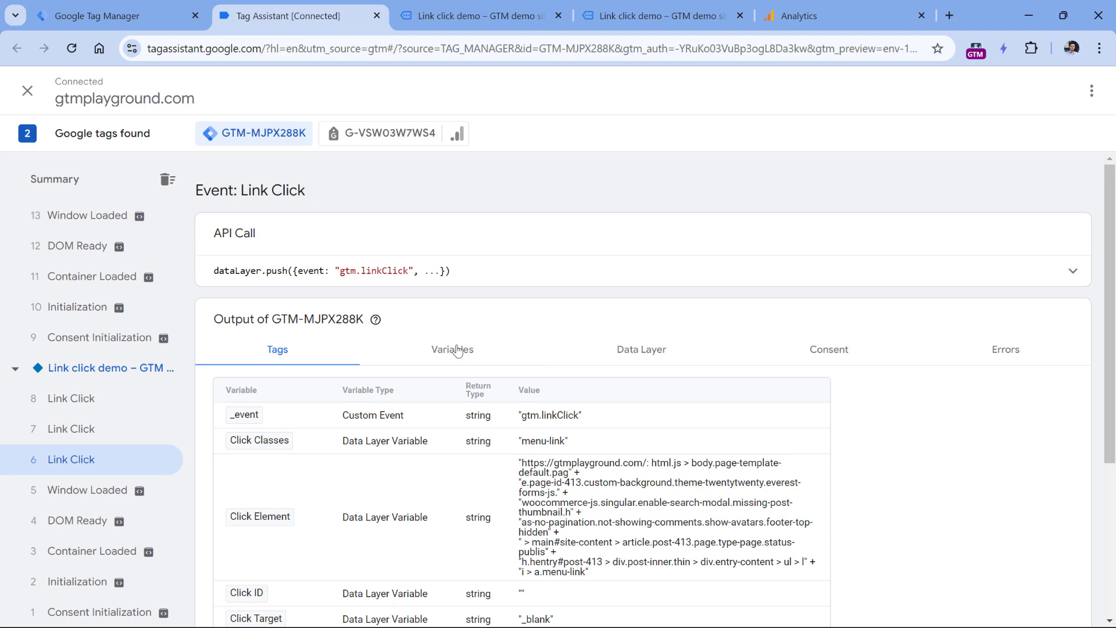
pyautogui.click(453, 350)
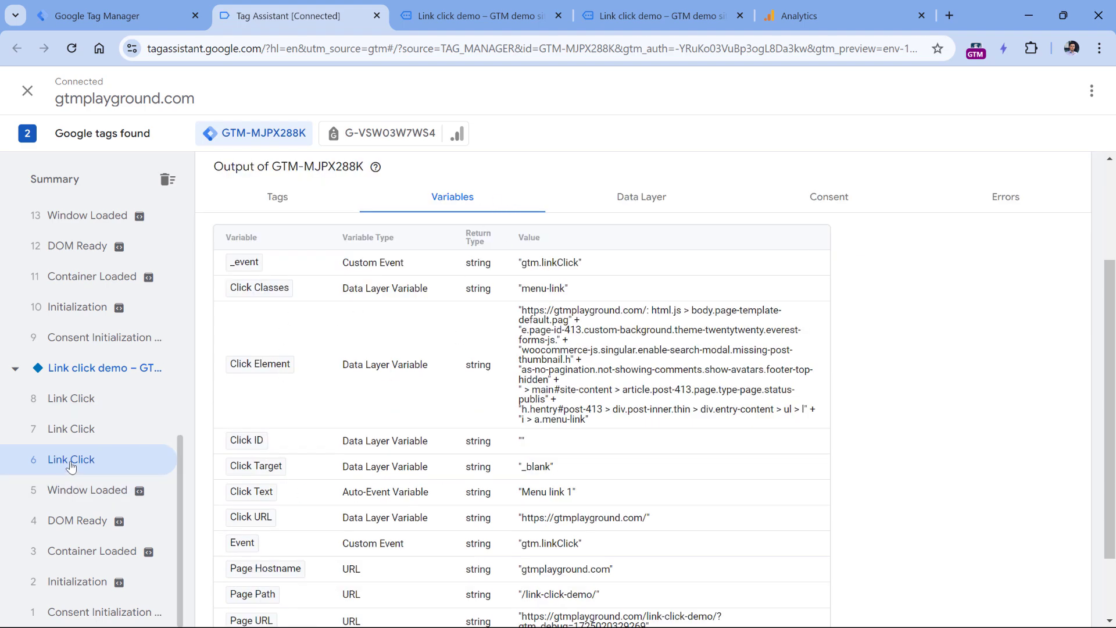
pyautogui.doubleClick(542, 288)
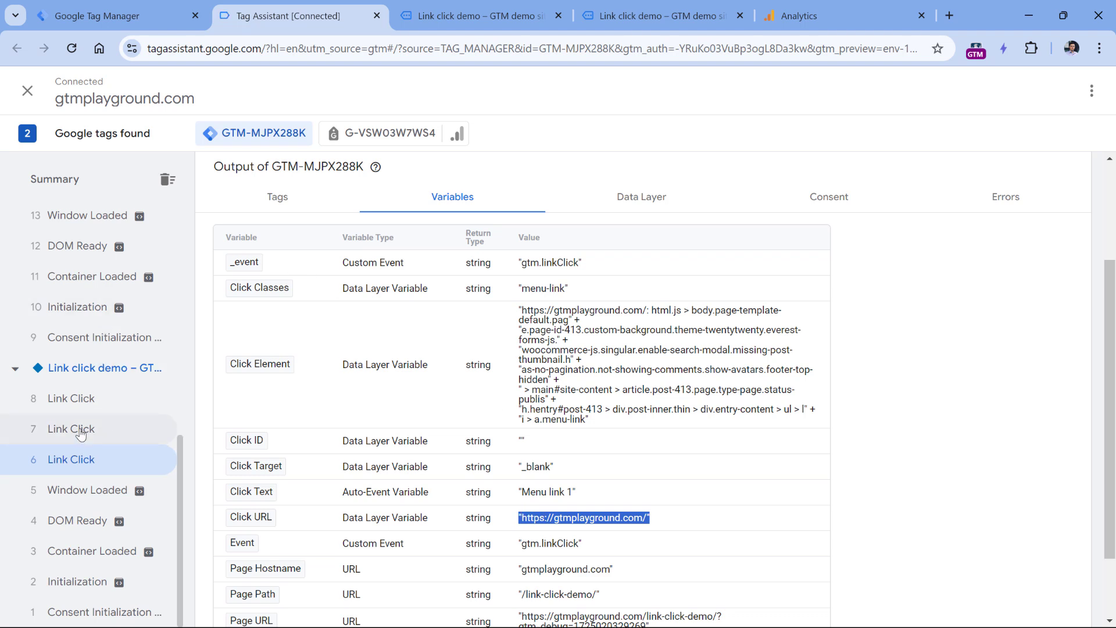
# Review the later Link Click events and select event 8's menu-link Click Classes value
pyautogui.click(71, 428)
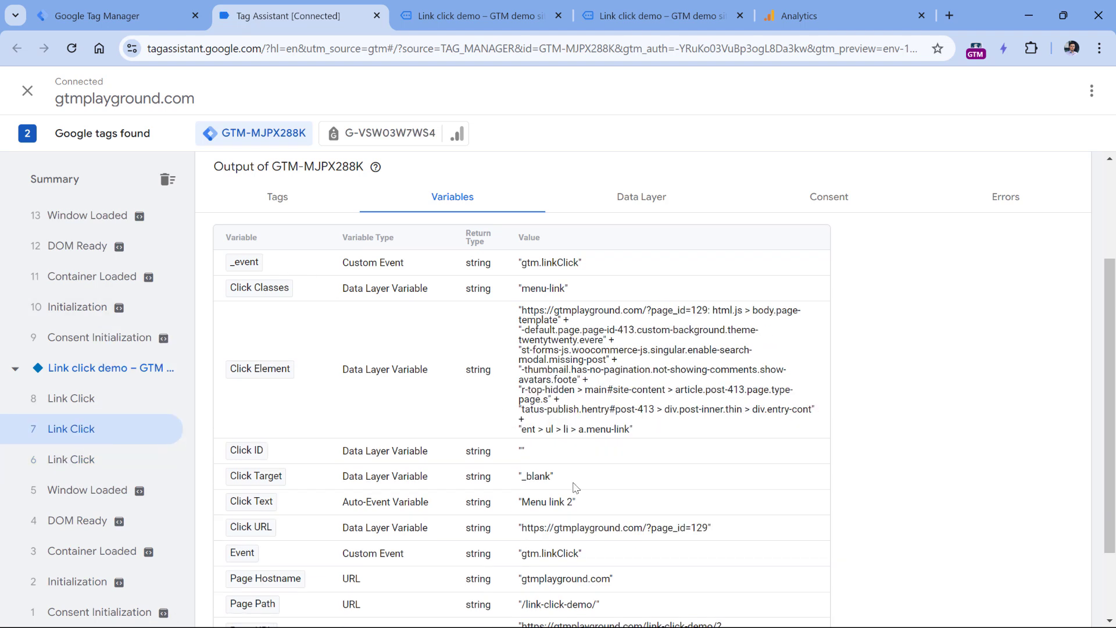
pyautogui.doubleClick(542, 287)
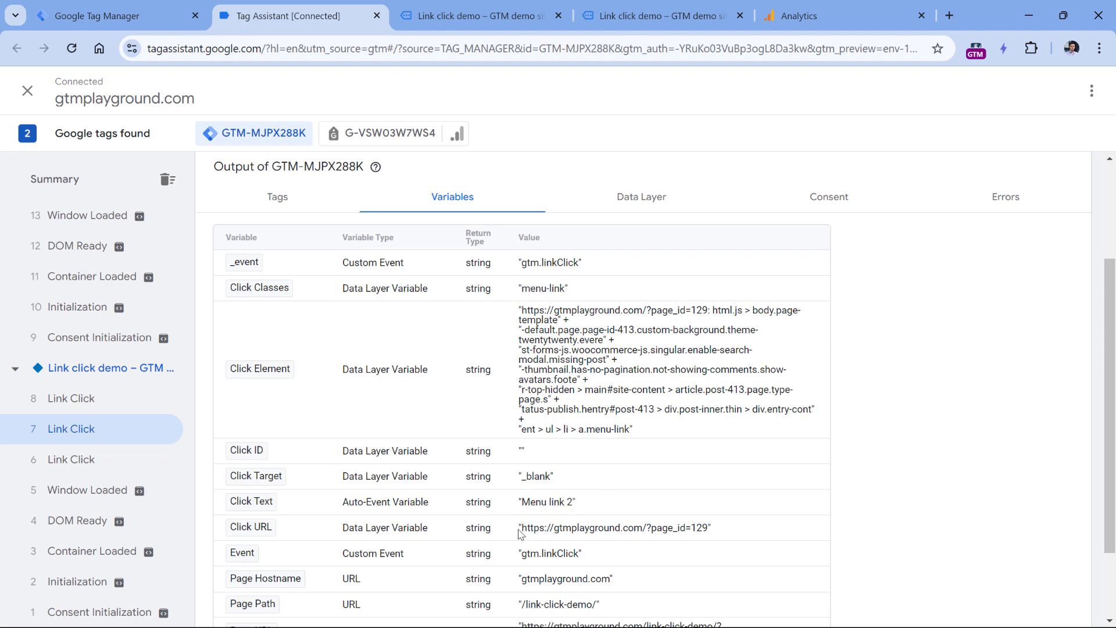
pyautogui.doubleClick(614, 528)
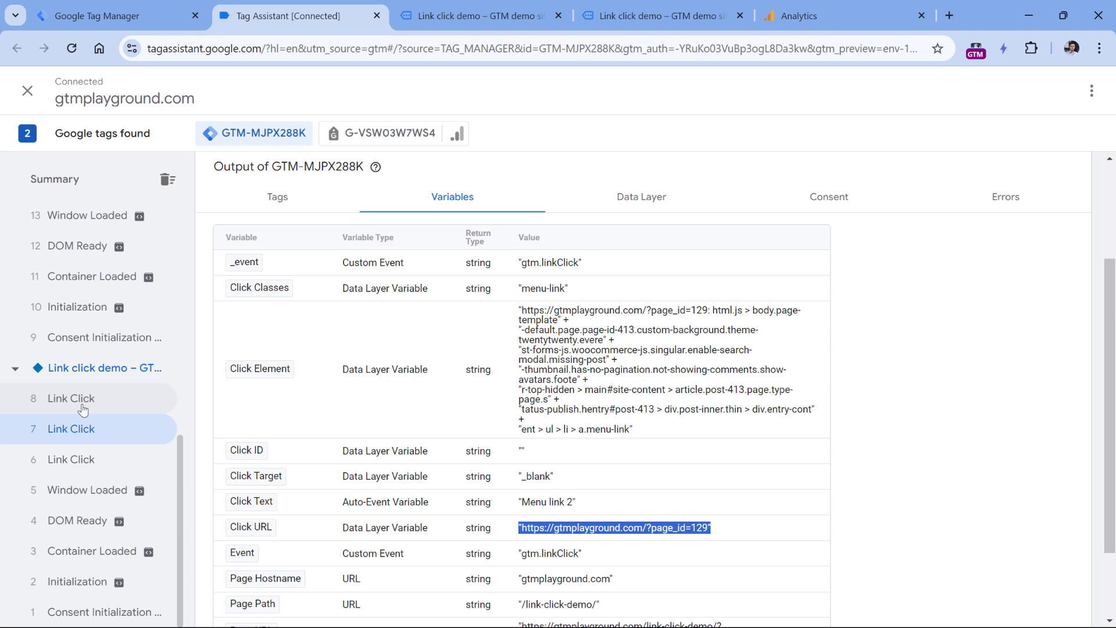
pyautogui.click(70, 398)
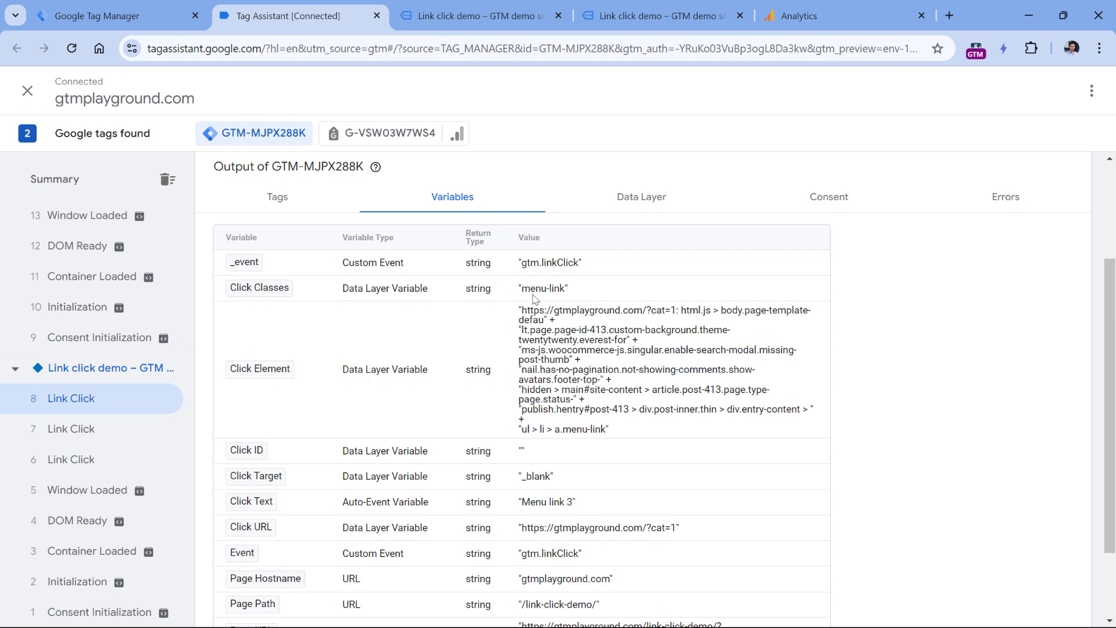
pyautogui.doubleClick(543, 289)
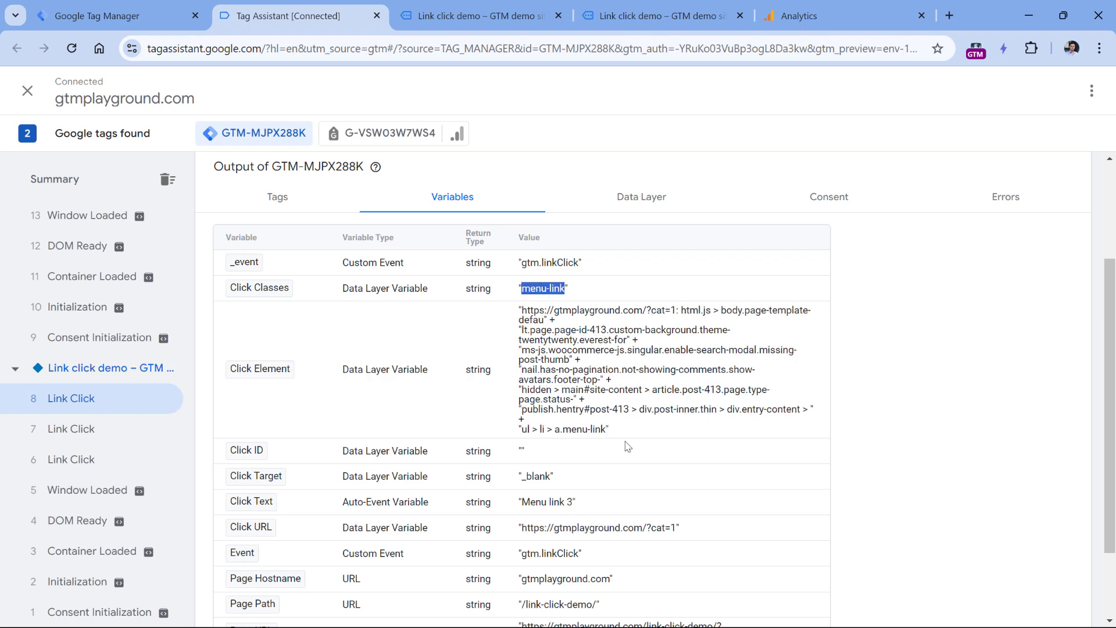
pyautogui.doubleClick(598, 527)
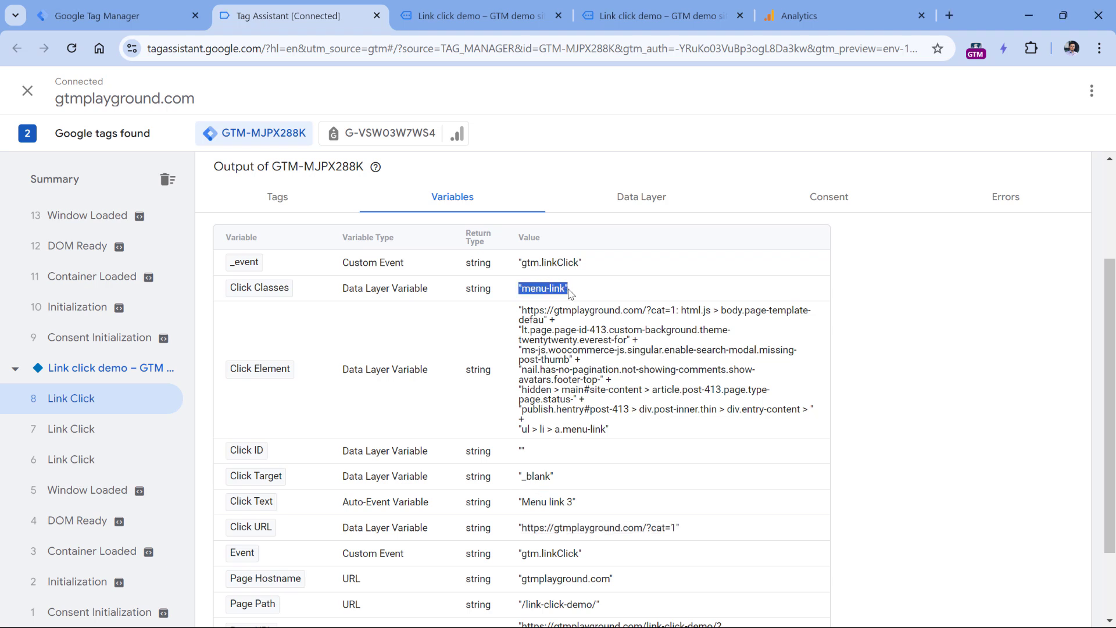
pyautogui.moveTo(539, 297)
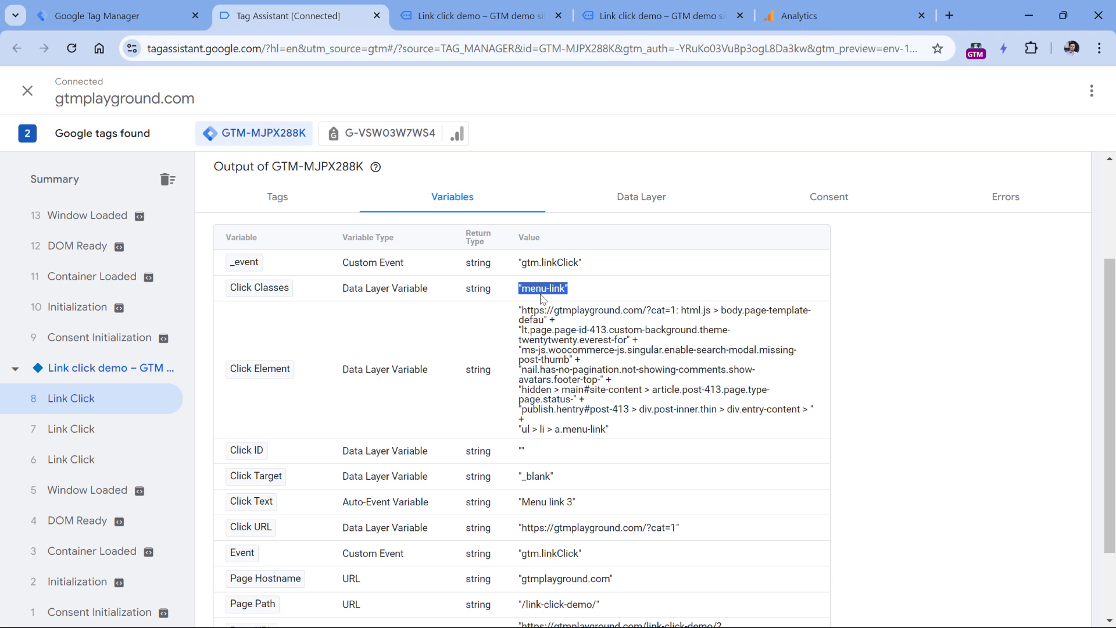
pyautogui.moveTo(556, 299)
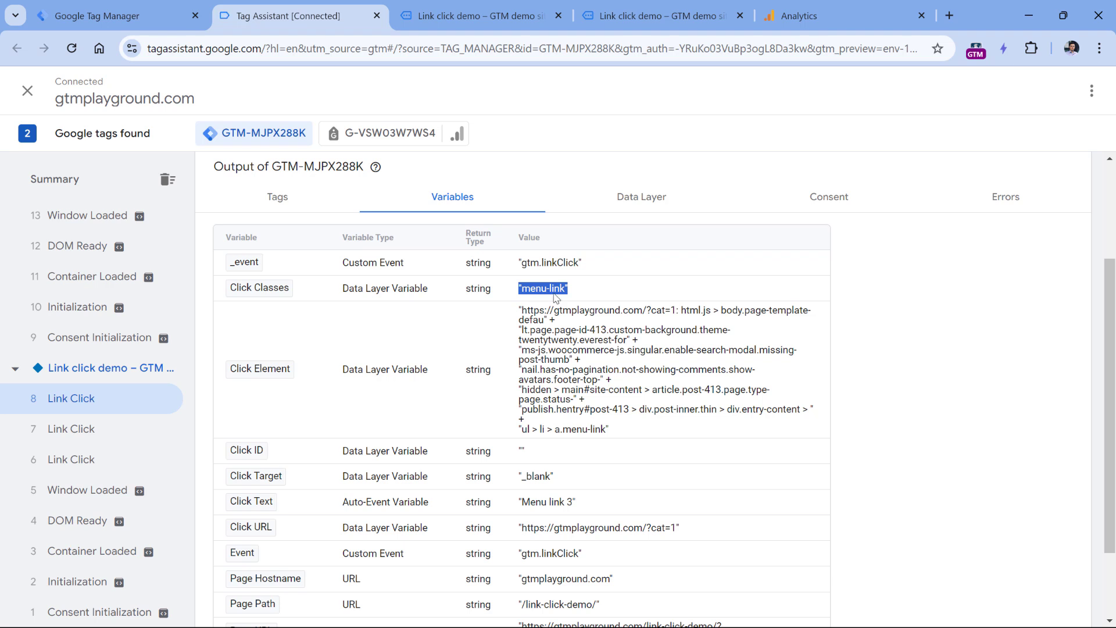
pyautogui.moveTo(542, 305)
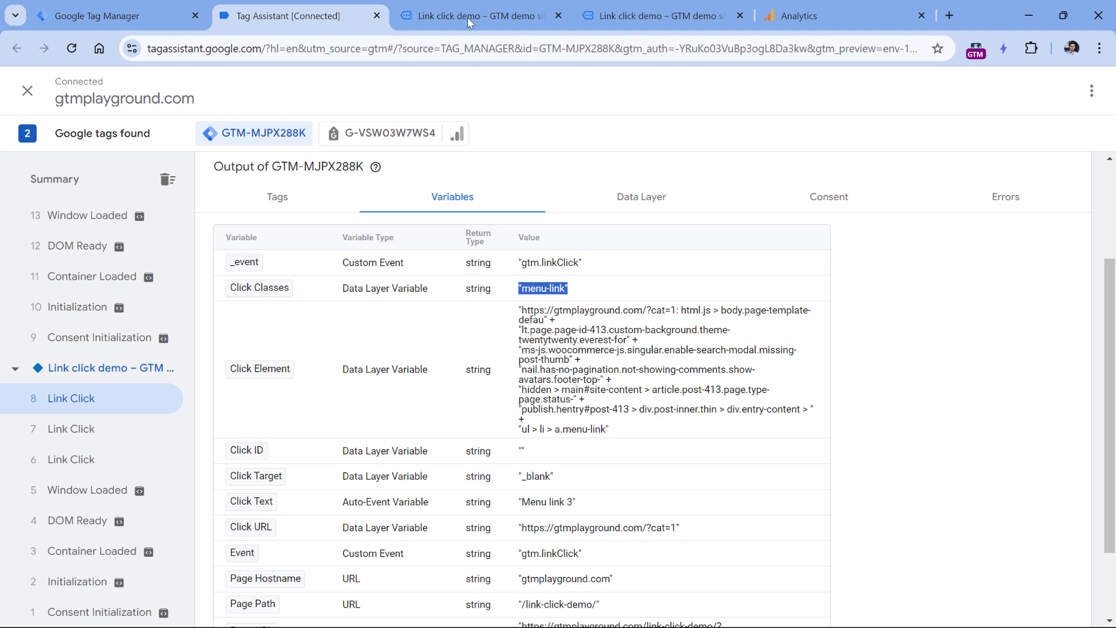
pyautogui.click(476, 16)
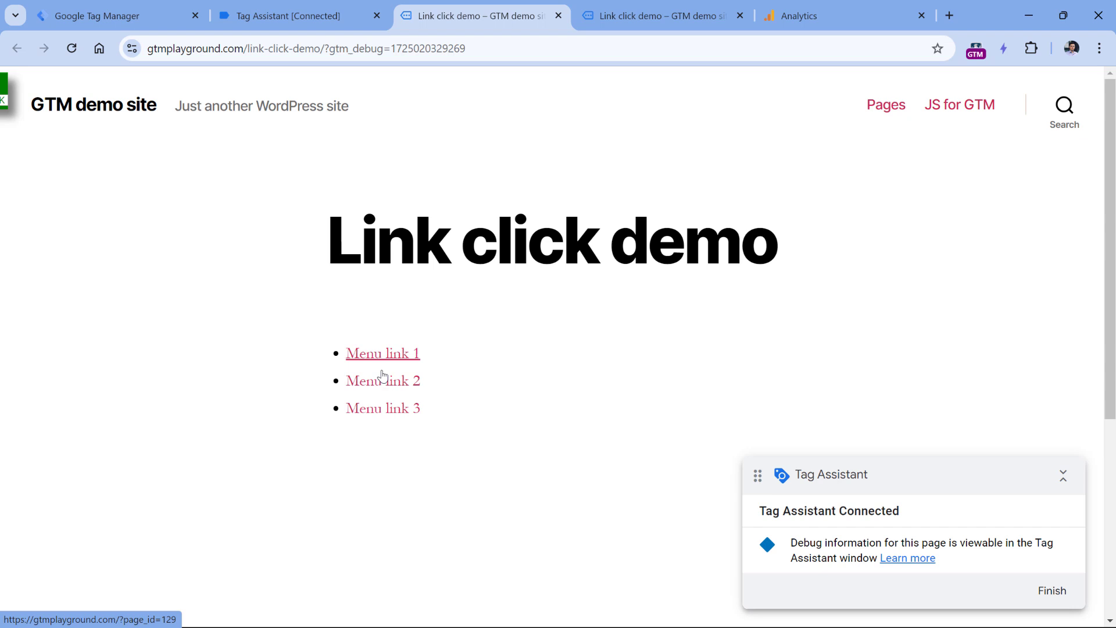
pyautogui.click(292, 16)
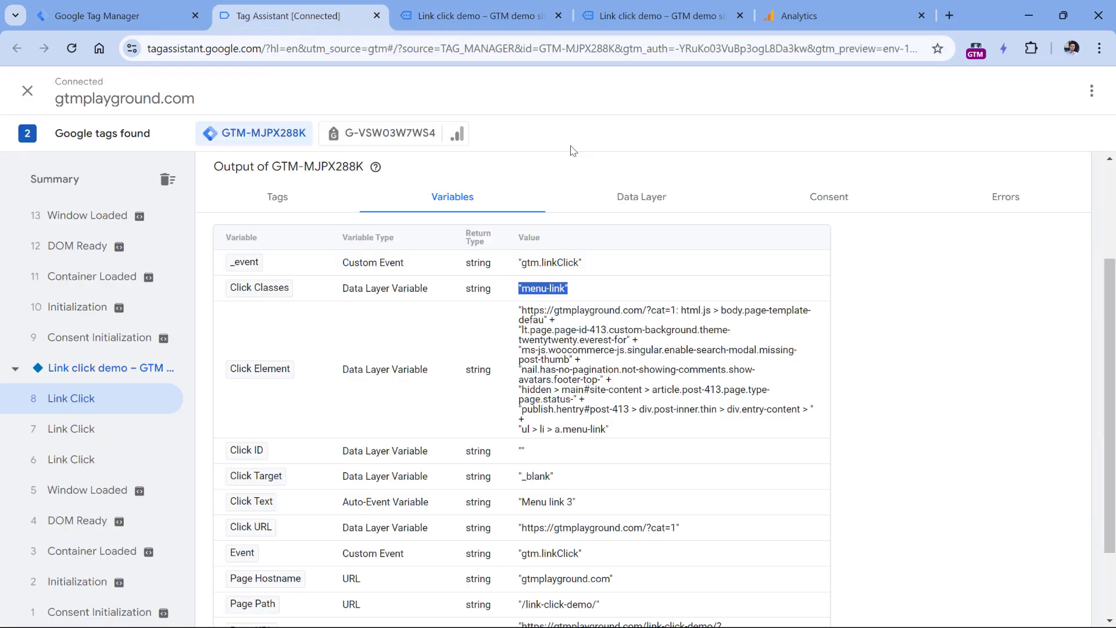
pyautogui.moveTo(552, 310)
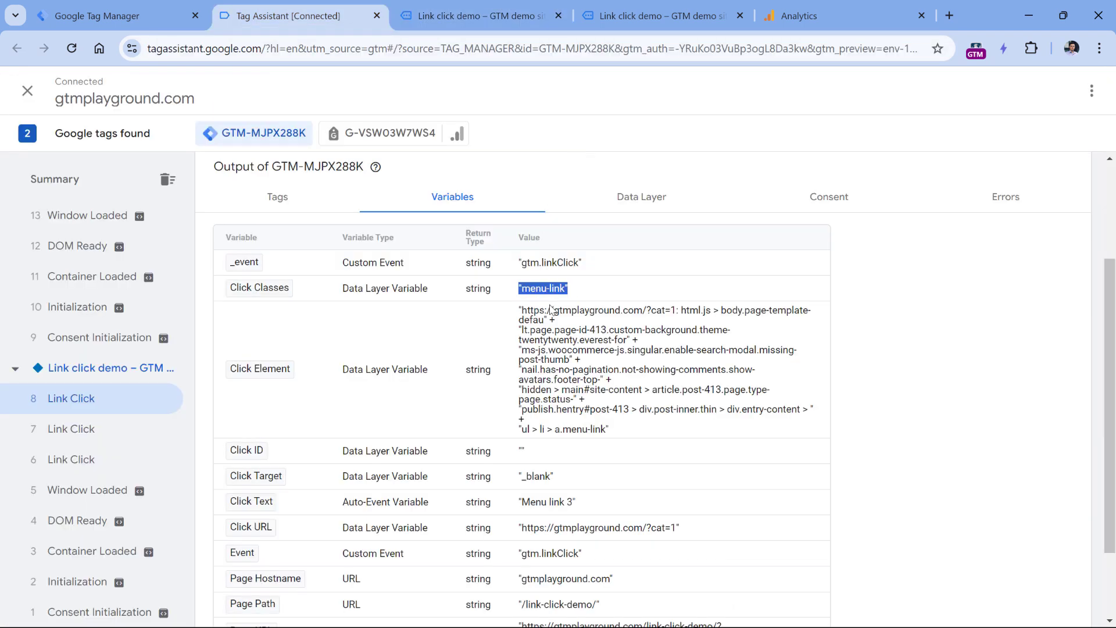
pyautogui.moveTo(520, 461)
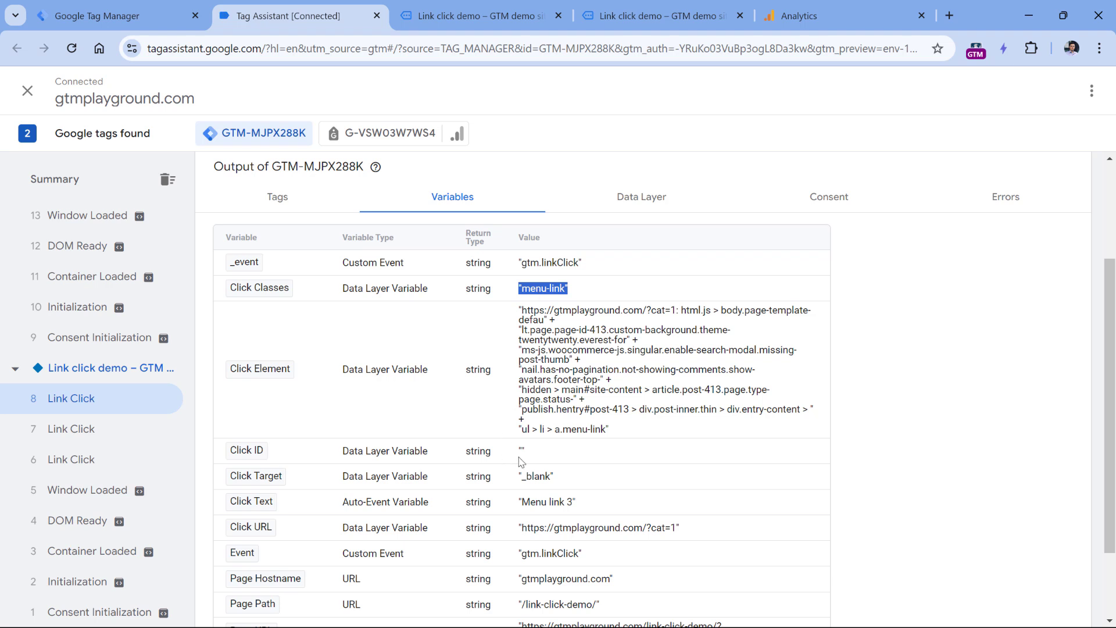
pyautogui.moveTo(523, 456)
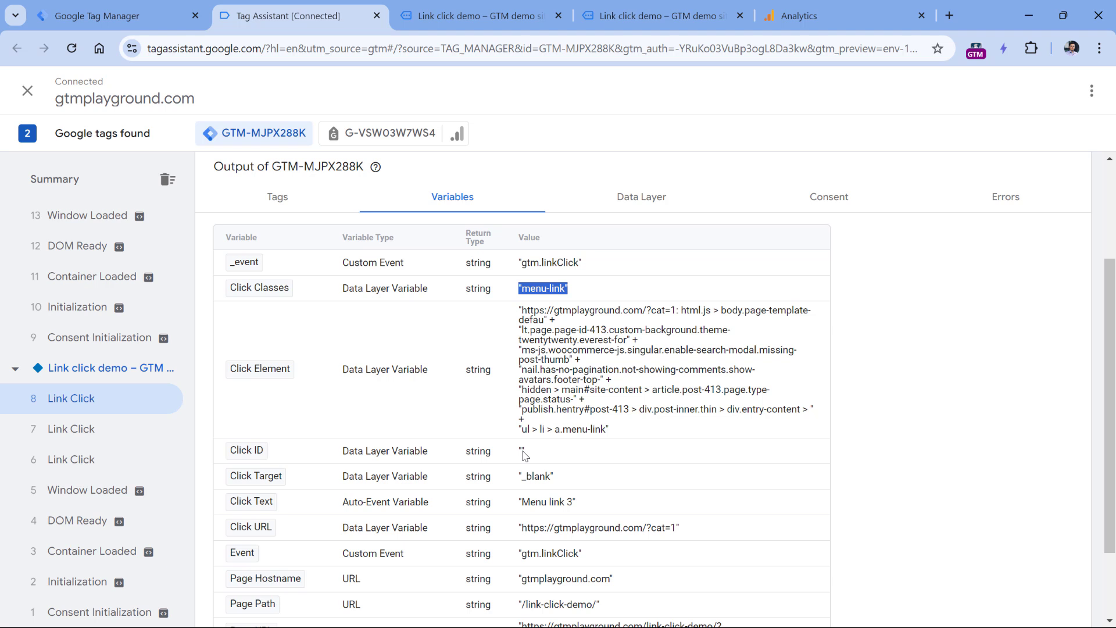
pyautogui.moveTo(725, 278)
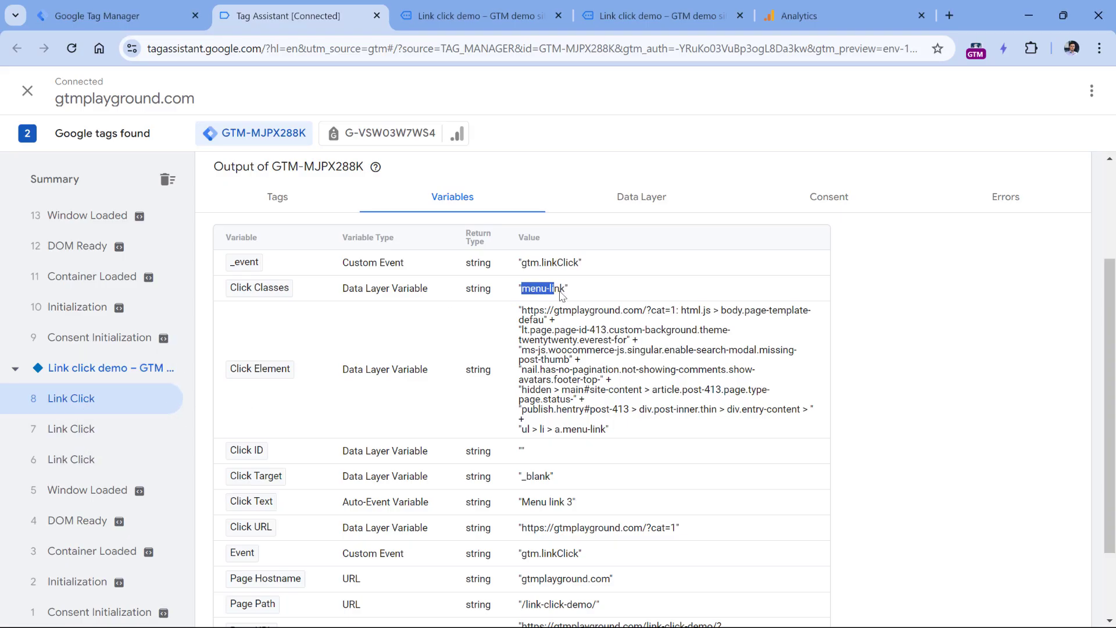
# Restrict the trigger to Click Classes contains menu-link and rename it 'Link click - menu-link'
pyautogui.click(100, 16)
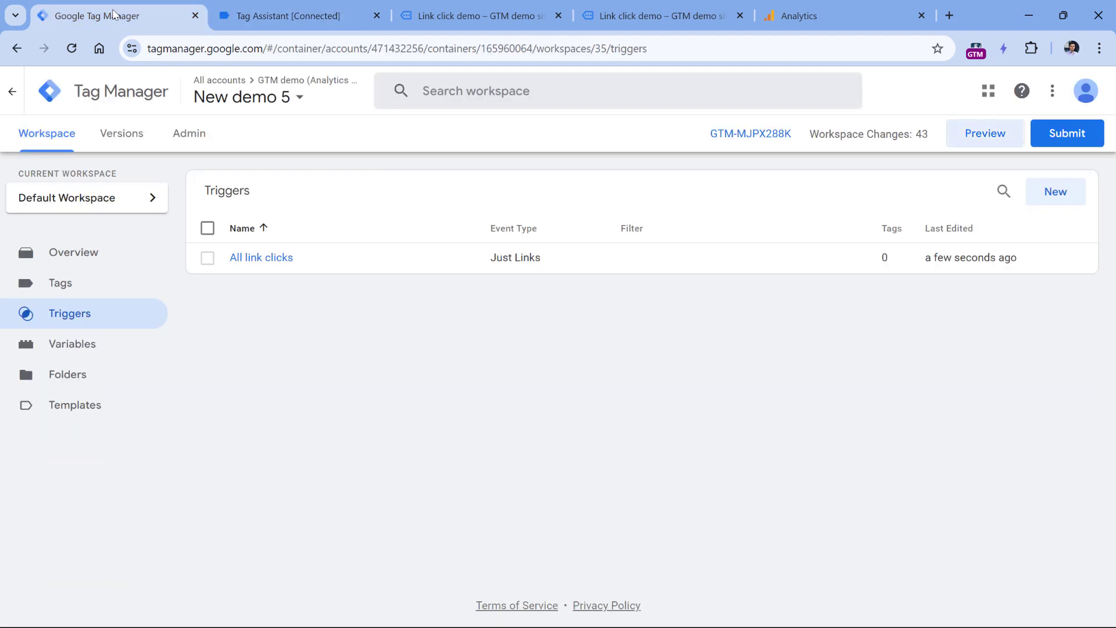
pyautogui.moveTo(250, 277)
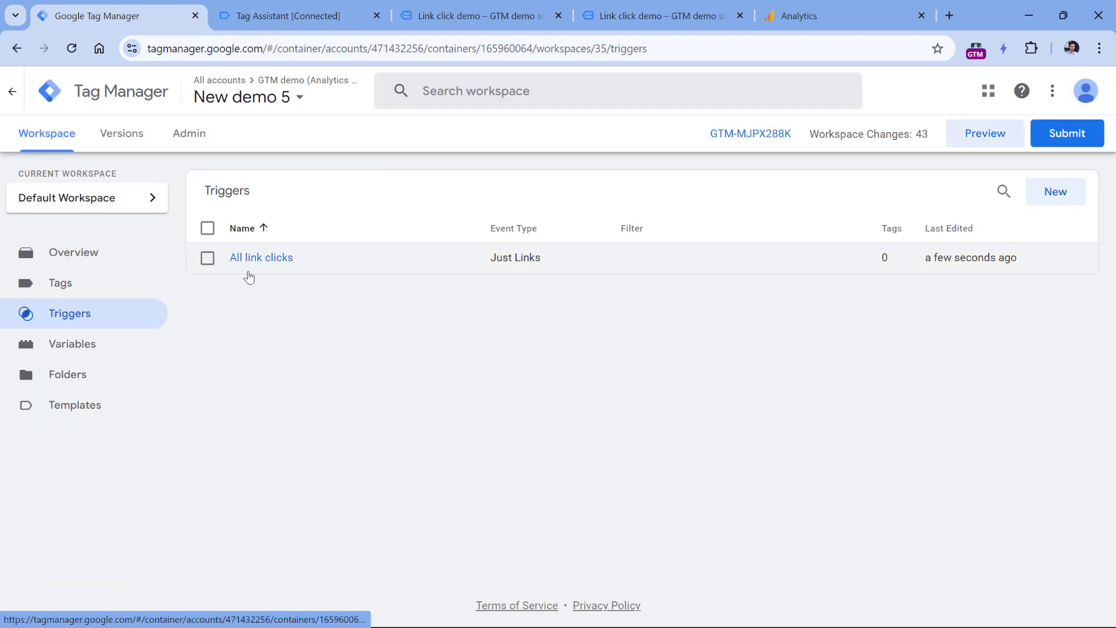
pyautogui.click(260, 257)
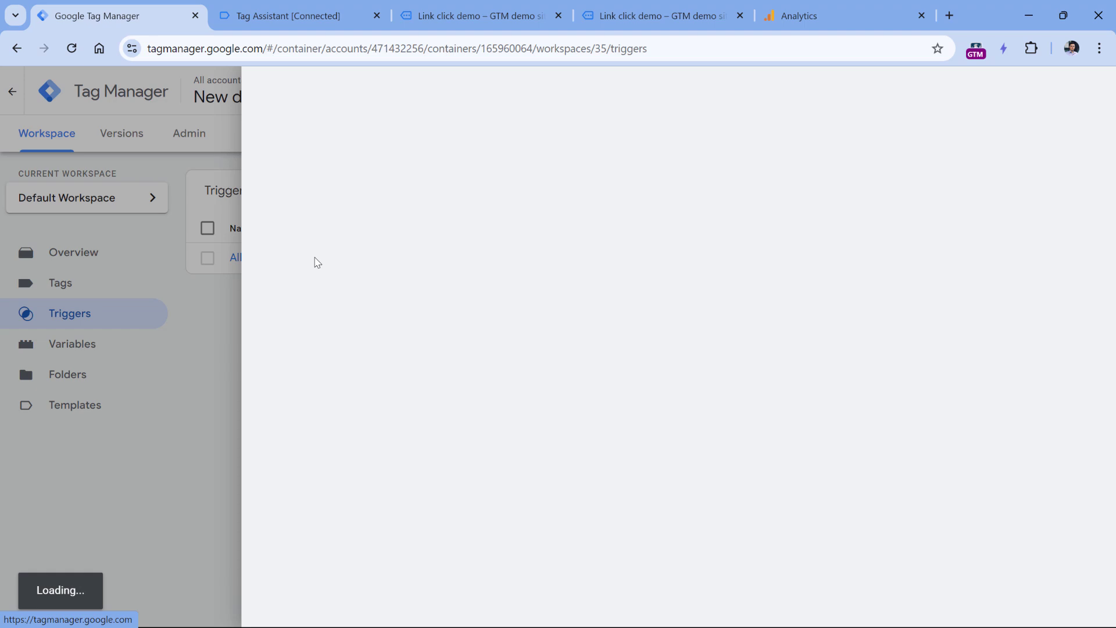
pyautogui.click(236, 257)
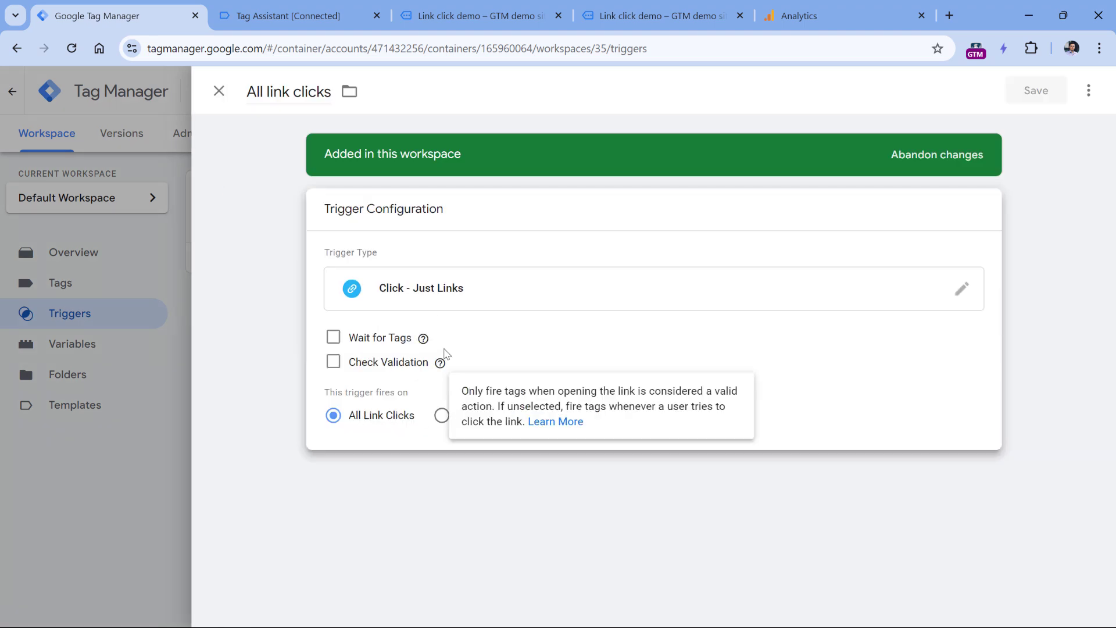
pyautogui.click(441, 415)
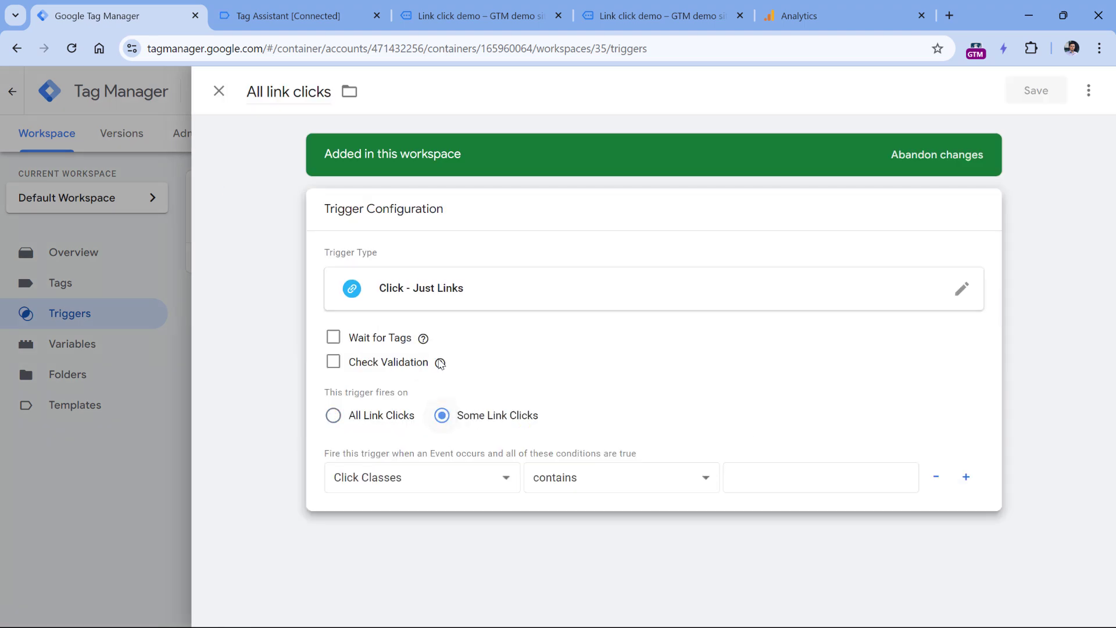
pyautogui.write('menu-link')
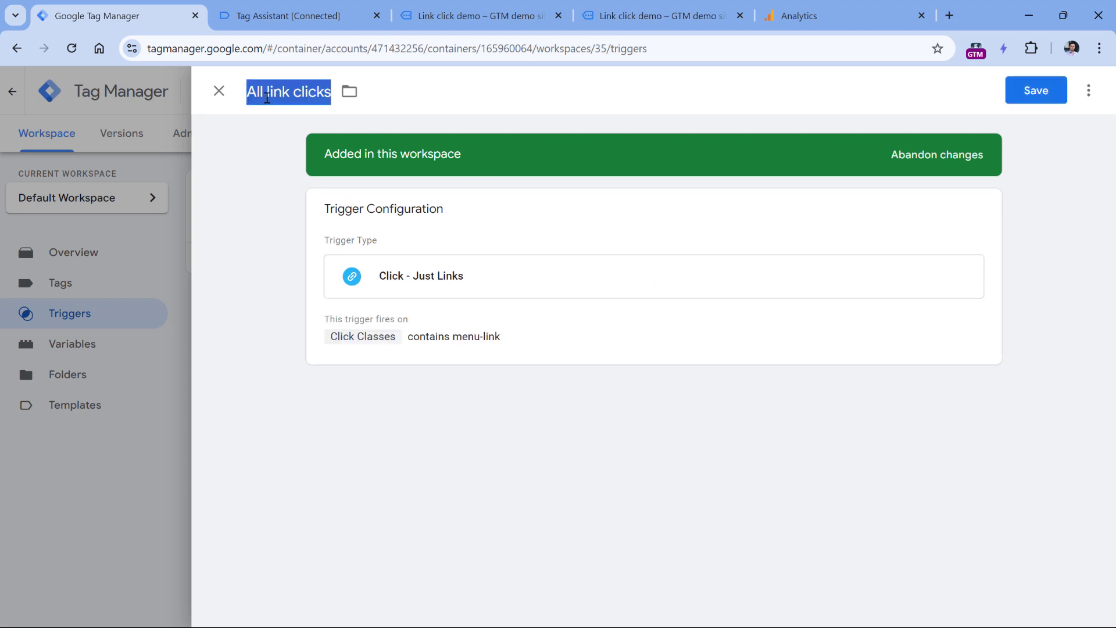
pyautogui.write('L')
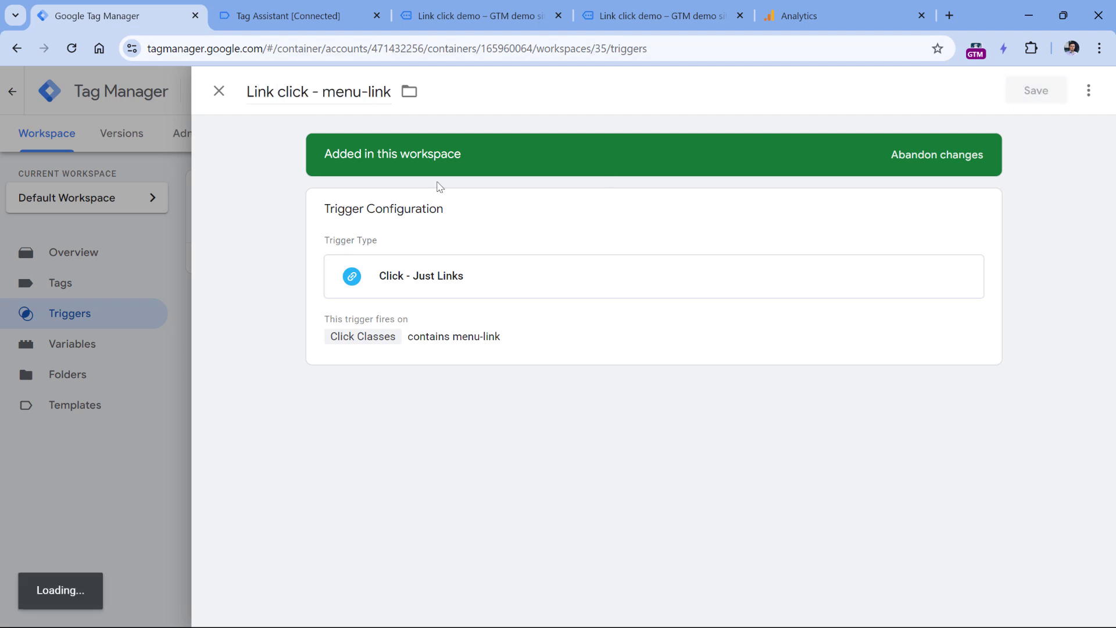
pyautogui.click(220, 91)
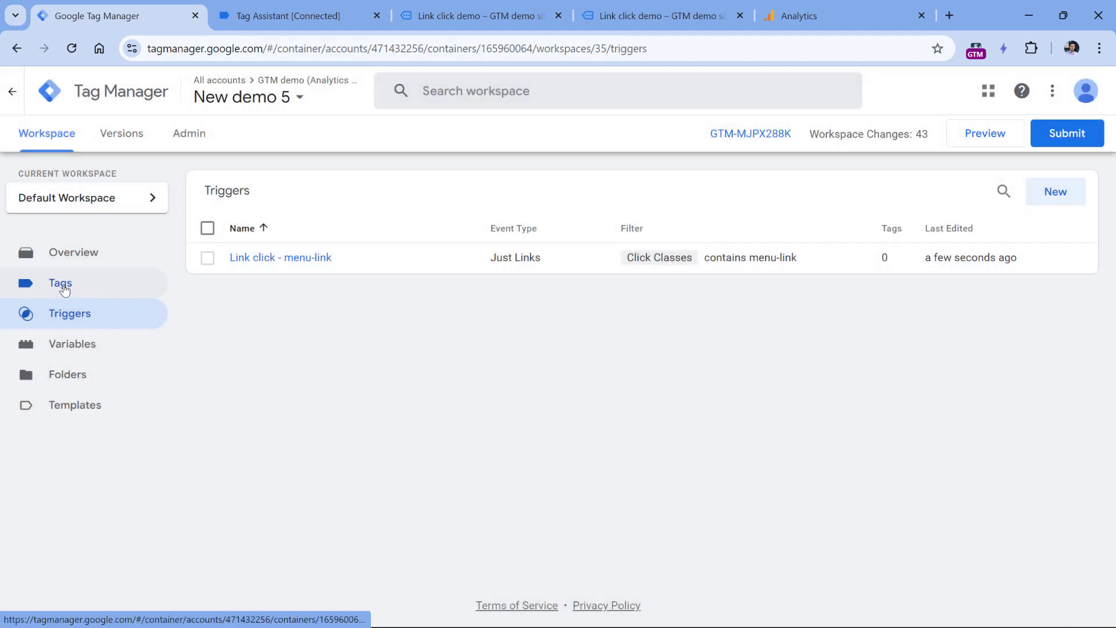
# Start a new tag and set its type to Google Analytics: GA4 Event
pyautogui.click(61, 283)
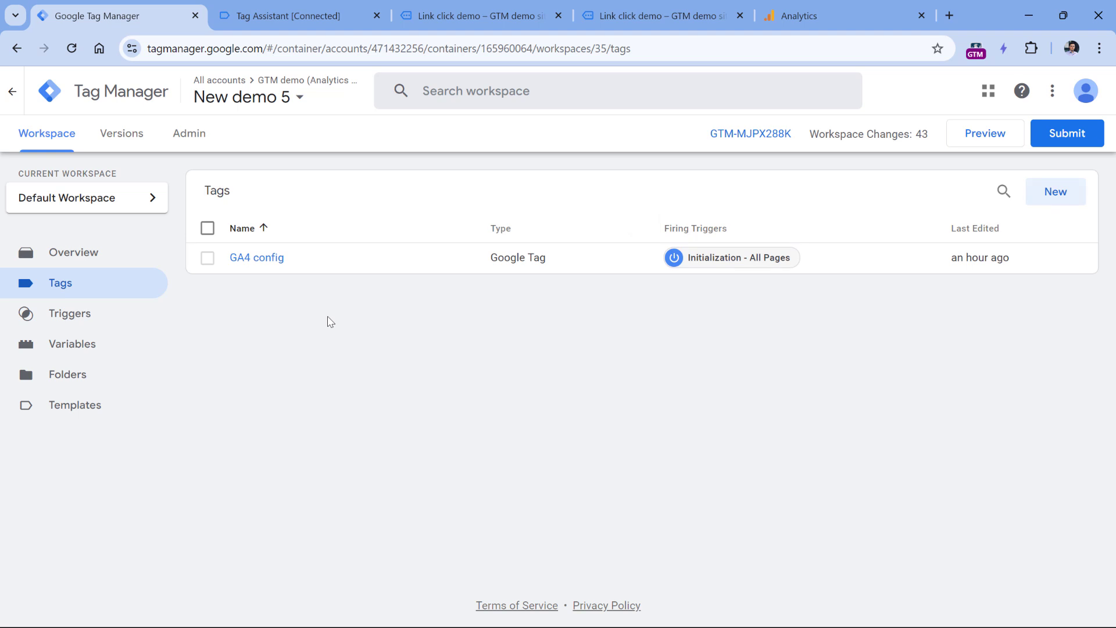
pyautogui.moveTo(256, 258)
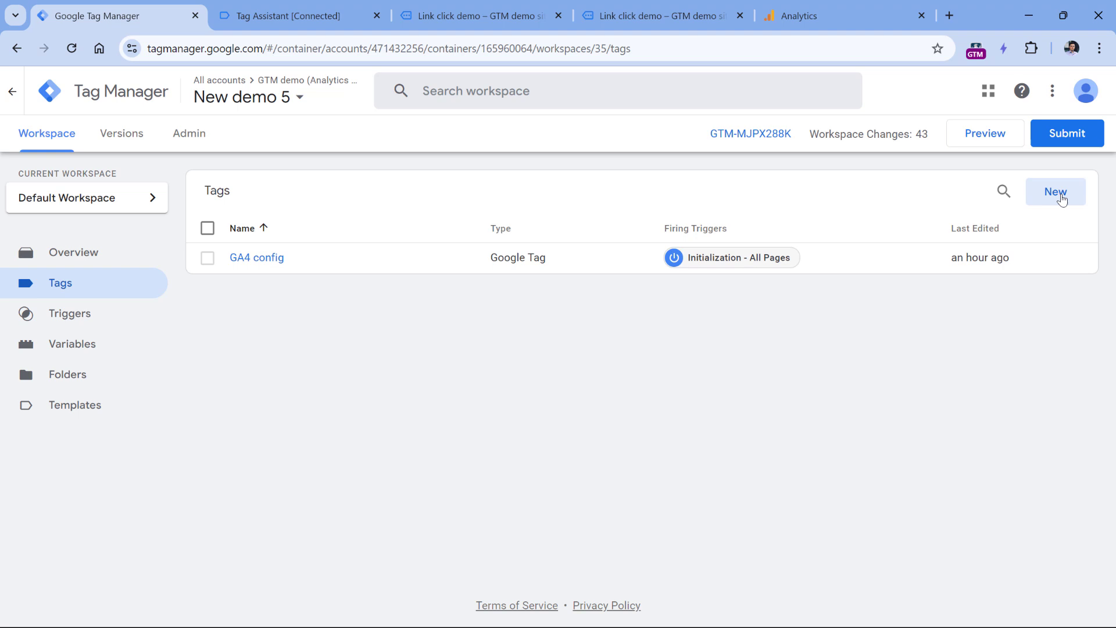
pyautogui.click(1056, 191)
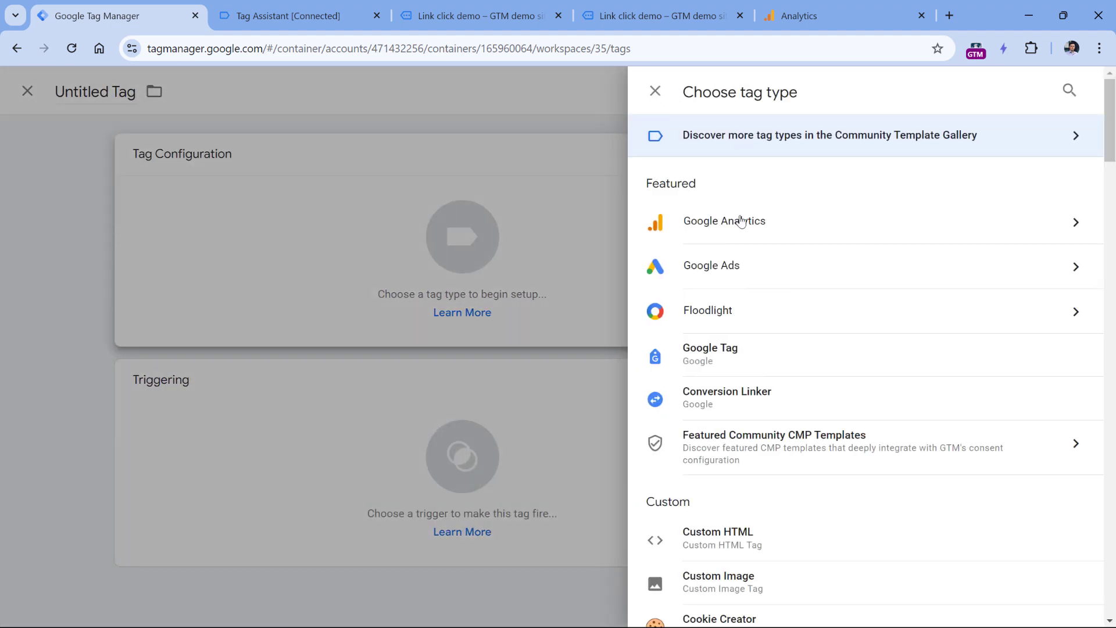
pyautogui.click(724, 221)
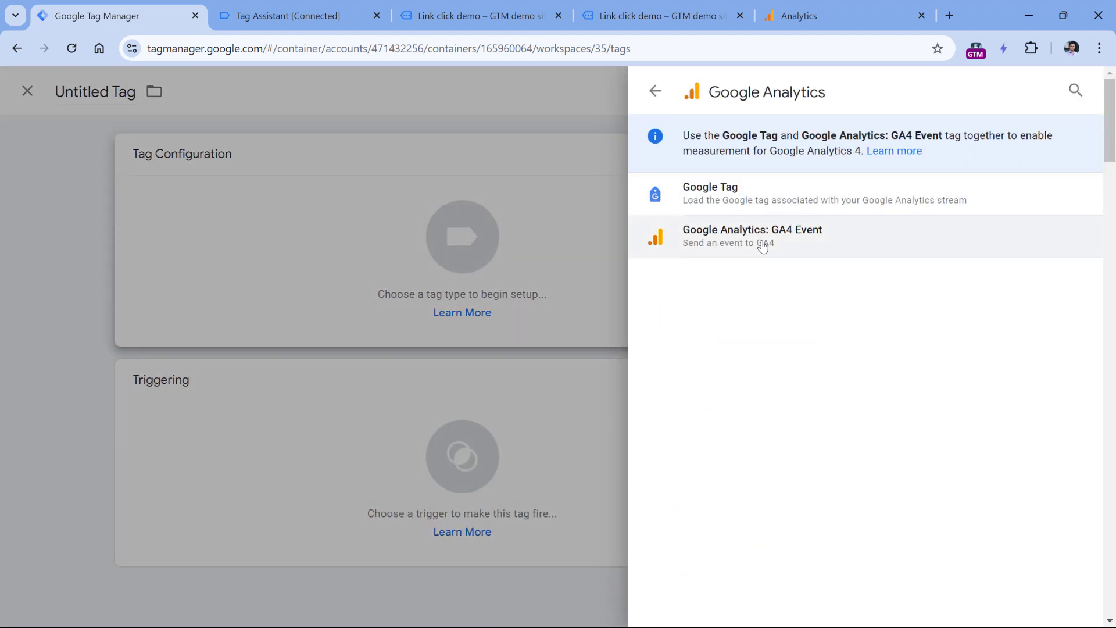
pyautogui.click(752, 235)
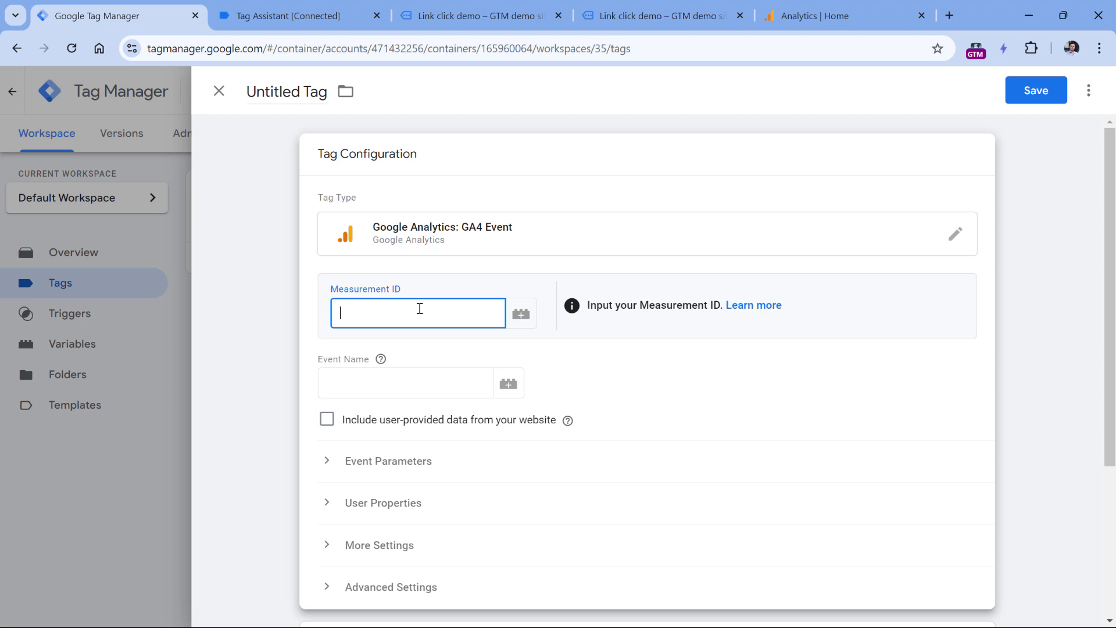
# Copy measurement ID G-VSW03W7WS4 from the GTM Sandbox web stream in Google Analytics
pyautogui.click(847, 16)
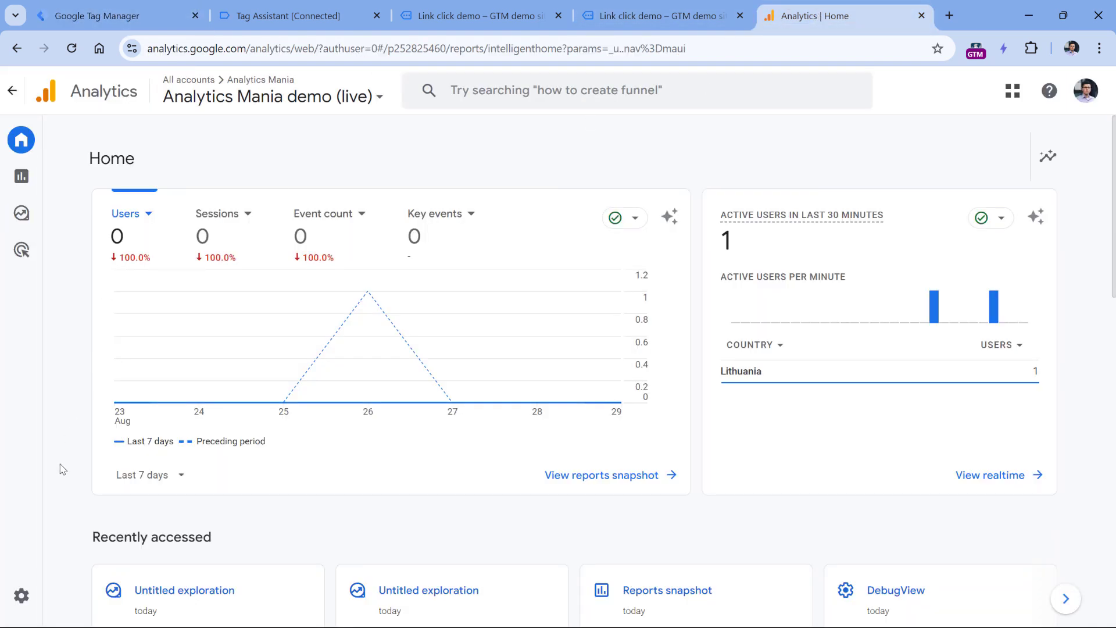
pyautogui.click(22, 596)
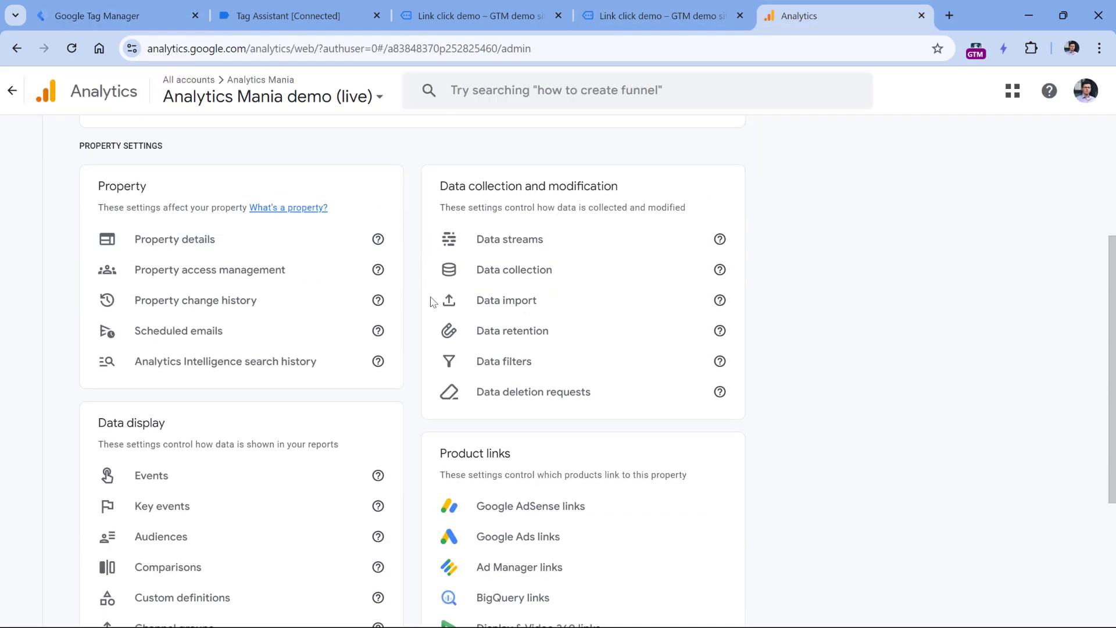
pyautogui.click(510, 239)
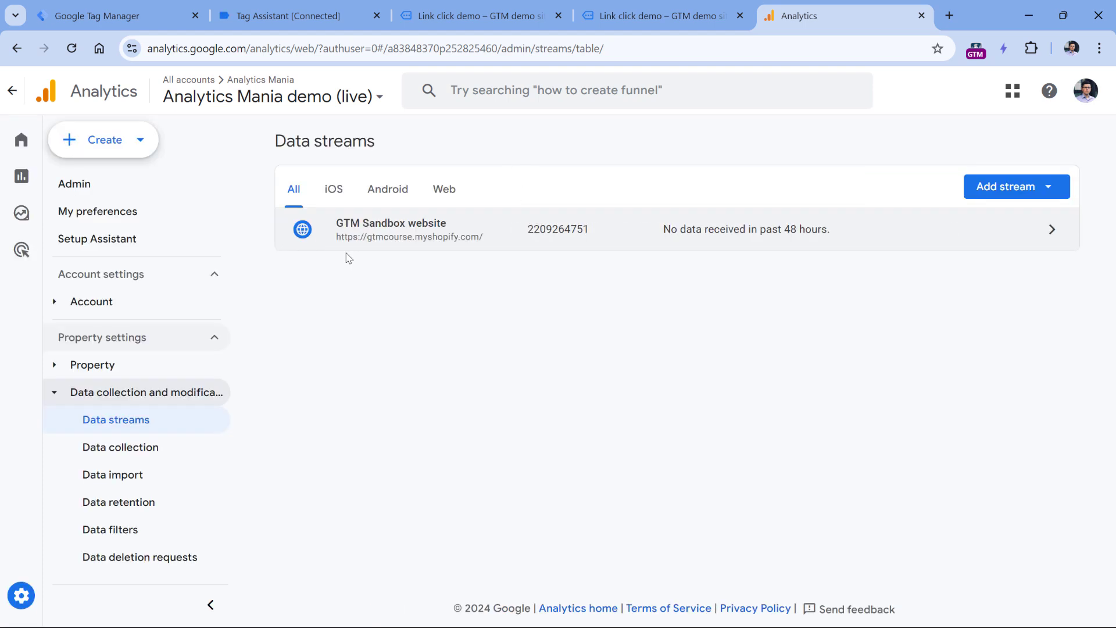
pyautogui.click(641, 229)
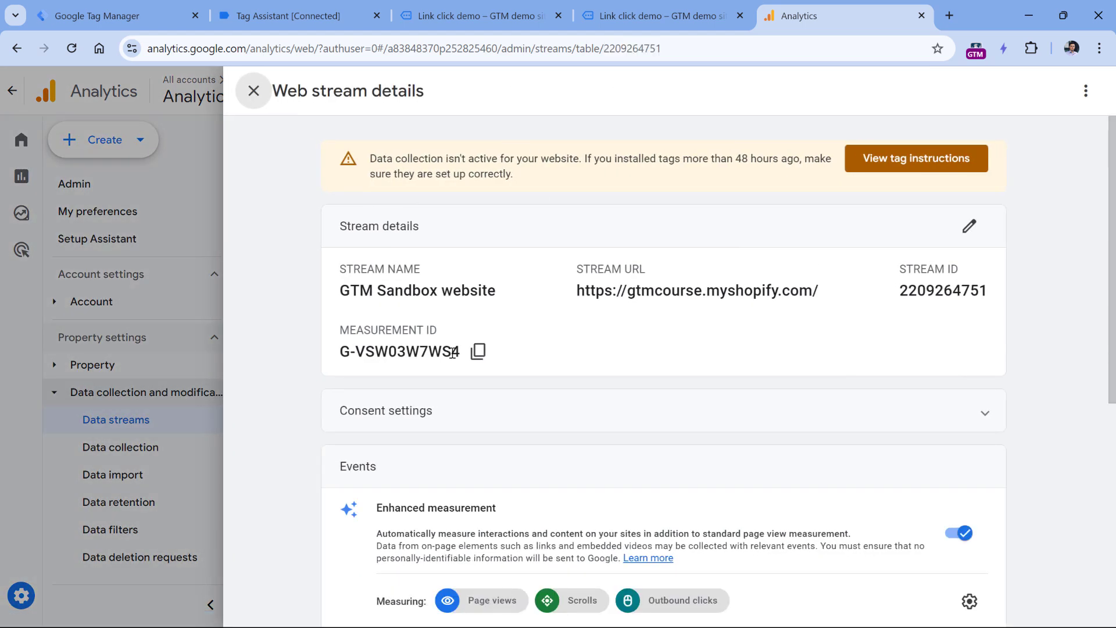
pyautogui.click(478, 351)
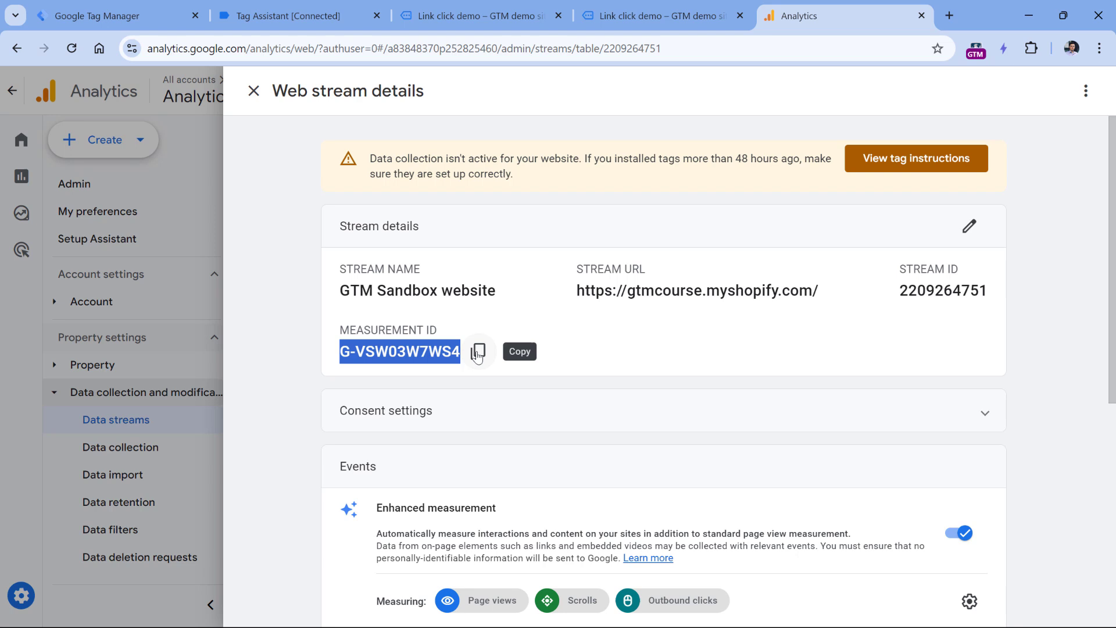
pyautogui.click(107, 16)
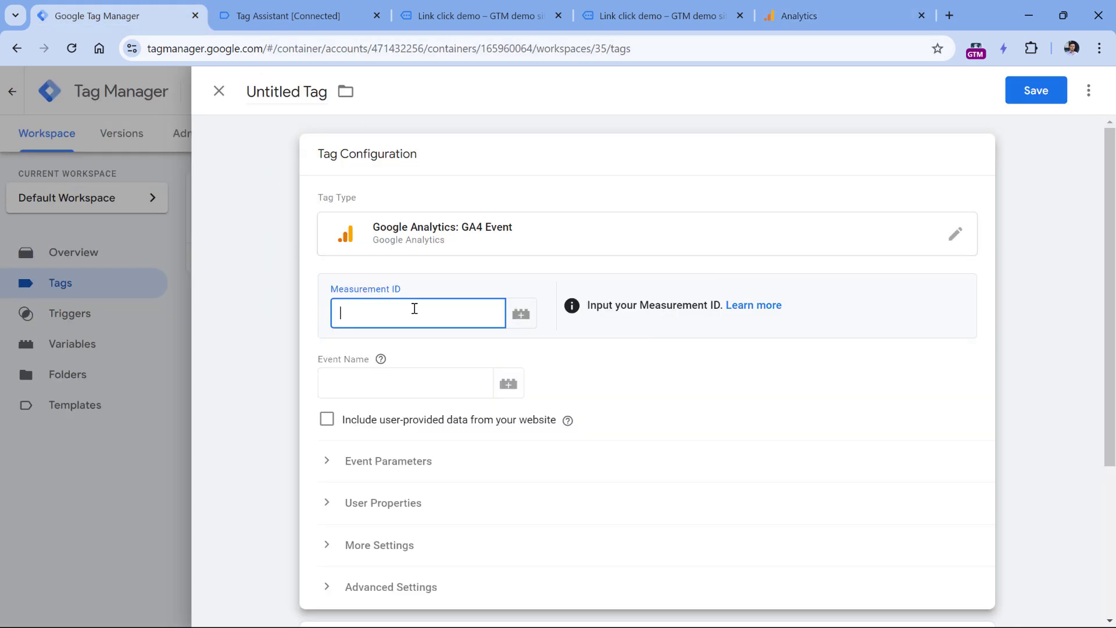
# Enter Measurement ID G-VSW03W7WS4 and Event Name link_click on the GA4 Event tag
pyautogui.write('G-VSW03W7WS4')
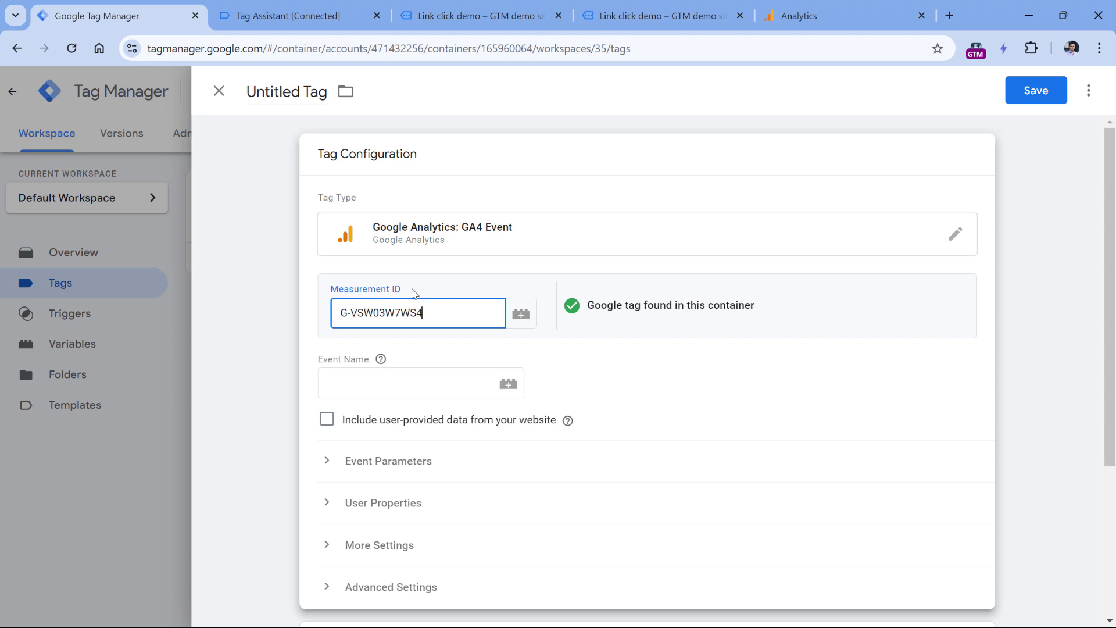
pyautogui.moveTo(405, 392)
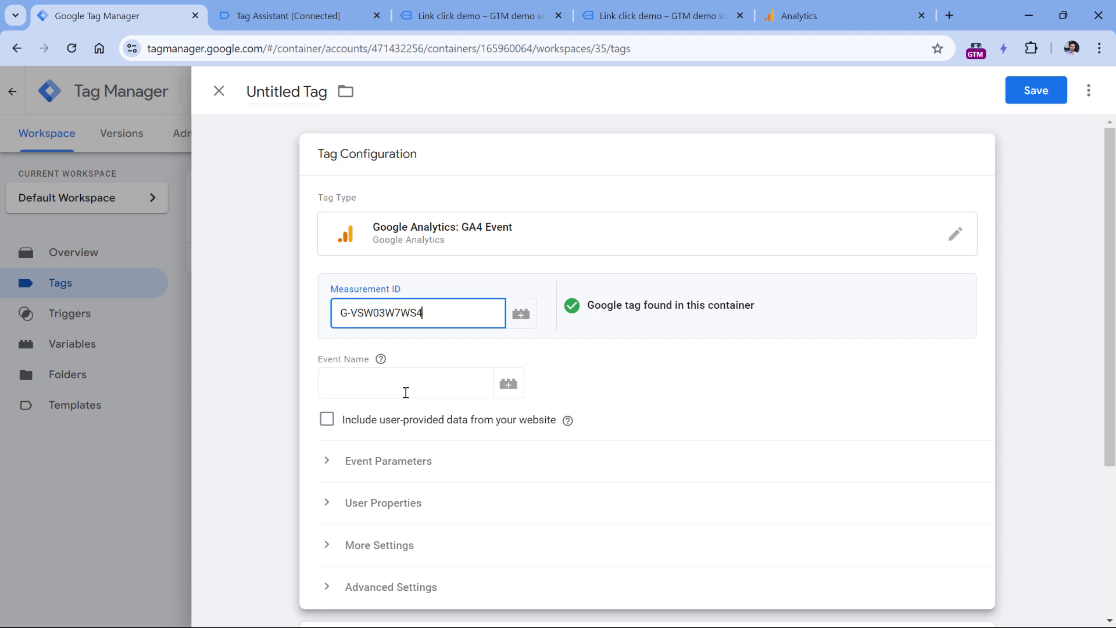
pyautogui.click(406, 383)
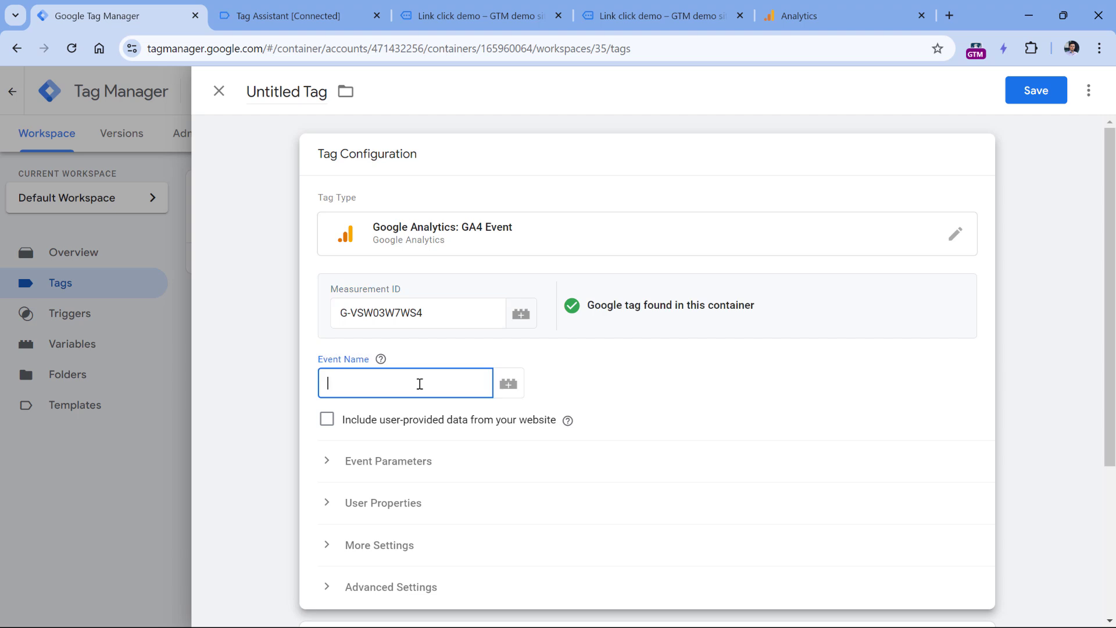
pyautogui.write('link_')
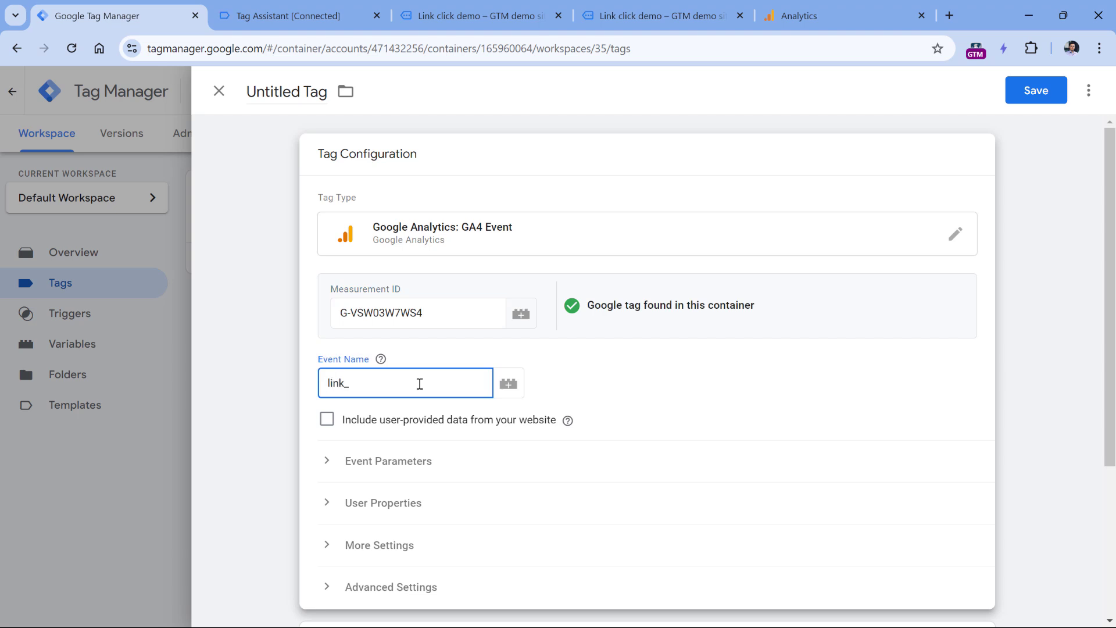
pyautogui.write('click')
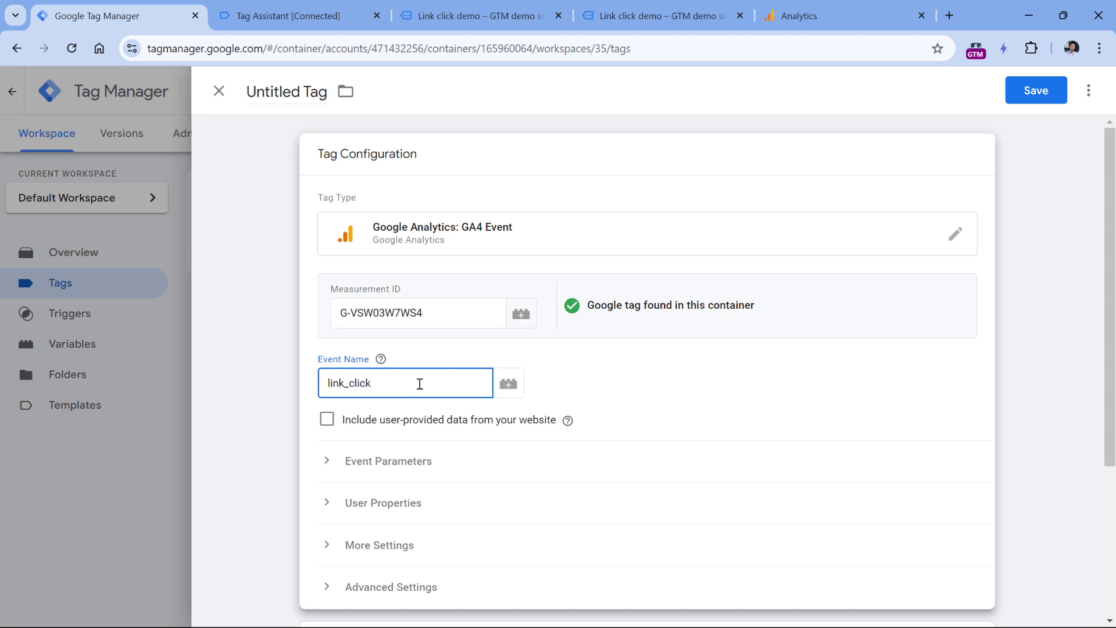
pyautogui.scroll(-3)
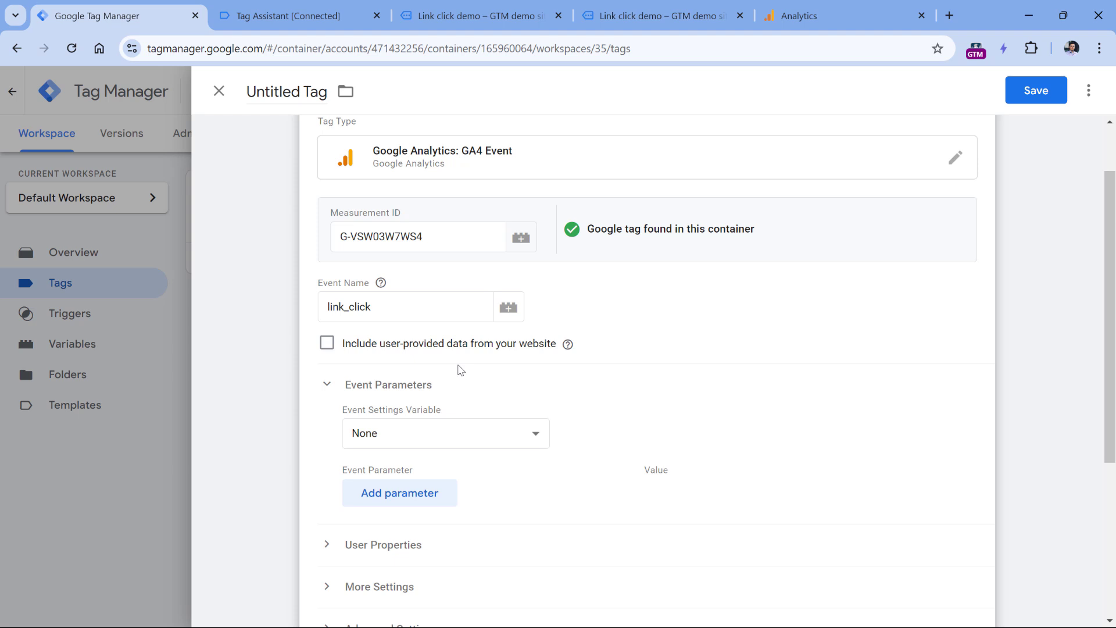
# Add event parameter rows link_text, link_url, link_classes and link_id, leaving values empty
pyautogui.click(400, 493)
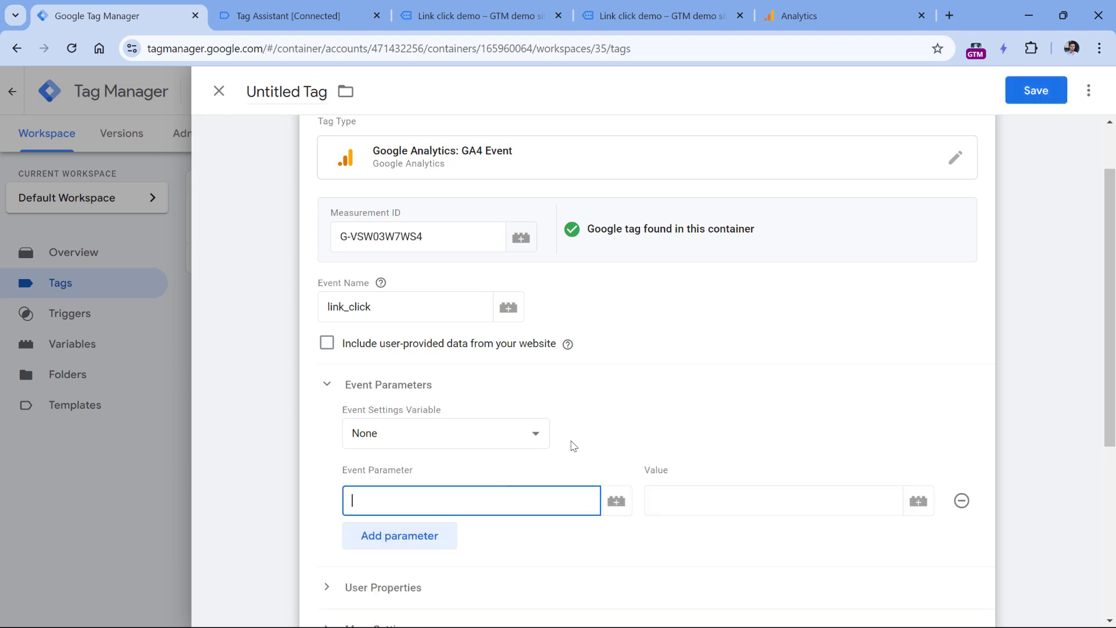
pyautogui.write('link_tex')
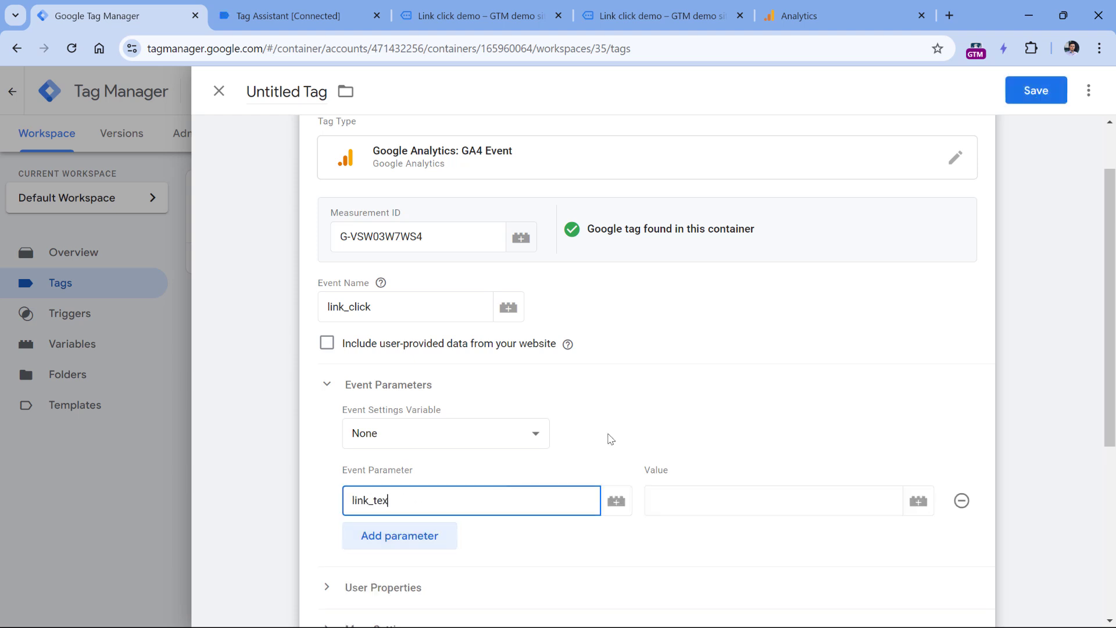
pyautogui.write('t')
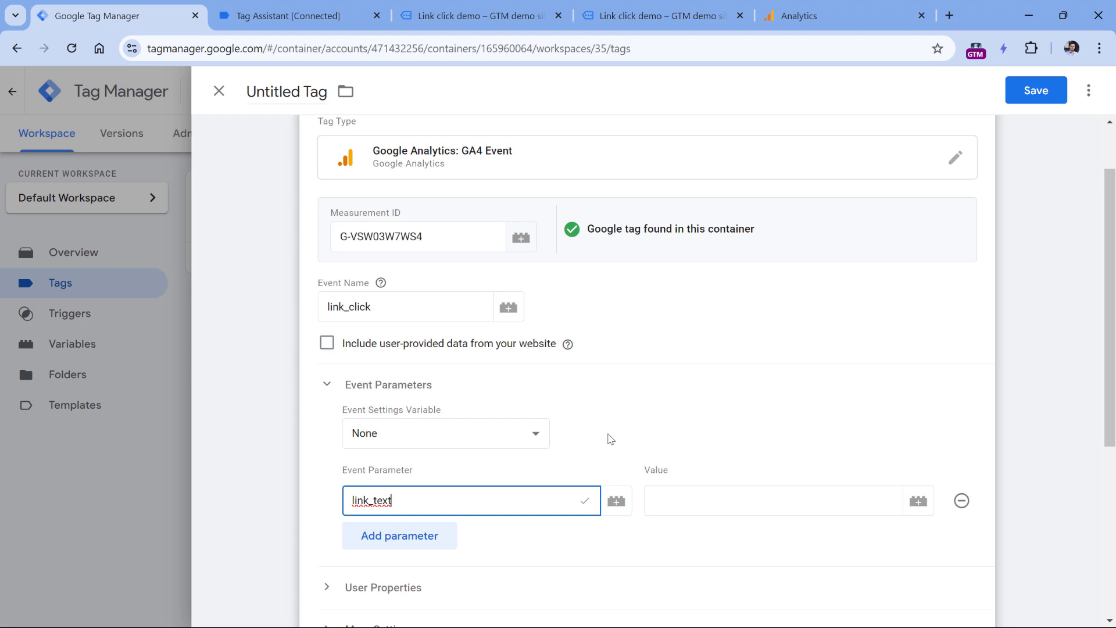
pyautogui.moveTo(586, 507)
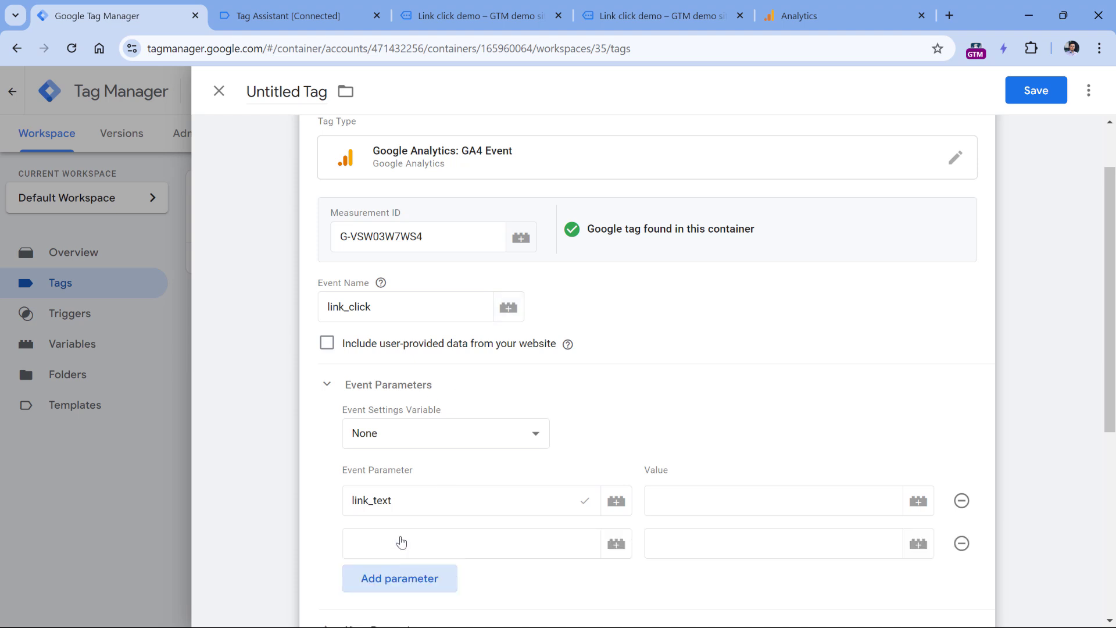
pyautogui.write('link_url')
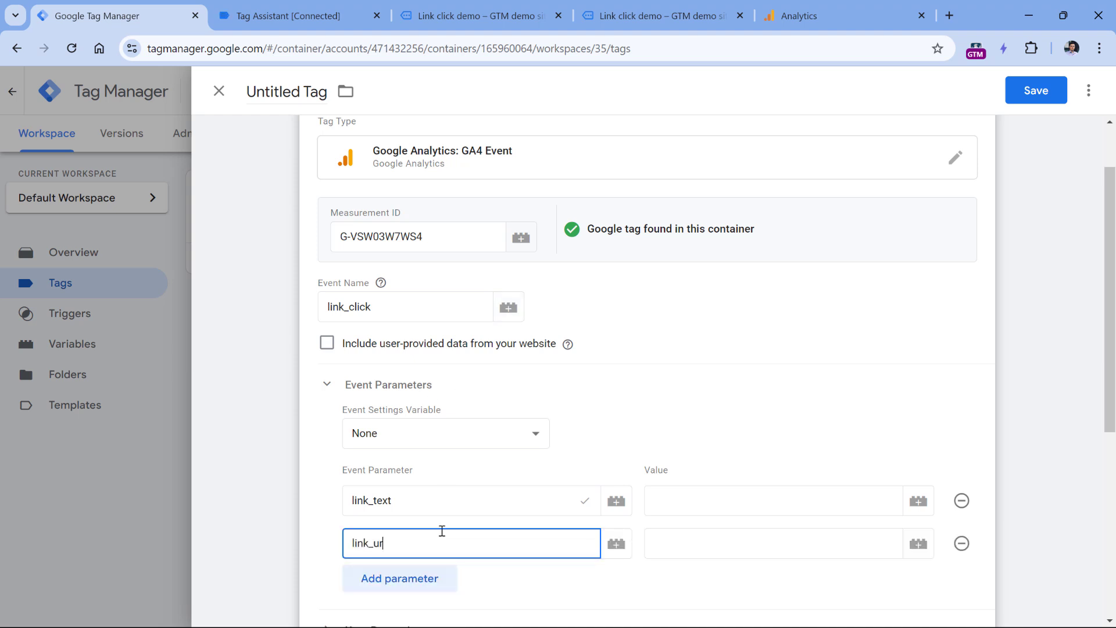
pyautogui.click(400, 577)
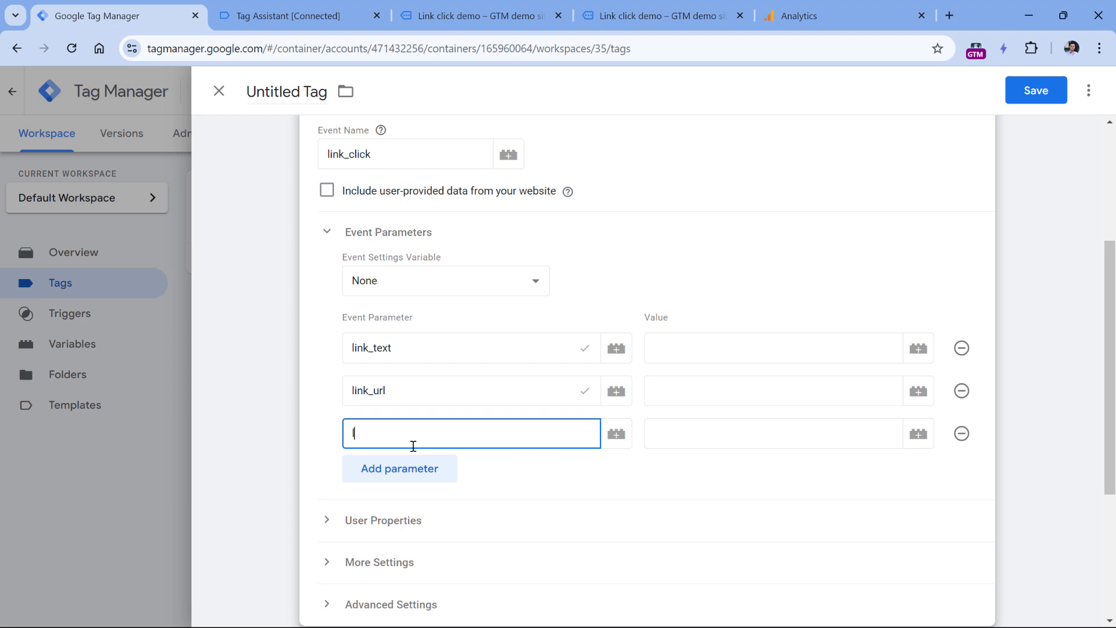
pyautogui.write('link_classes')
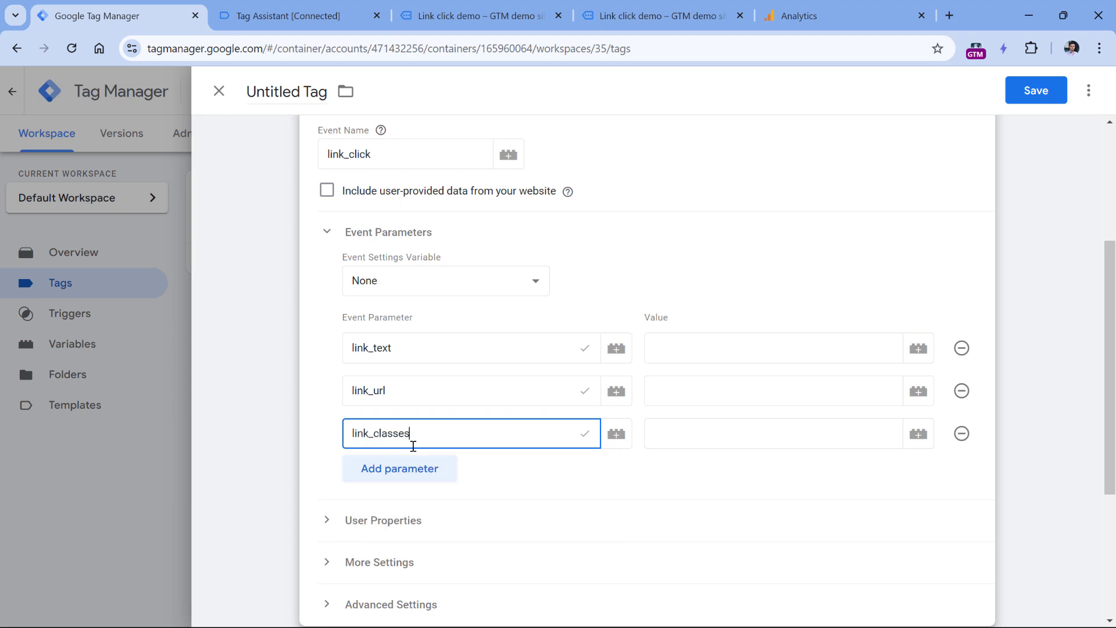
pyautogui.click(399, 469)
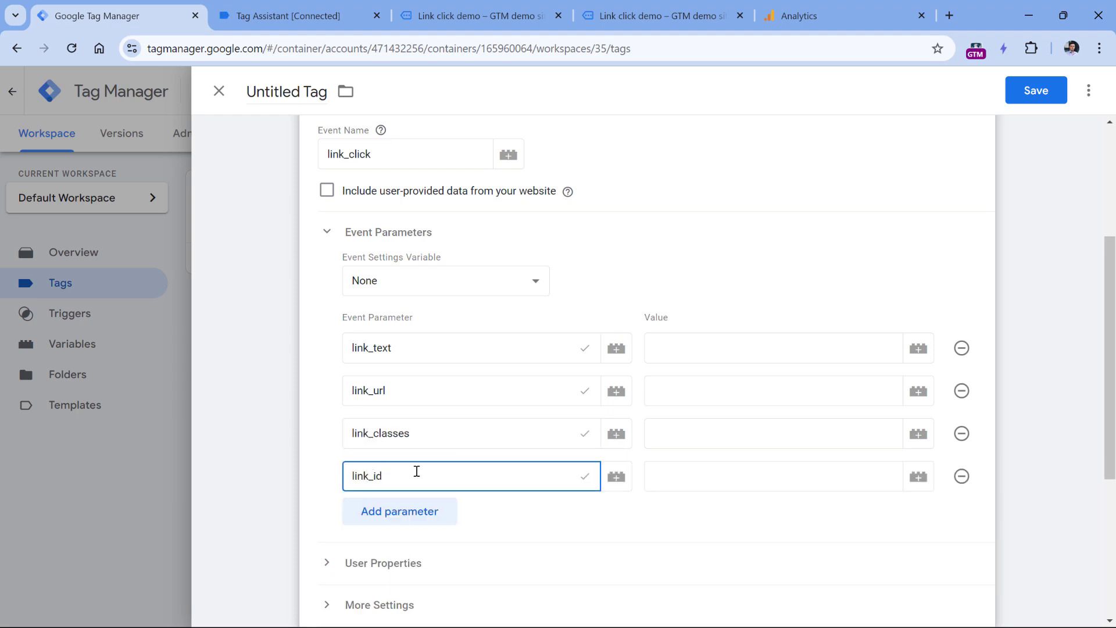
pyautogui.moveTo(452, 391)
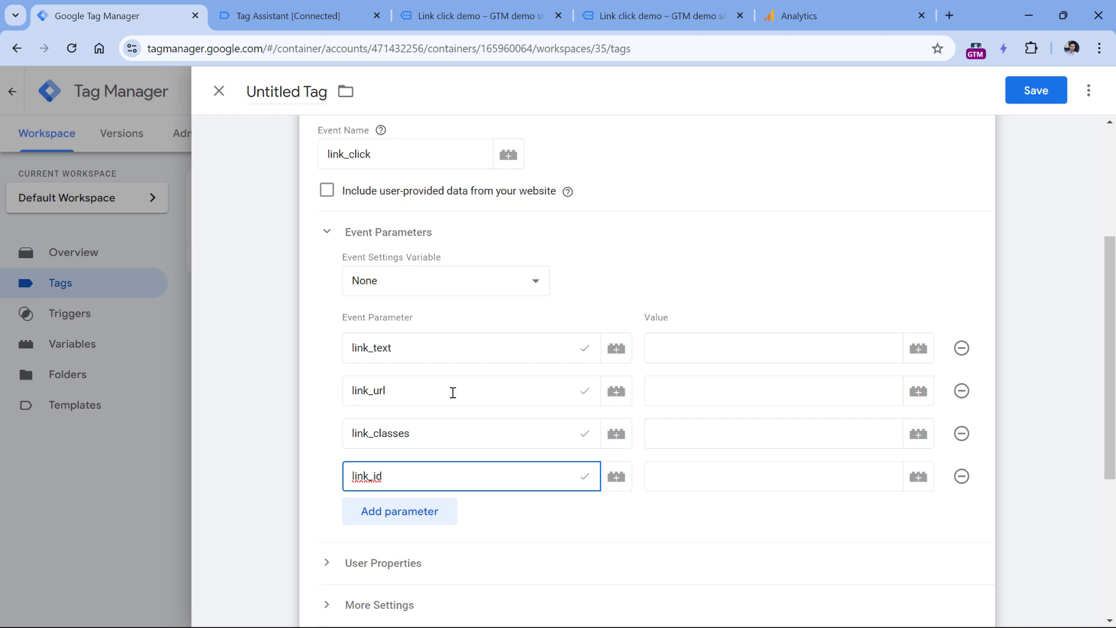
pyautogui.moveTo(761, 336)
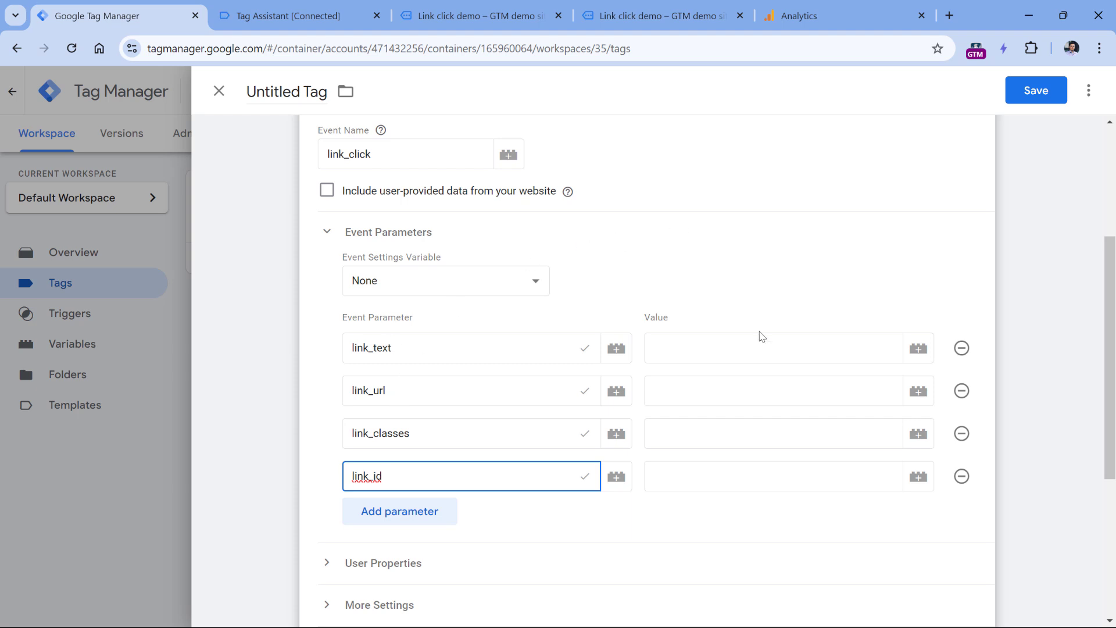
pyautogui.click(773, 348)
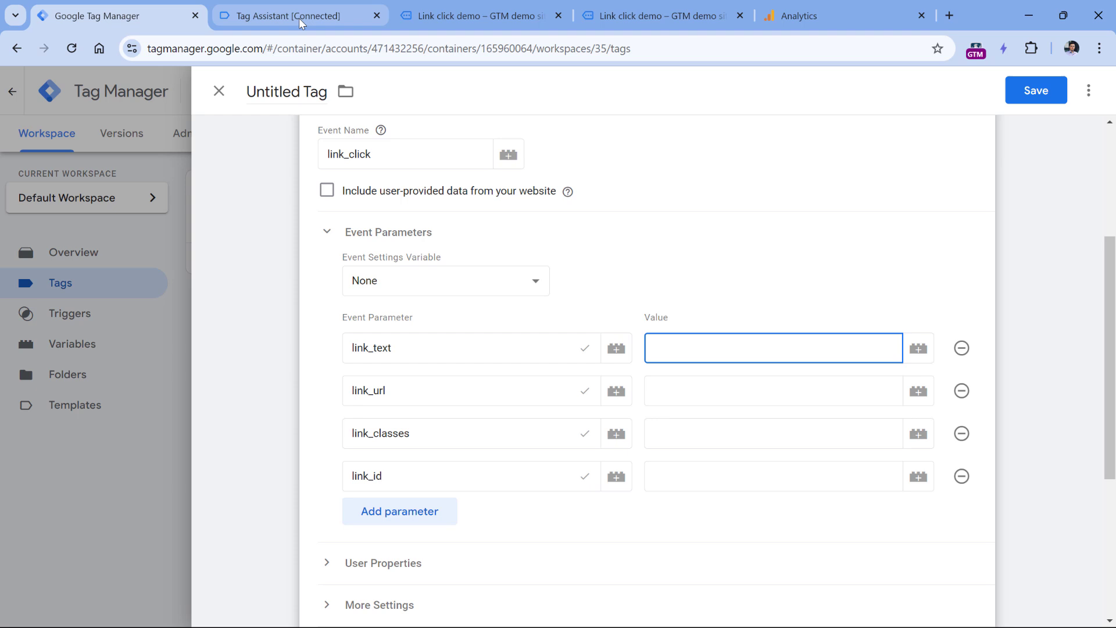
# Recheck Link Click event 8 in Tag Assistant: empty Click ID, Click URL gtmplayground.com/?cat=1
pyautogui.click(299, 16)
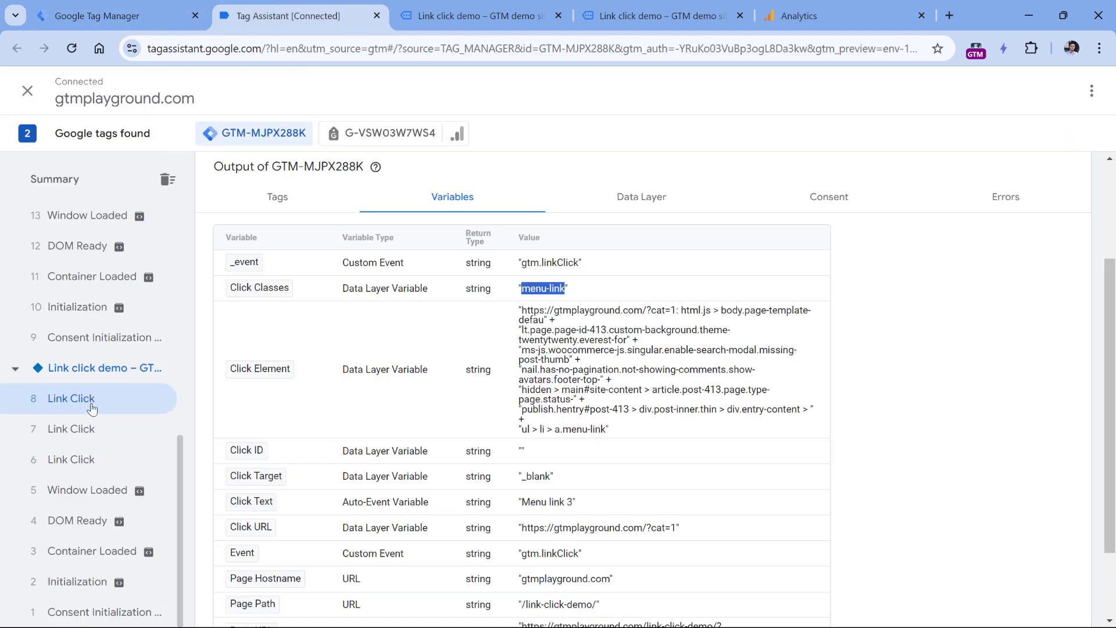
pyautogui.moveTo(317, 447)
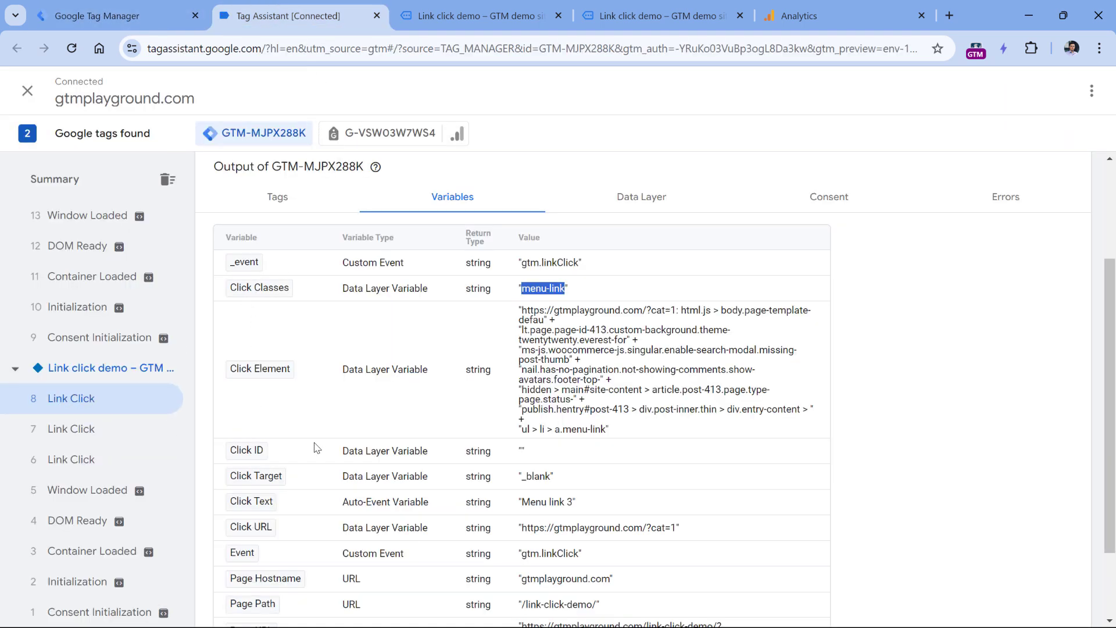
pyautogui.moveTo(583, 532)
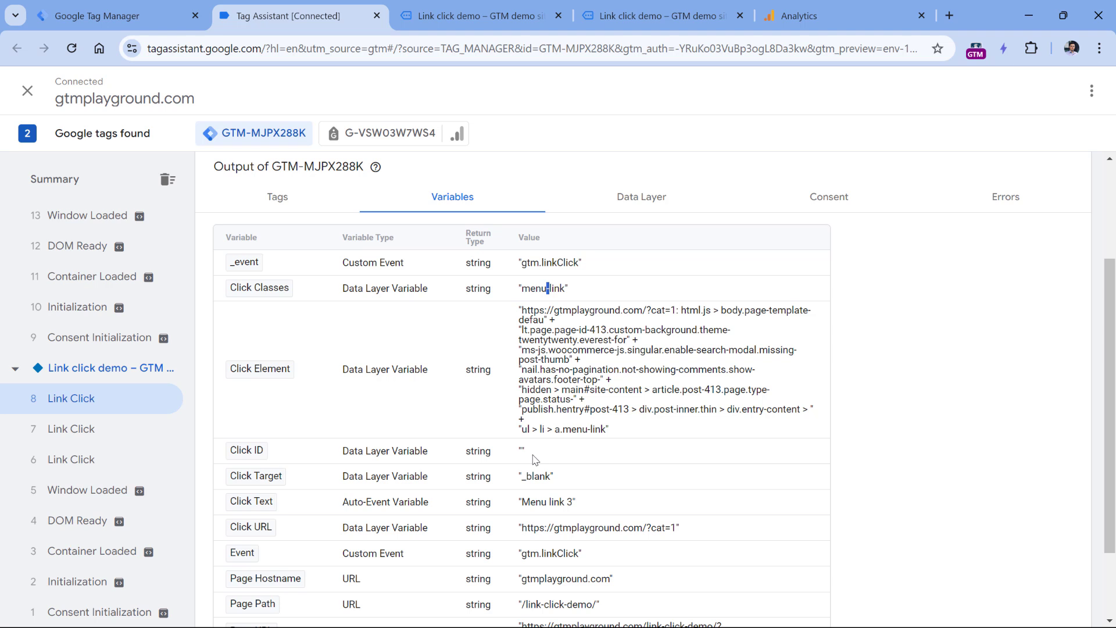
pyautogui.doubleClick(520, 450)
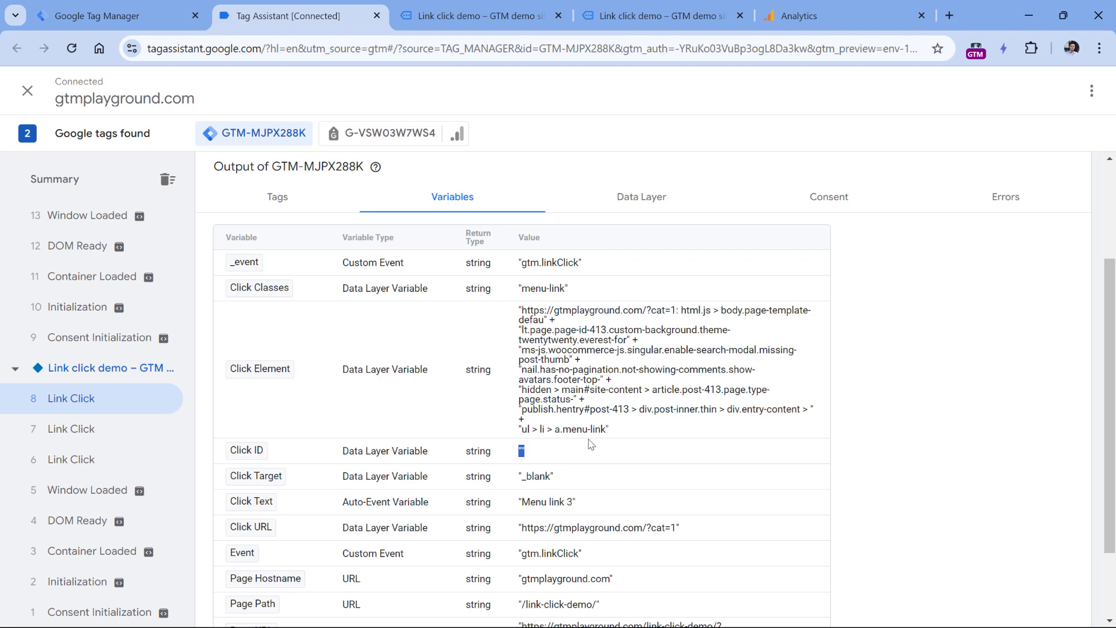
pyautogui.moveTo(653, 501)
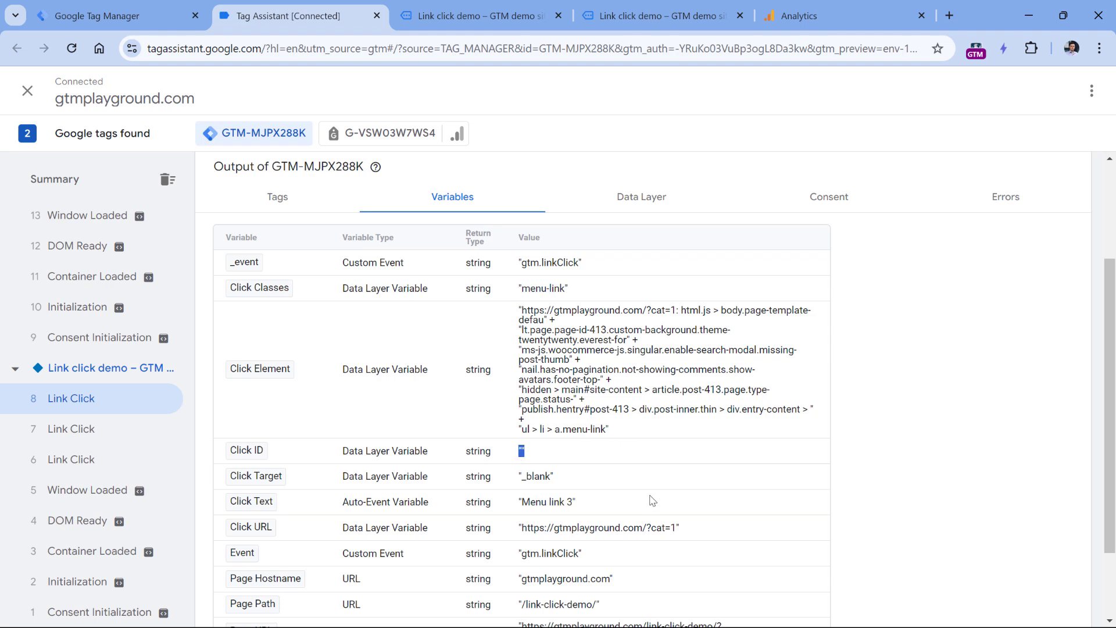
pyautogui.doubleClick(547, 502)
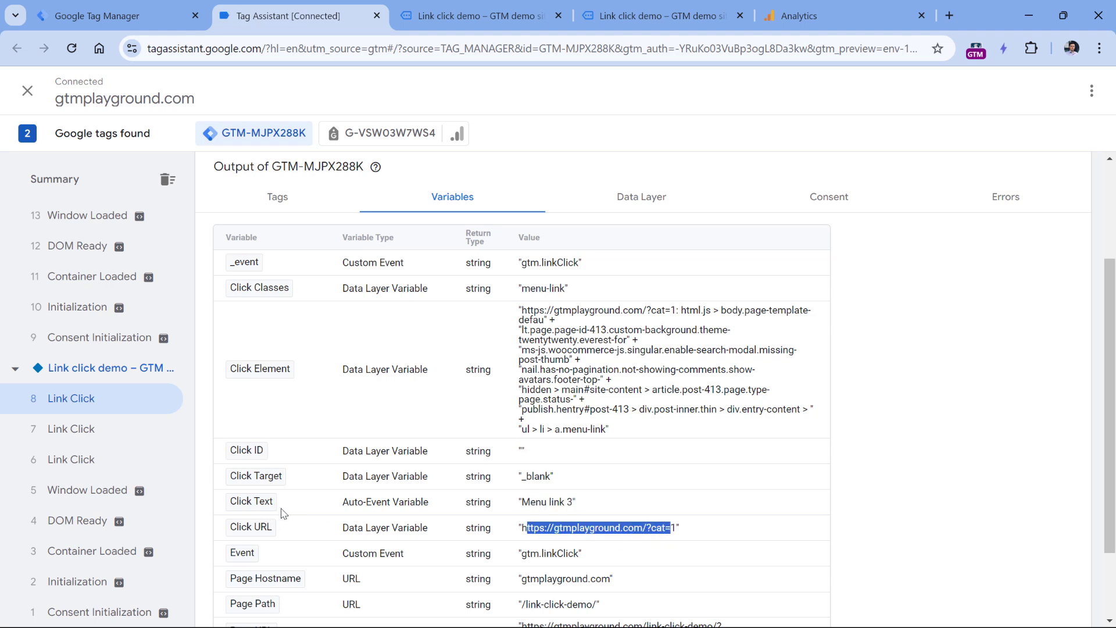
# Recheck the captured click variables, then map link_text to Click Text and link_url to Click URL
pyautogui.click(107, 15)
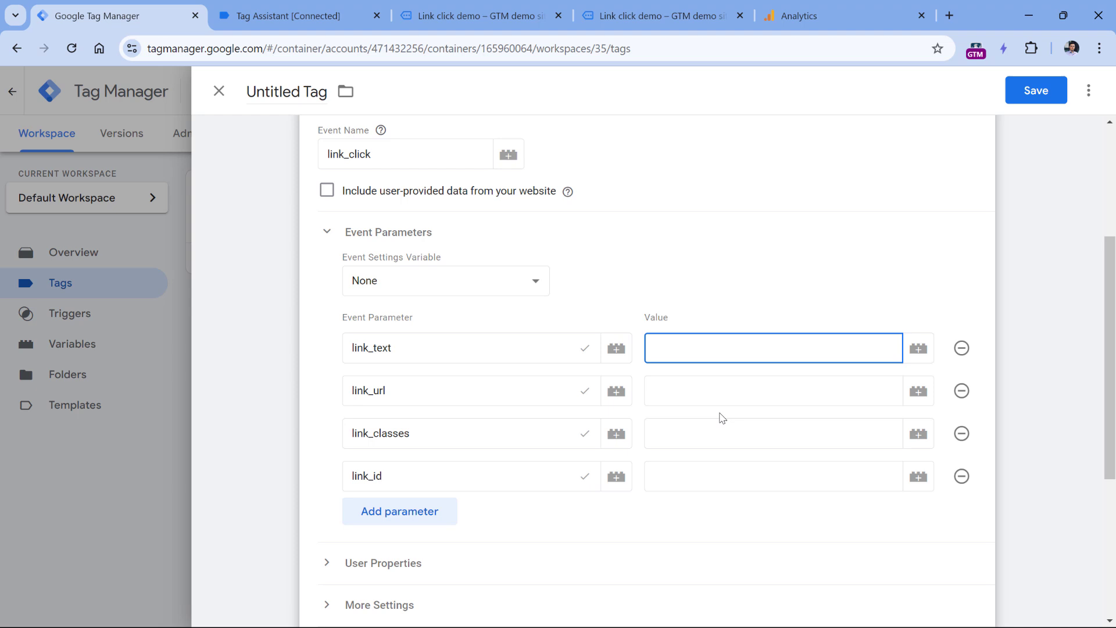
pyautogui.moveTo(763, 350)
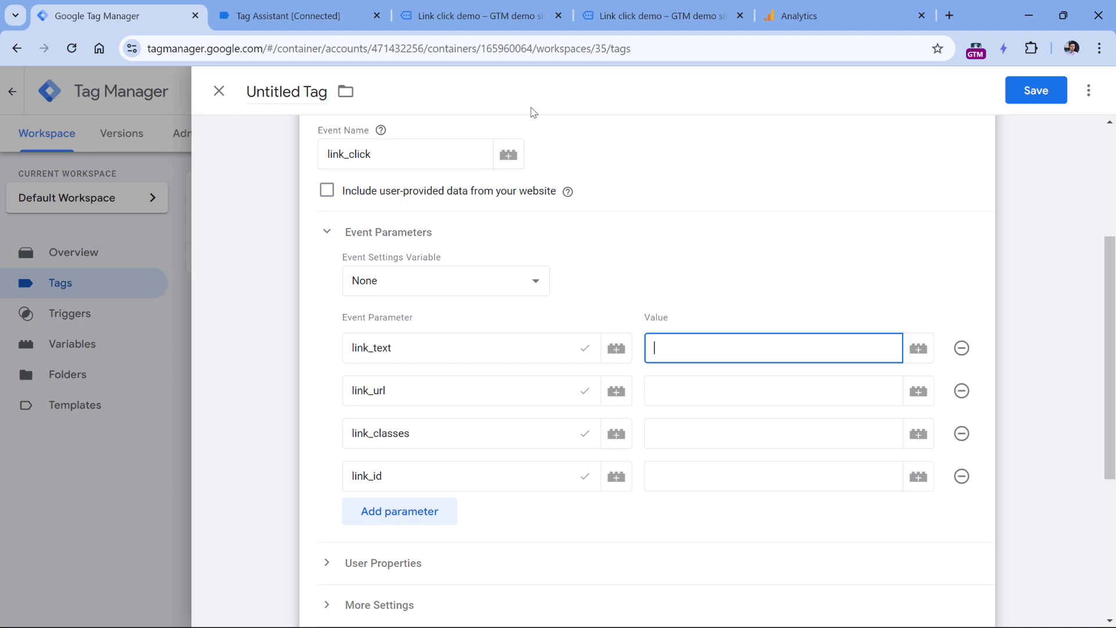
pyautogui.click(299, 15)
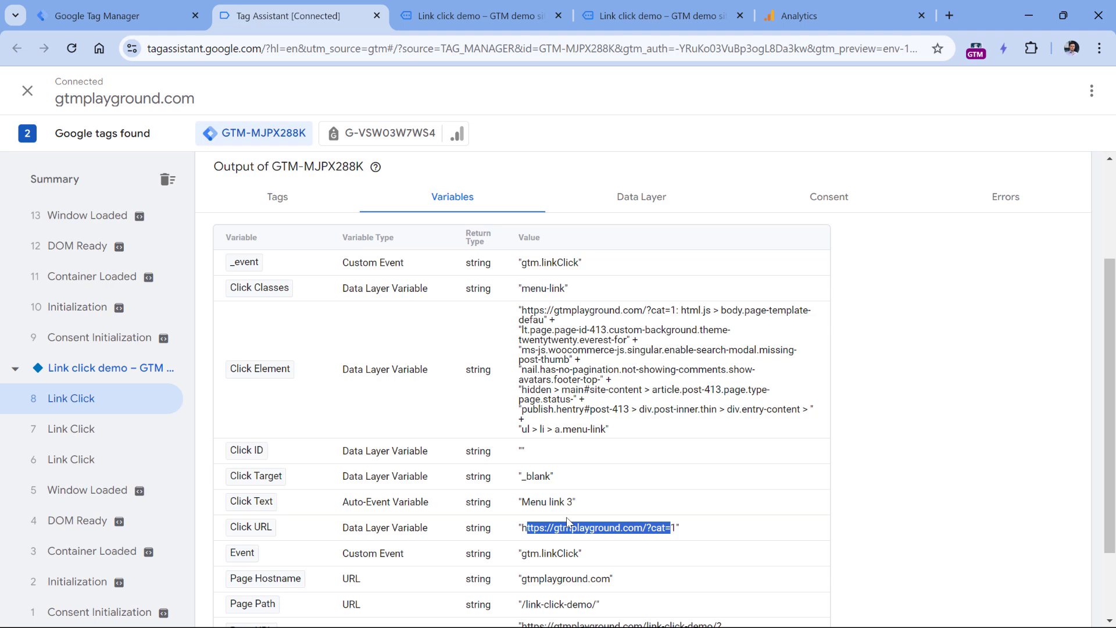
pyautogui.click(107, 16)
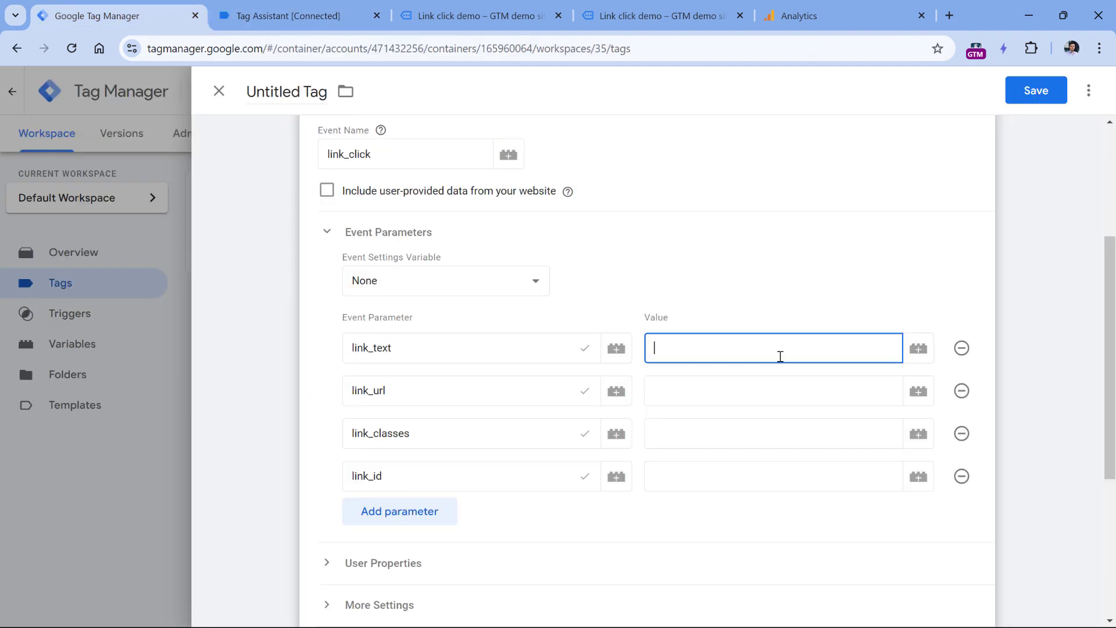
pyautogui.moveTo(919, 349)
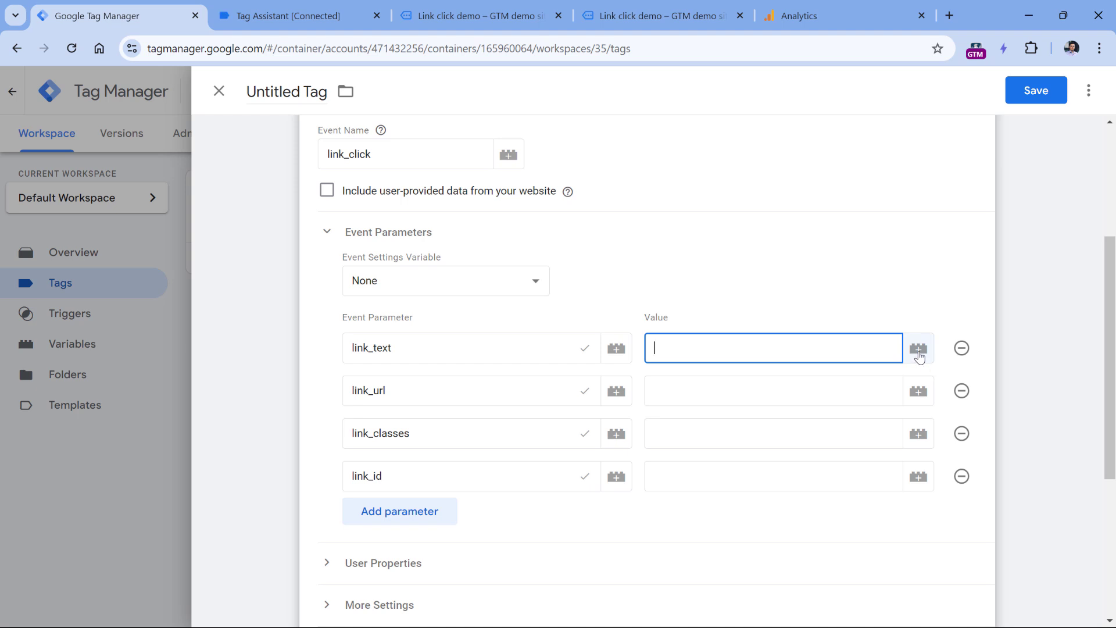
pyautogui.click(919, 348)
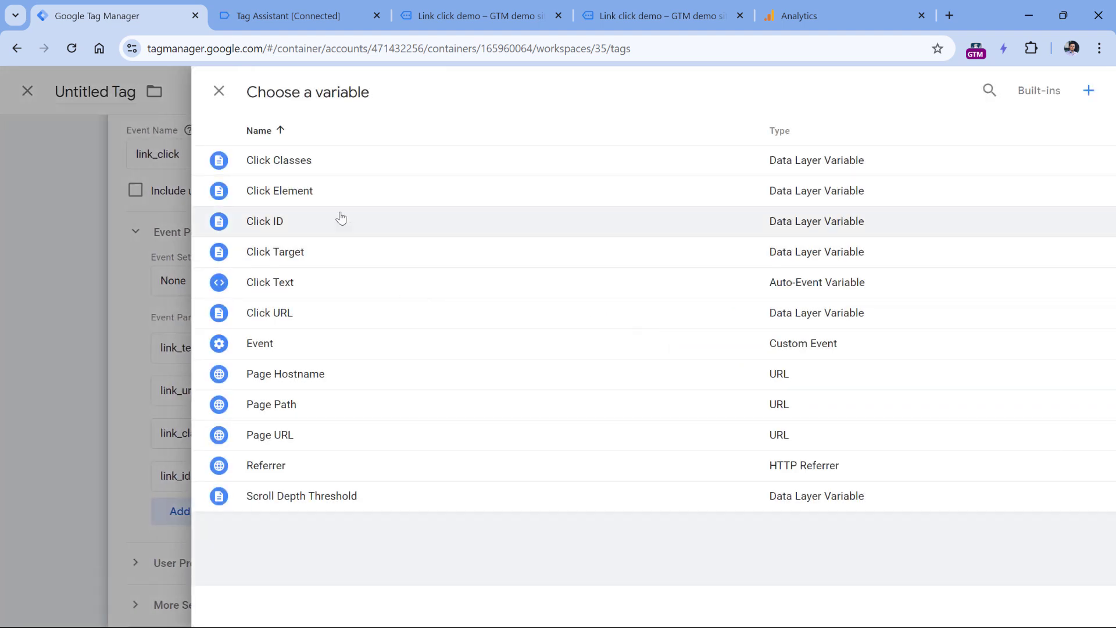
pyautogui.moveTo(273, 292)
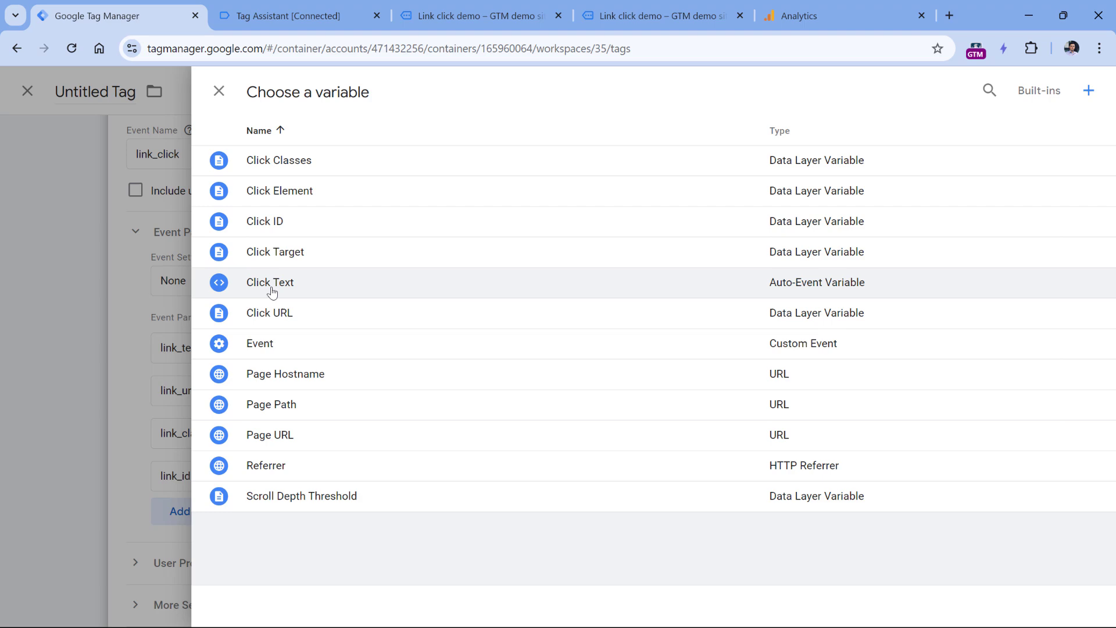
pyautogui.click(269, 282)
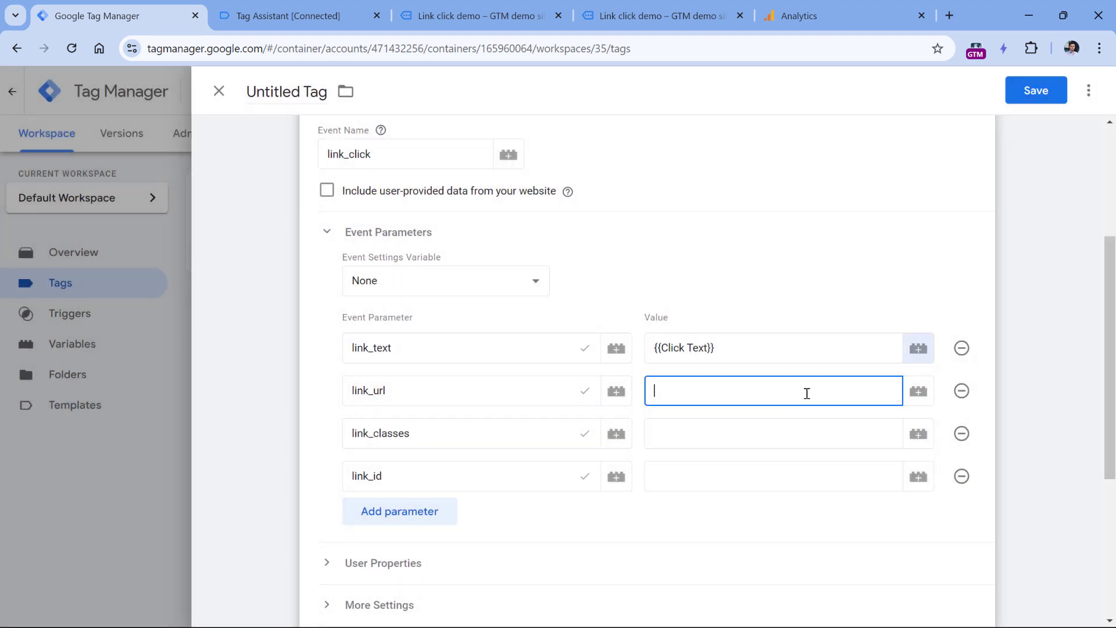
pyautogui.click(918, 390)
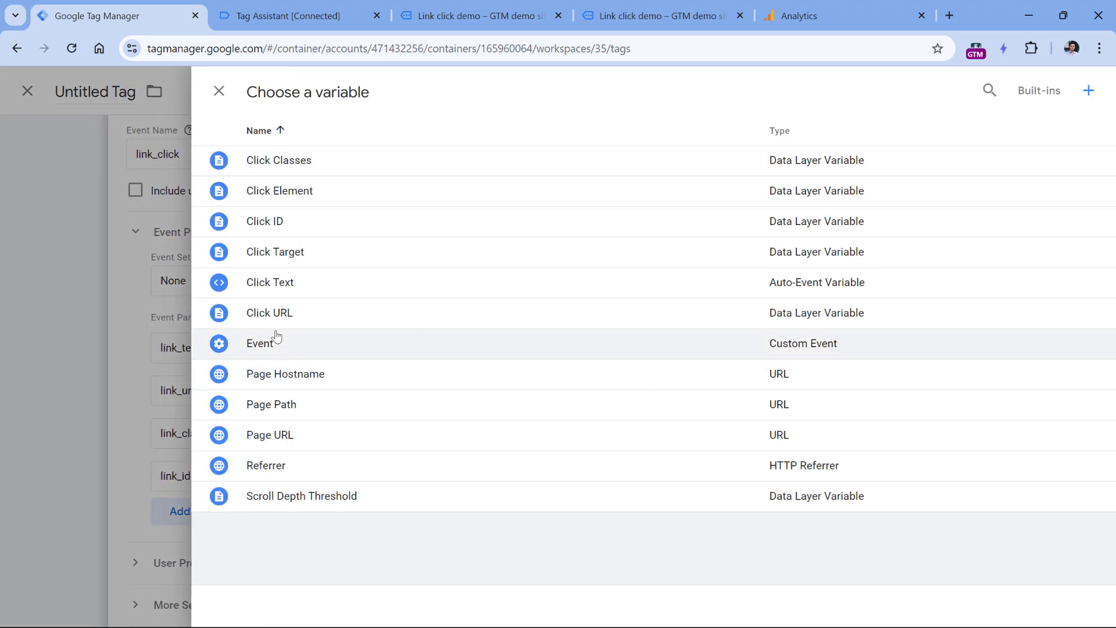
pyautogui.click(218, 92)
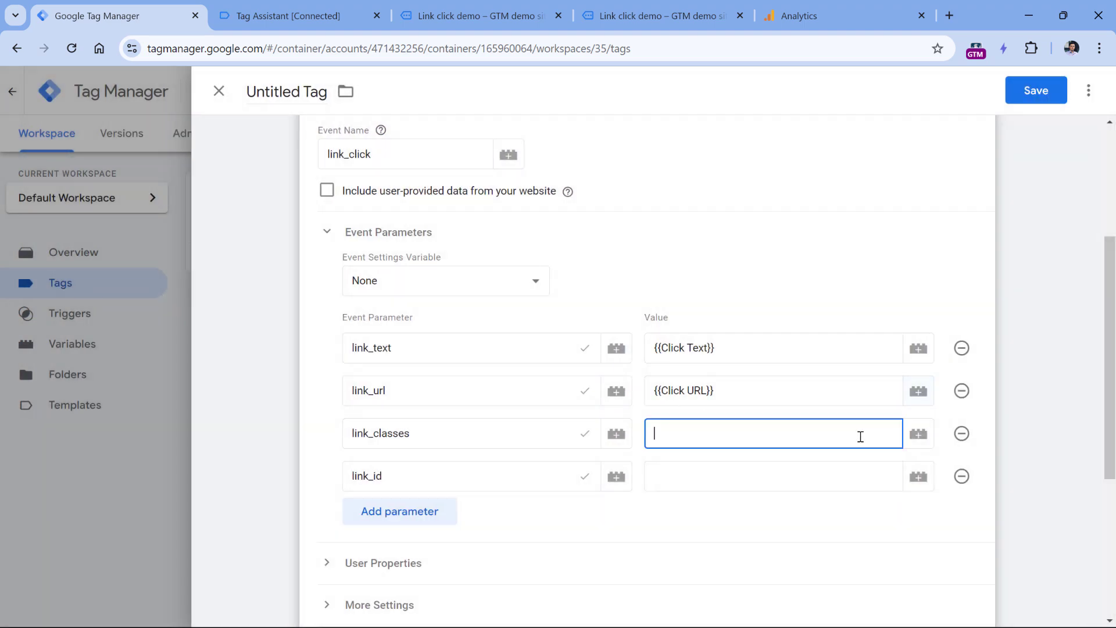
# Map link_classes to Click Classes and link_id to Click ID
pyautogui.click(918, 433)
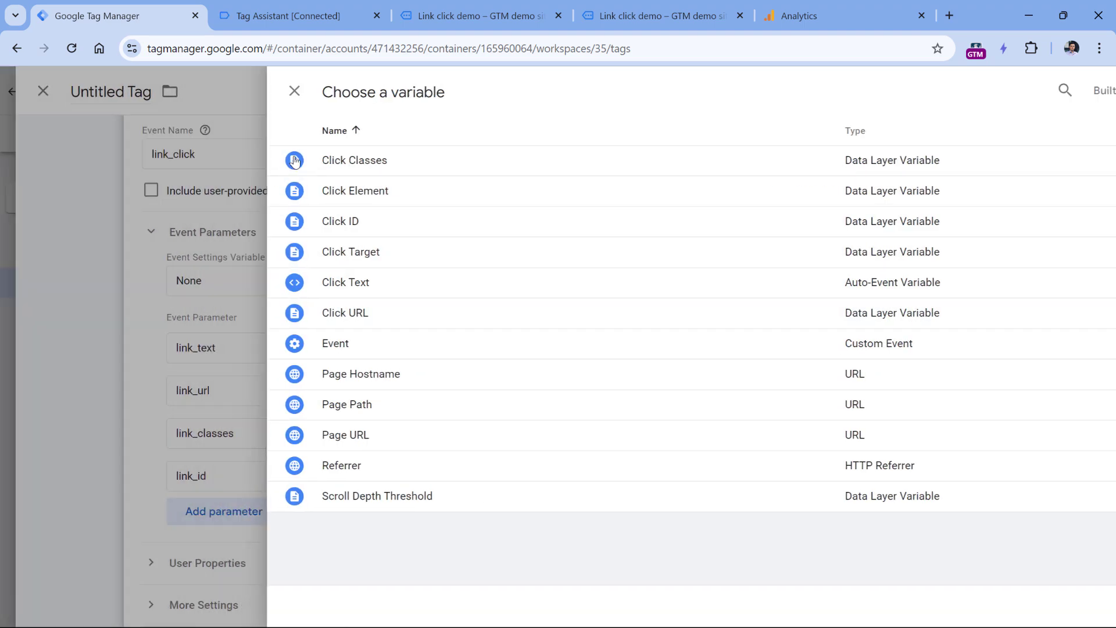
pyautogui.click(293, 92)
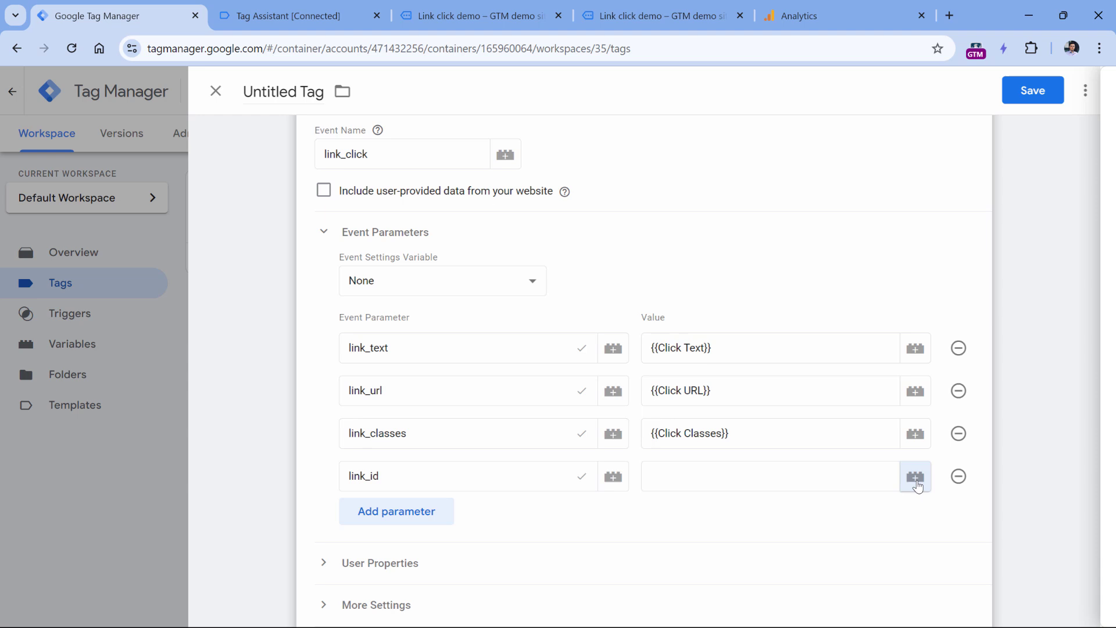
pyautogui.click(916, 477)
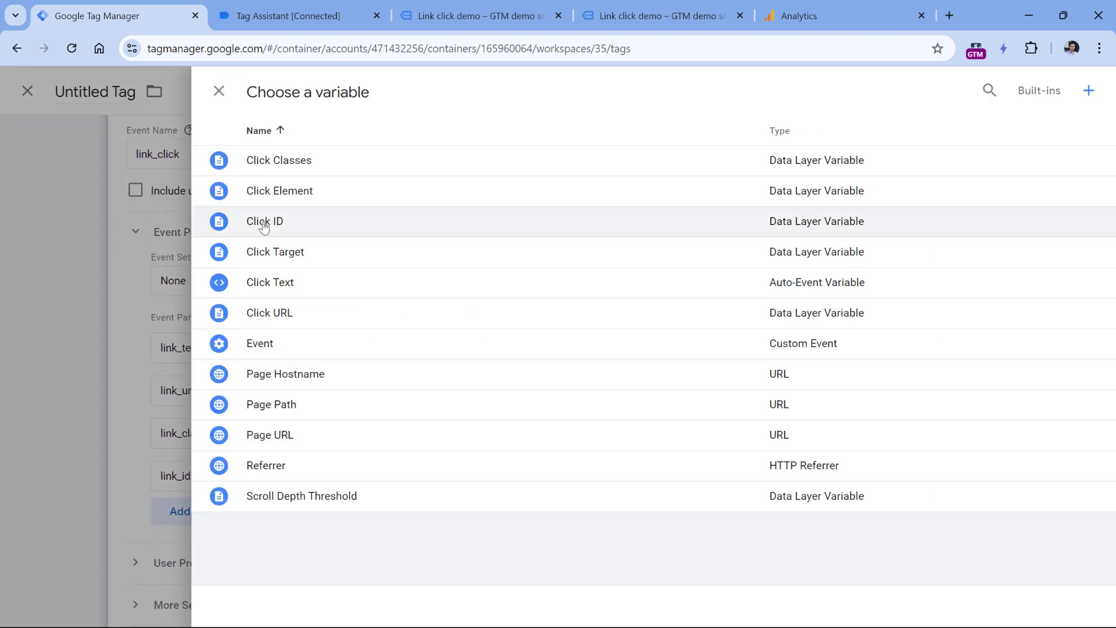
pyautogui.click(264, 221)
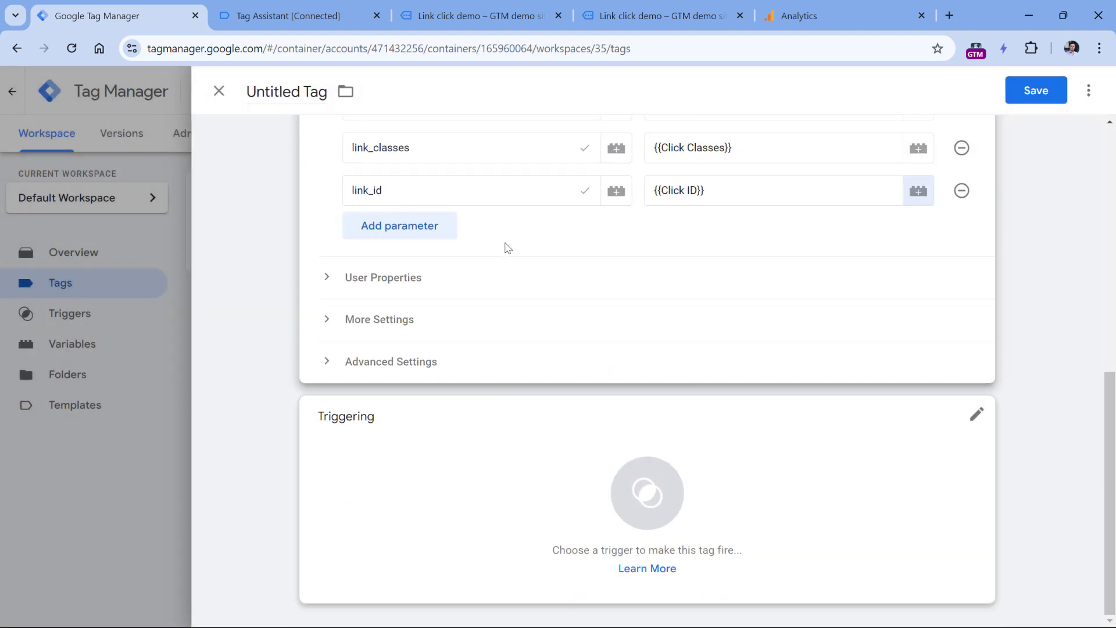
# Attach the Link click - menu-link trigger, name the tag 'GA4 event - link_click' and save
pyautogui.click(976, 414)
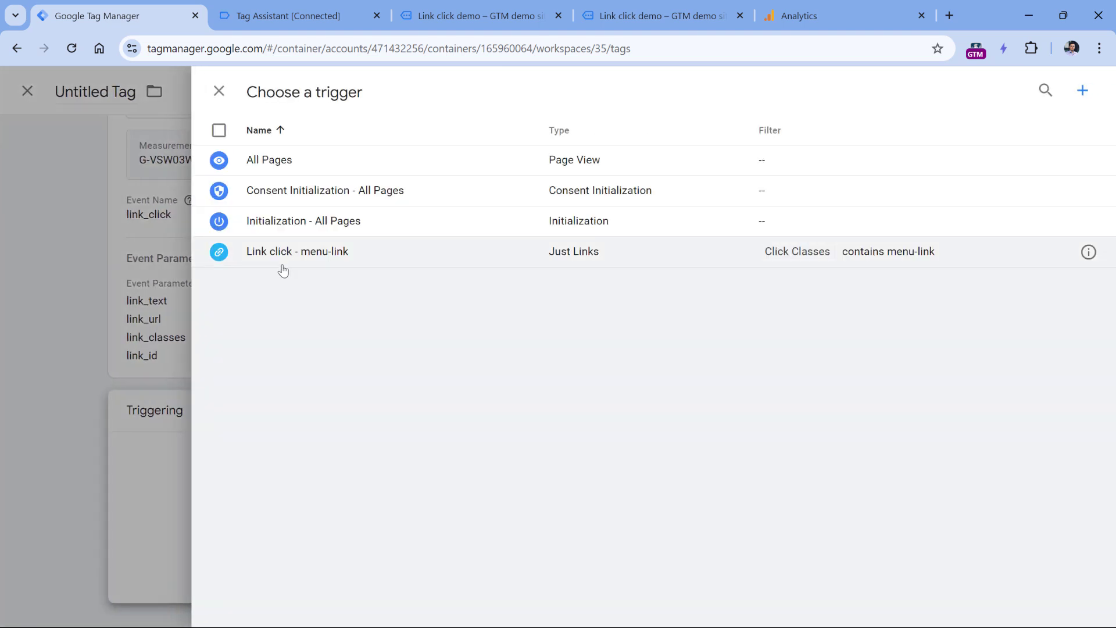
pyautogui.click(297, 251)
pyautogui.write('GA4 event -')
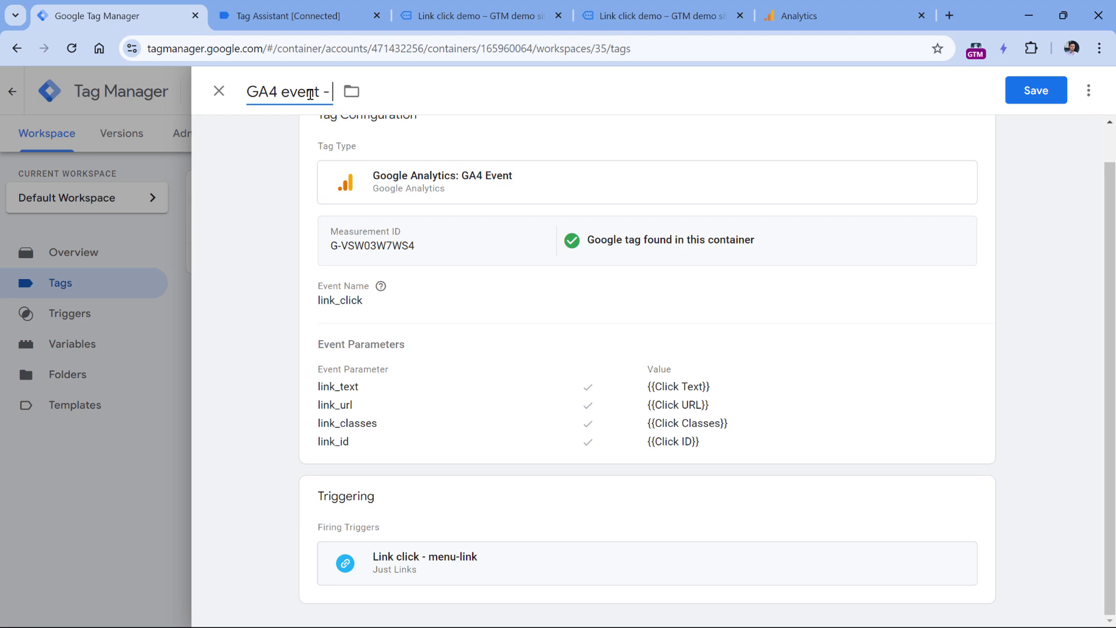
pyautogui.write('link_click')
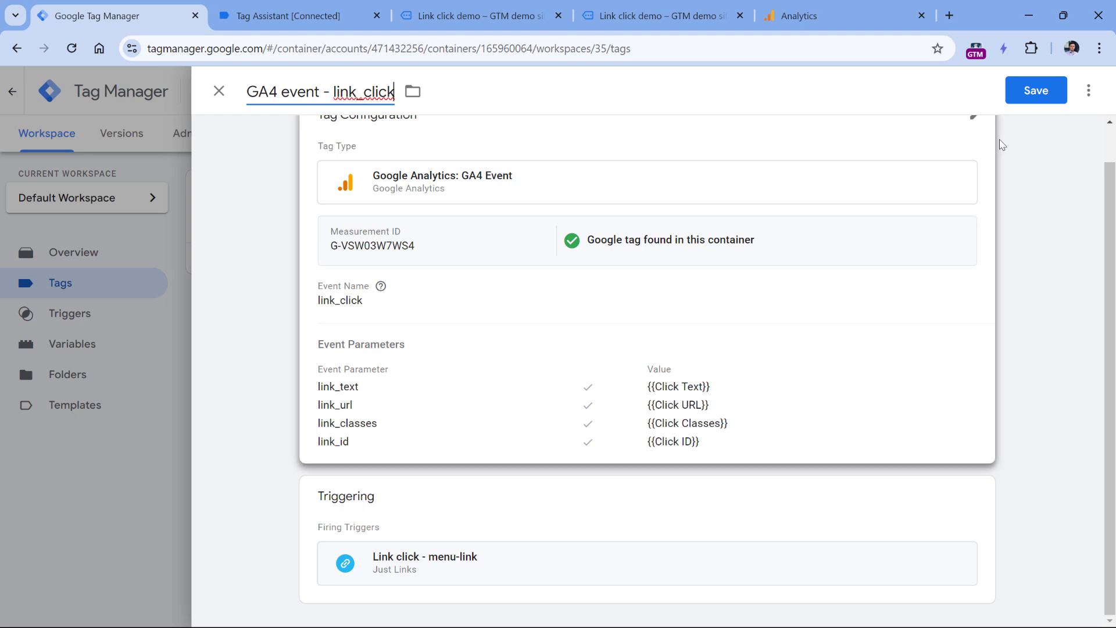
pyautogui.click(1035, 91)
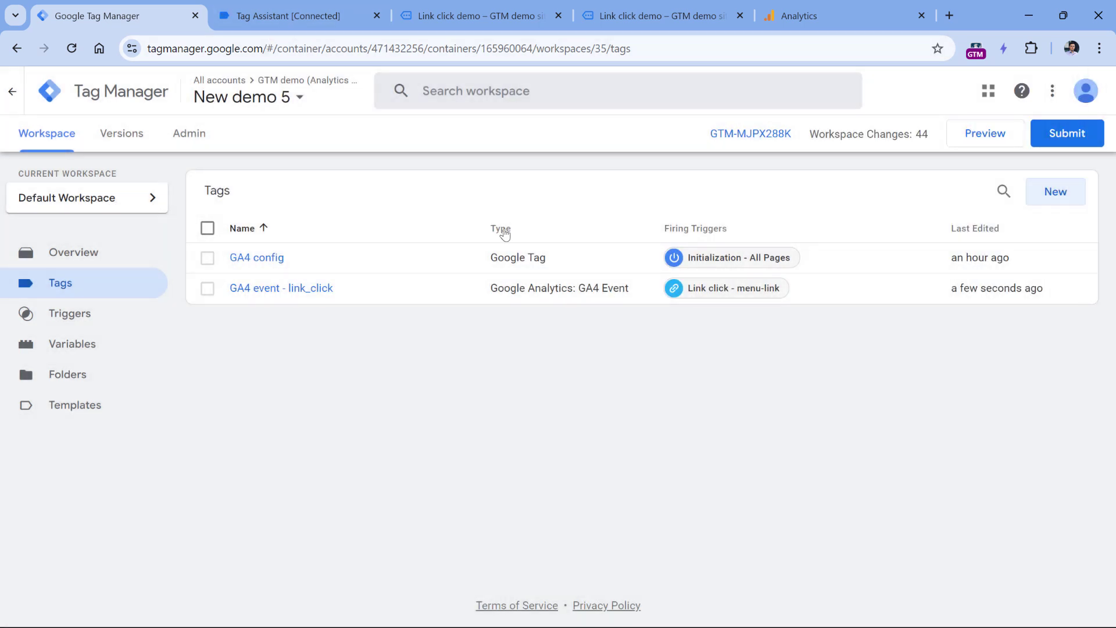
pyautogui.moveTo(985, 133)
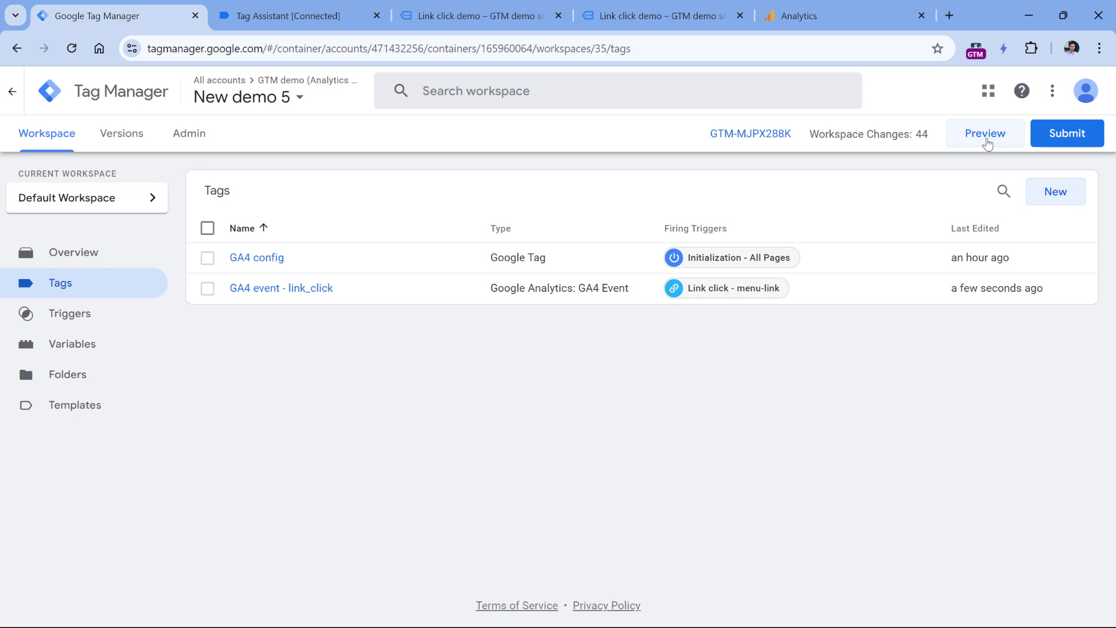
# Start a preview session on the demo site, follow Menu link 1, and check Tag Assistant
pyautogui.click(985, 133)
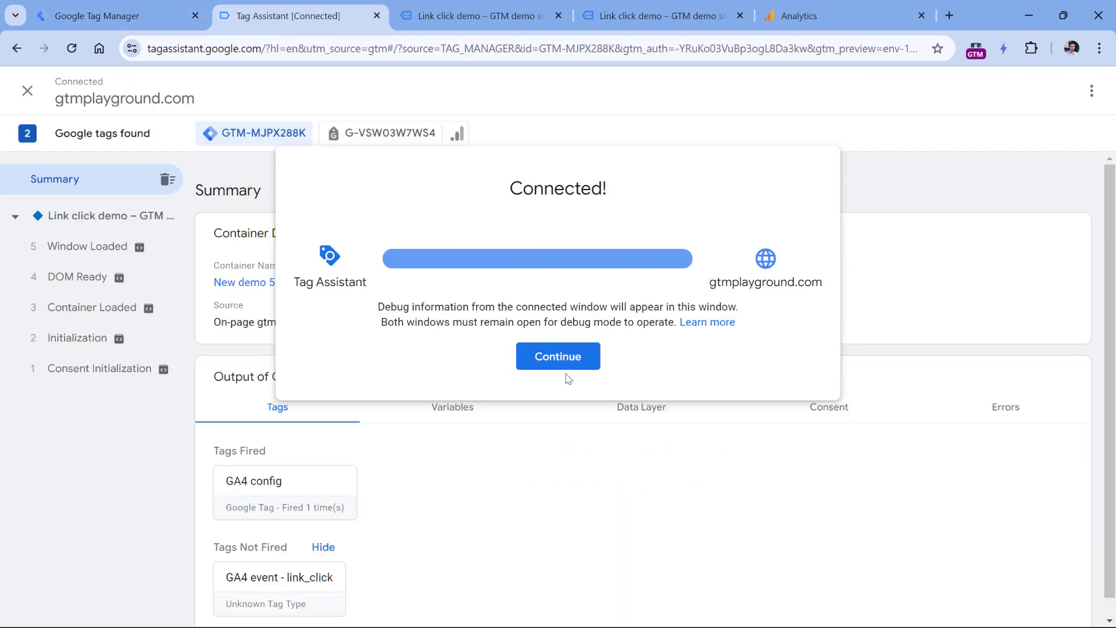
pyautogui.click(558, 356)
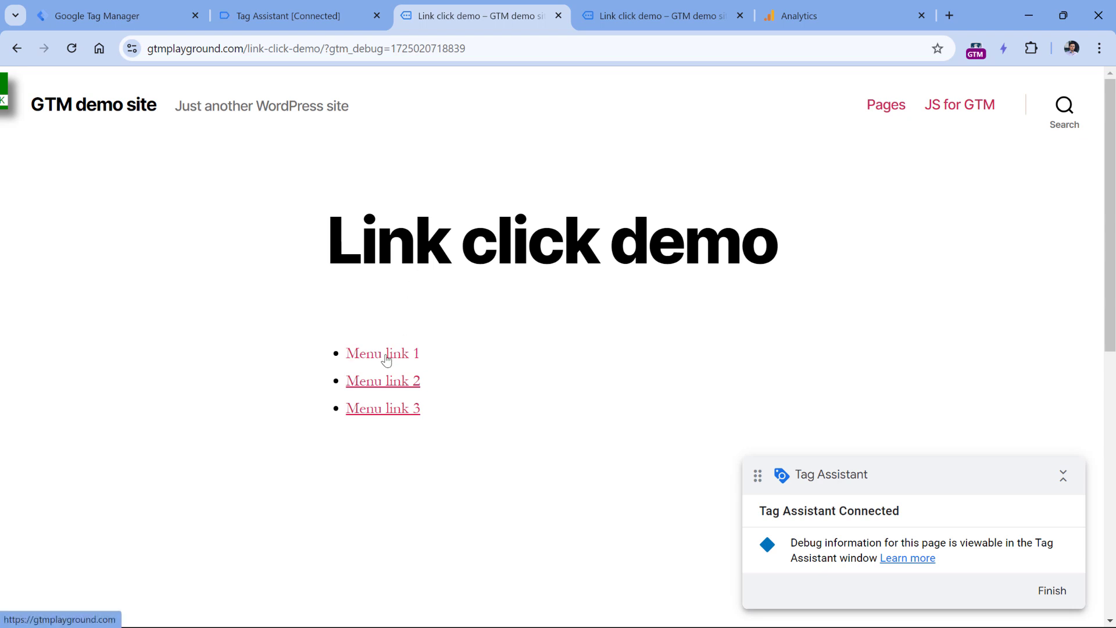
pyautogui.click(383, 353)
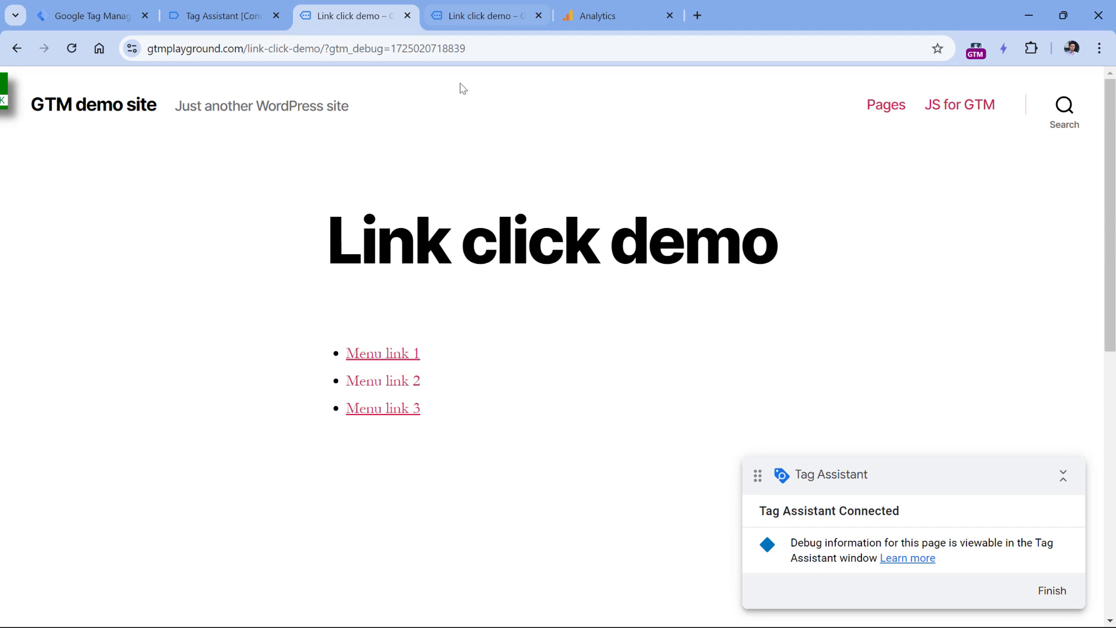
pyautogui.click(223, 16)
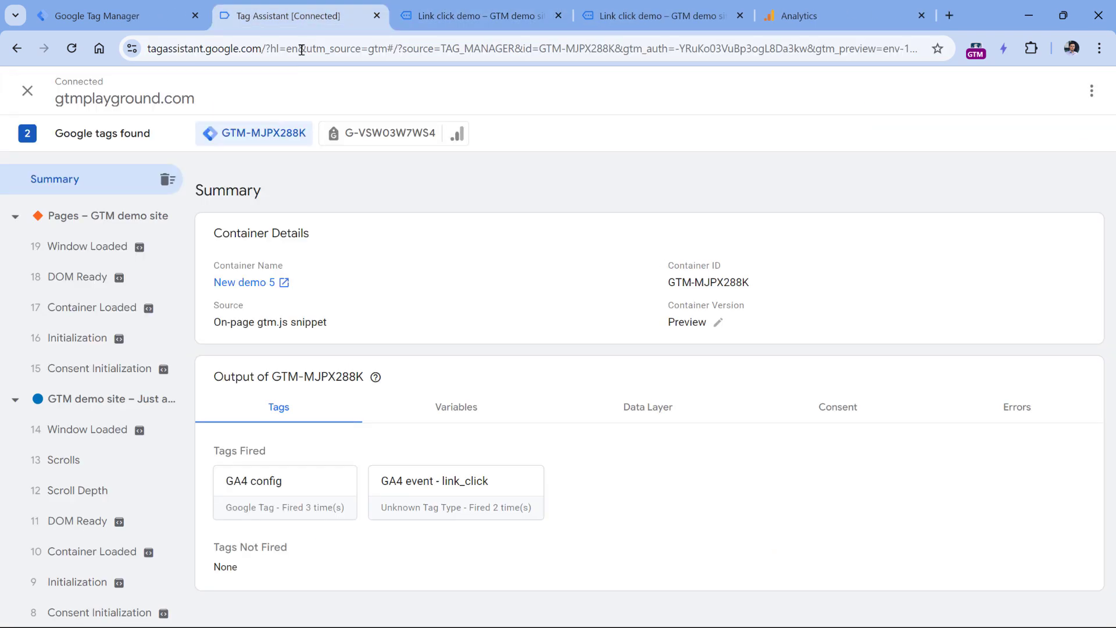
# Inspect Link Click event 6 to confirm GA4 event - link_click fired successfully
pyautogui.scroll(-3)
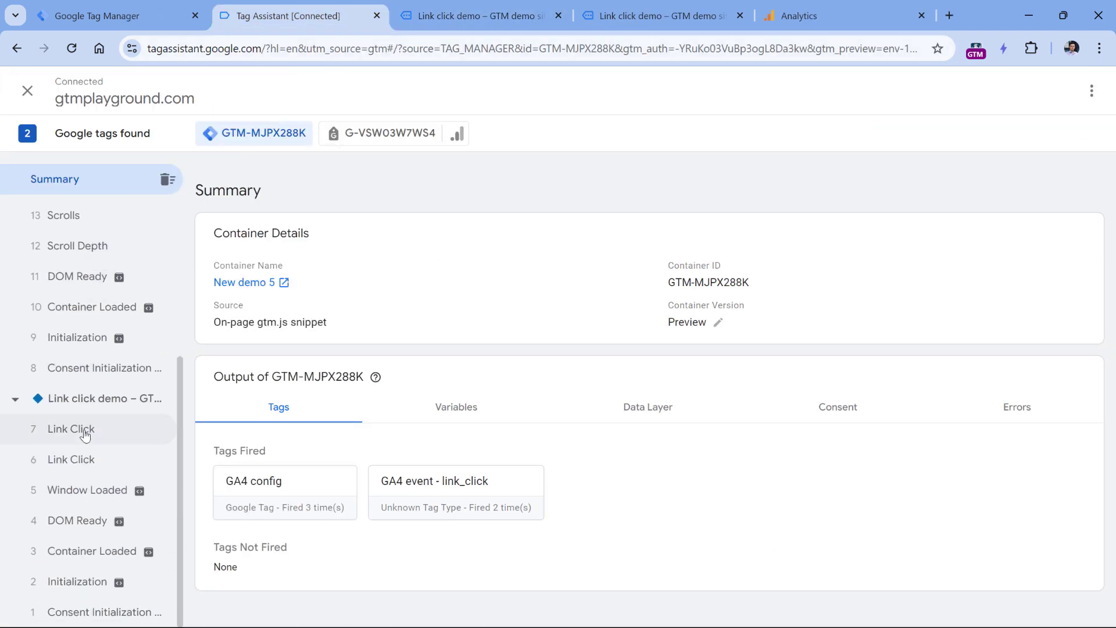
pyautogui.moveTo(70, 460)
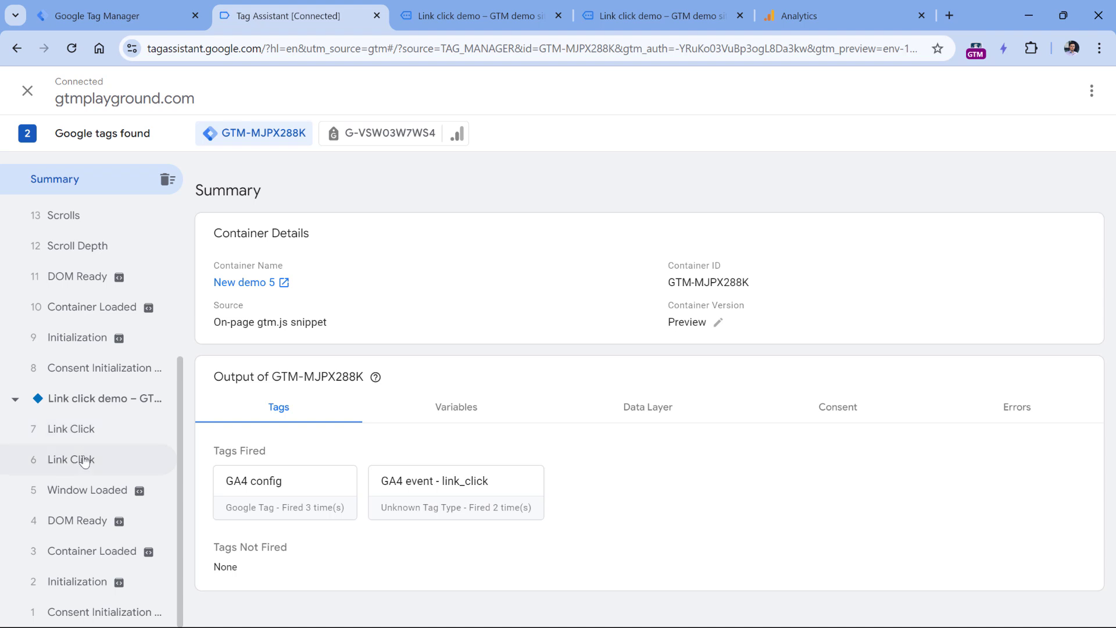
pyautogui.click(70, 460)
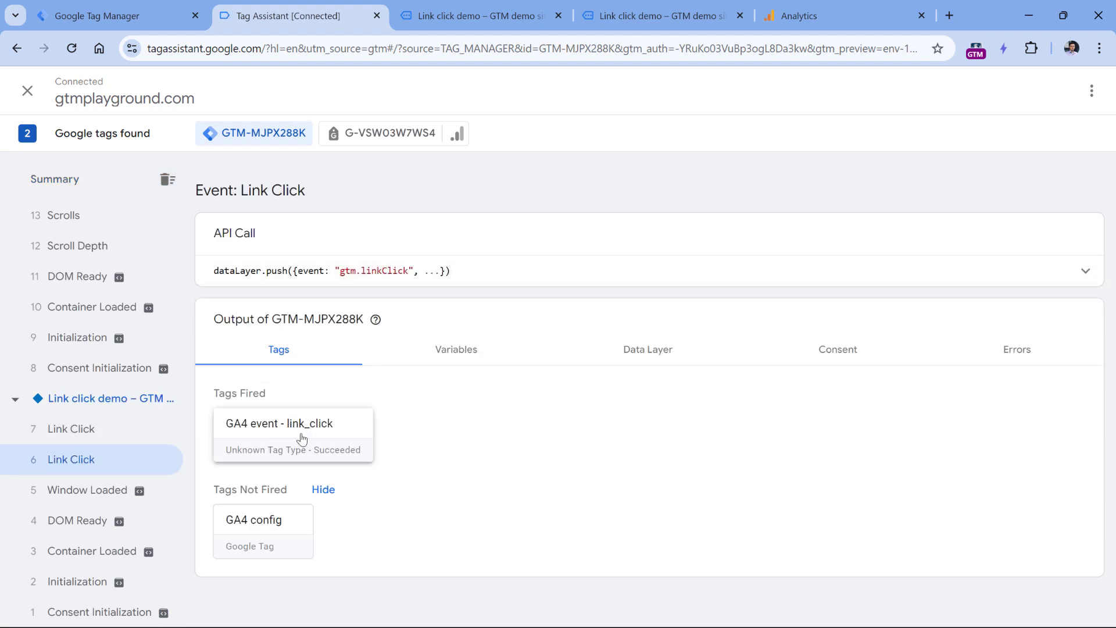
pyautogui.moveTo(346, 413)
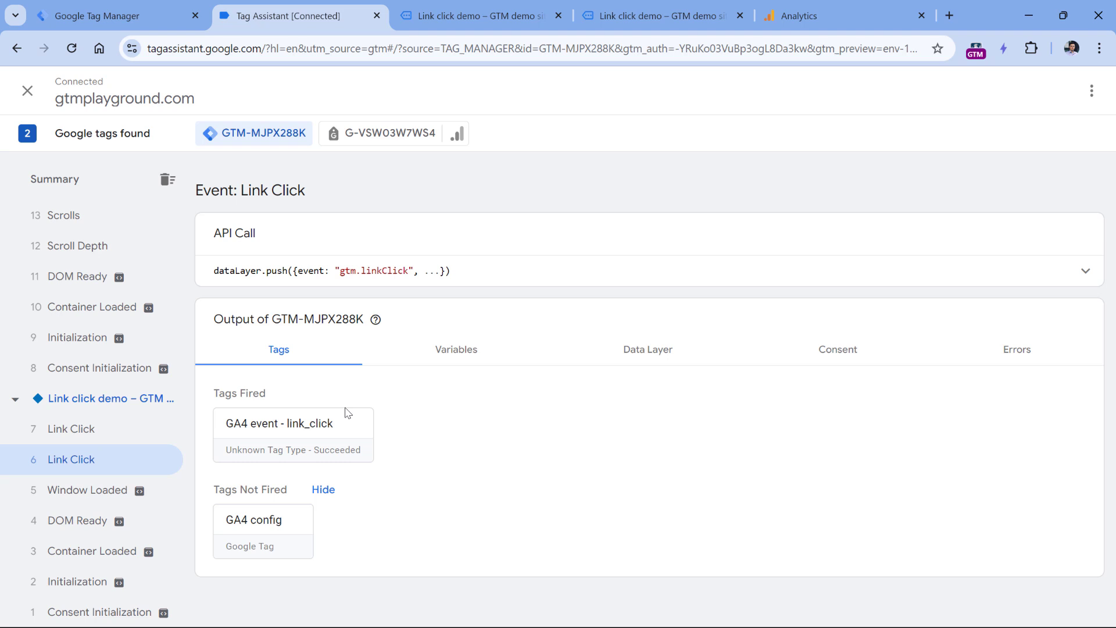
pyautogui.moveTo(441, 429)
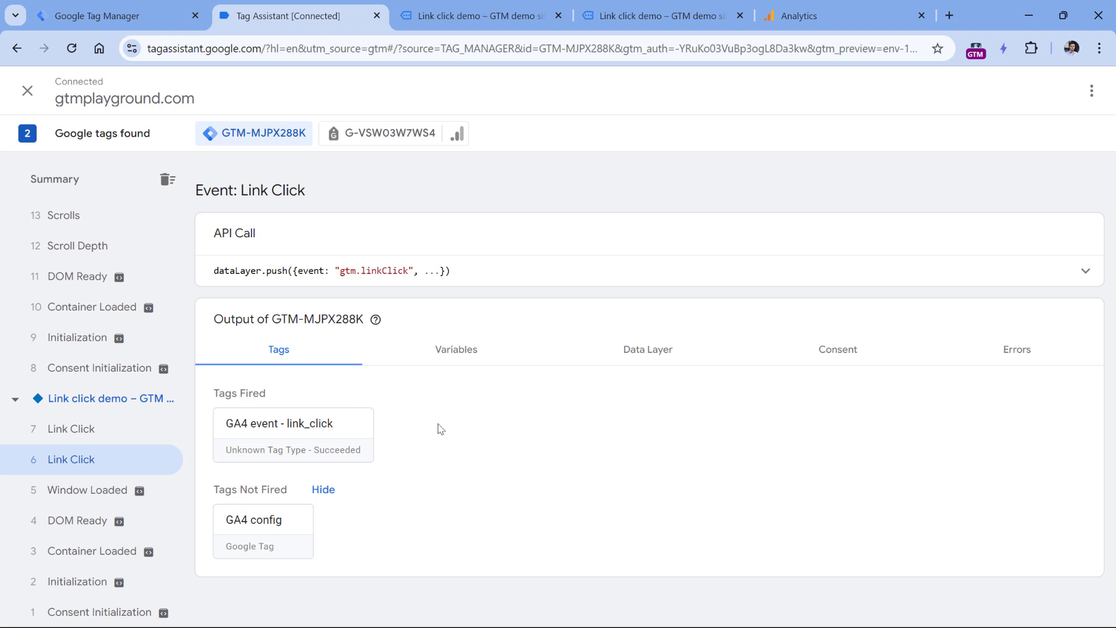
pyautogui.moveTo(450, 406)
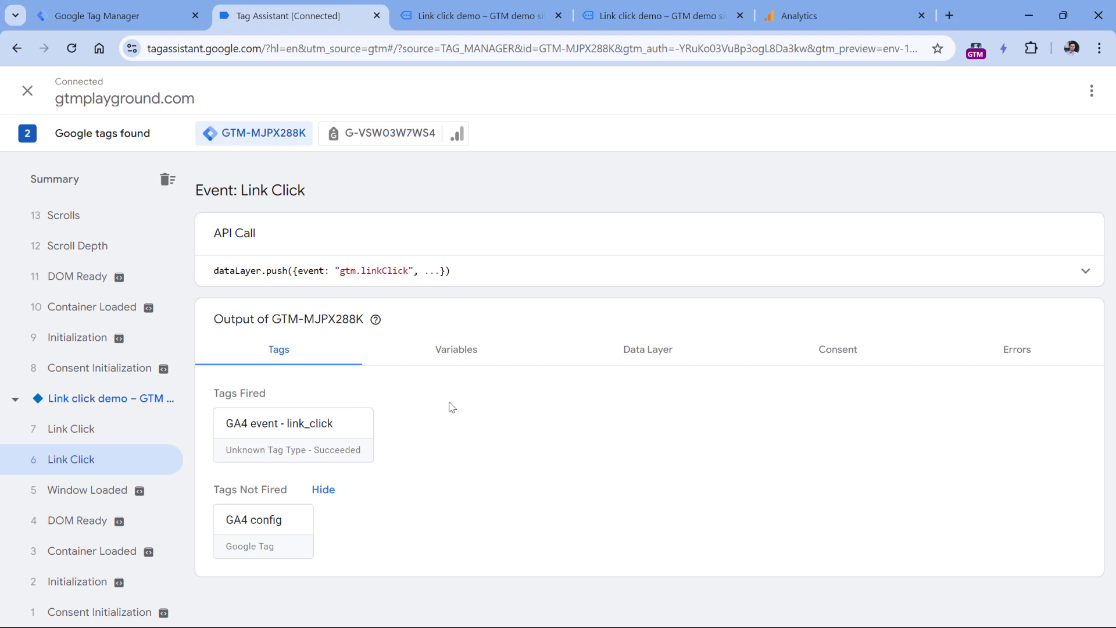
pyautogui.moveTo(237, 466)
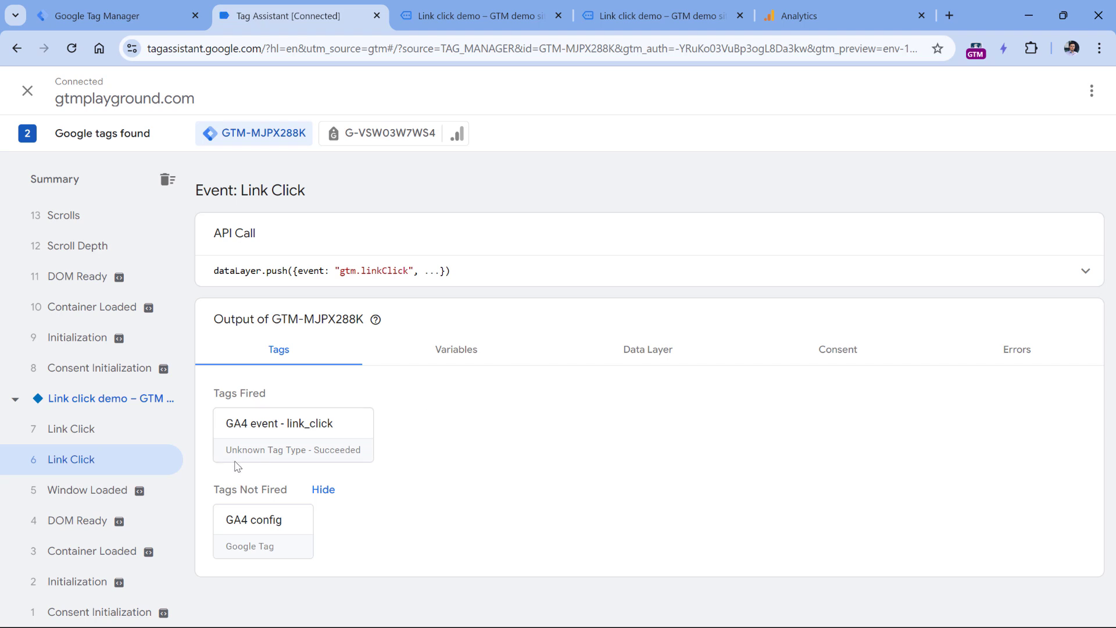
pyautogui.moveTo(427, 422)
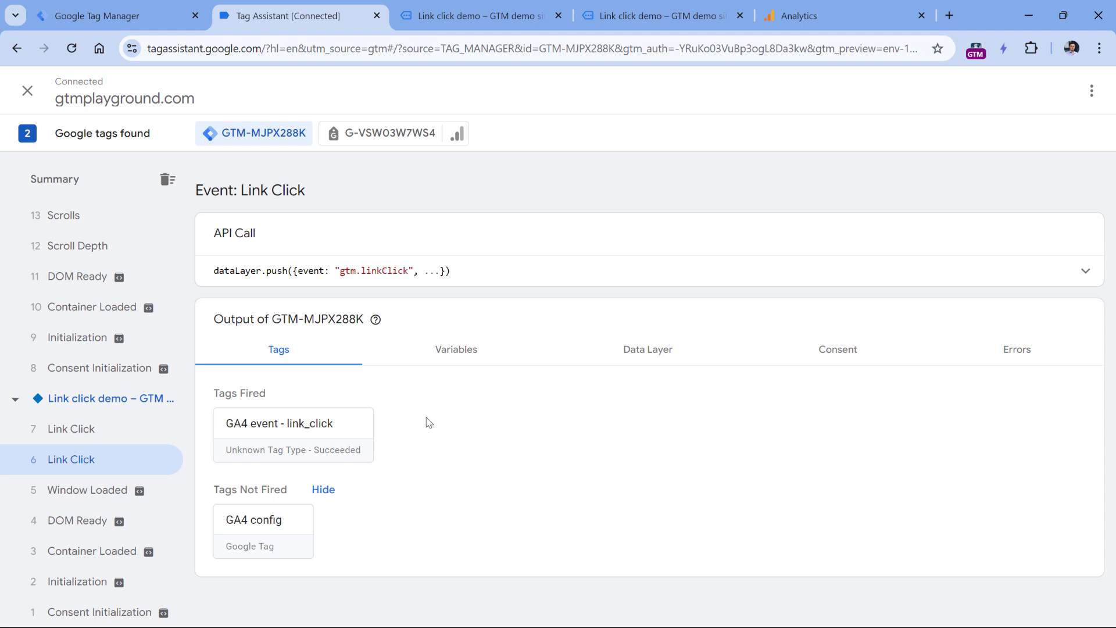
pyautogui.moveTo(293, 437)
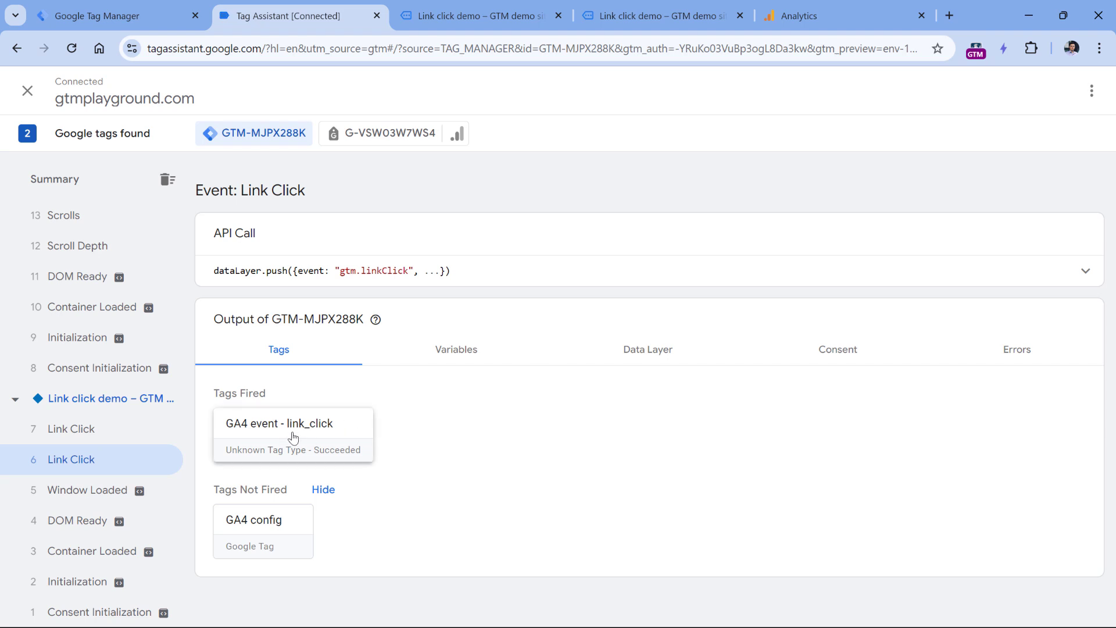
pyautogui.moveTo(449, 421)
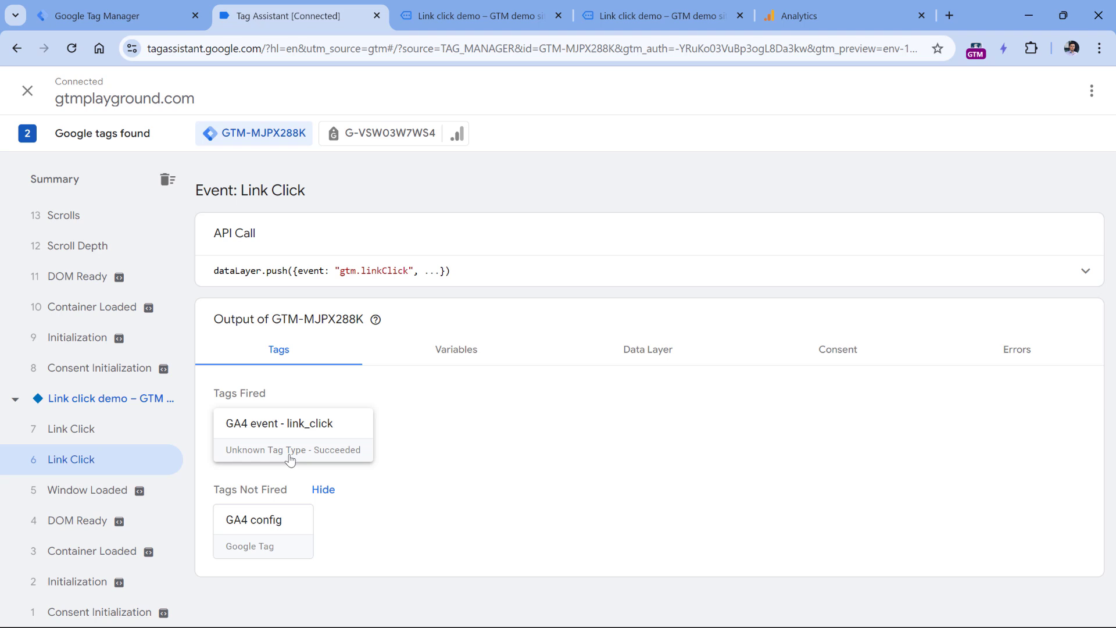
pyautogui.moveTo(295, 458)
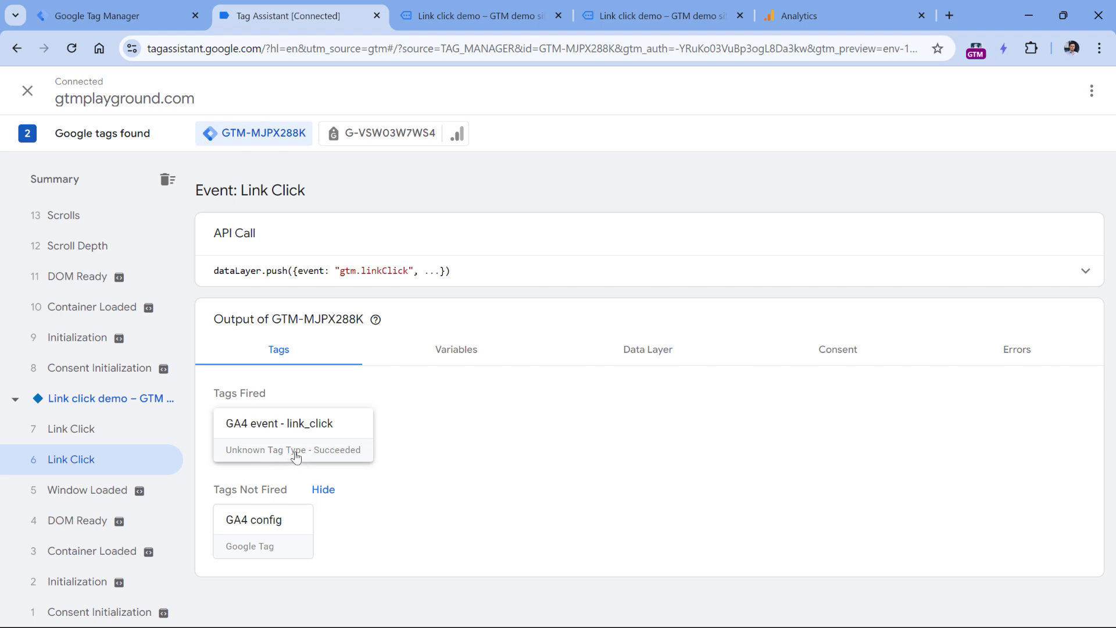
pyautogui.moveTo(297, 385)
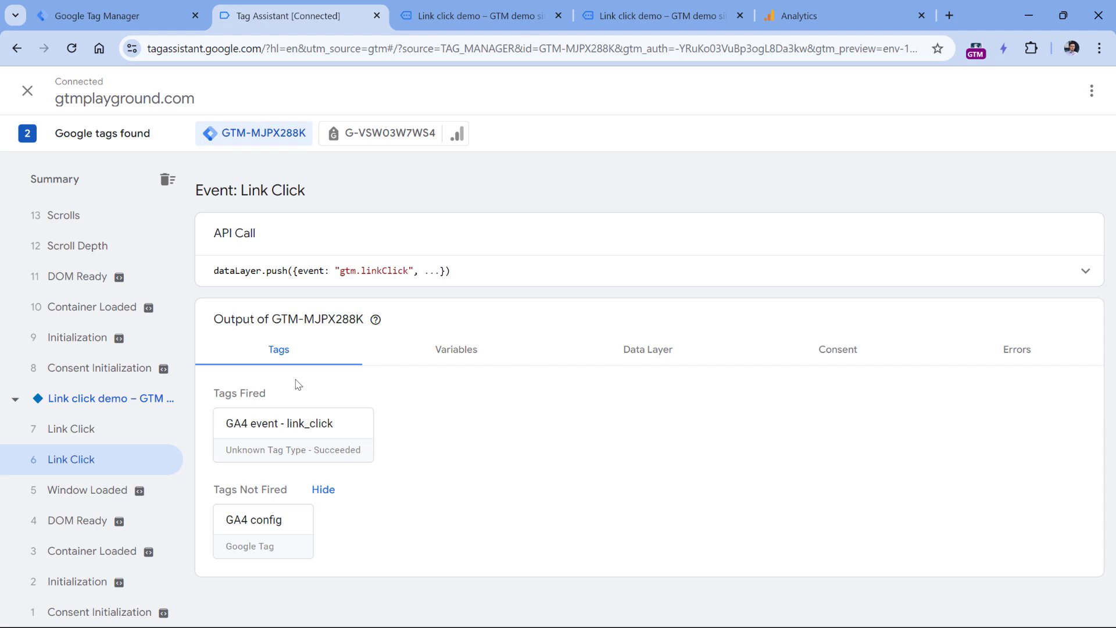
pyautogui.moveTo(741, 146)
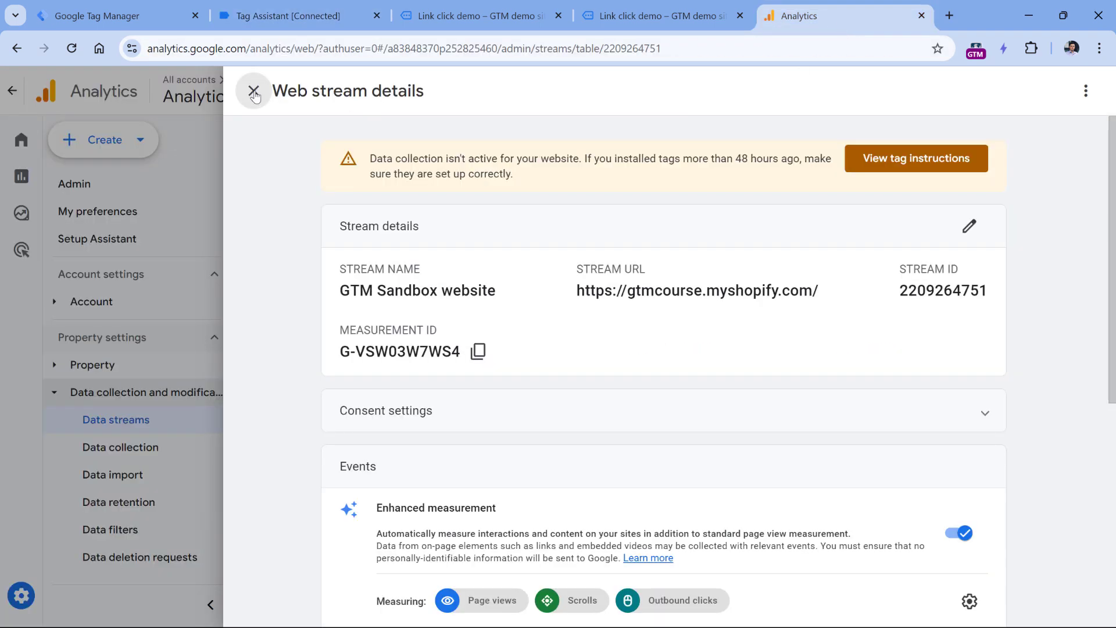
# Close the web stream details and open DebugView in Google Analytics
pyautogui.click(253, 95)
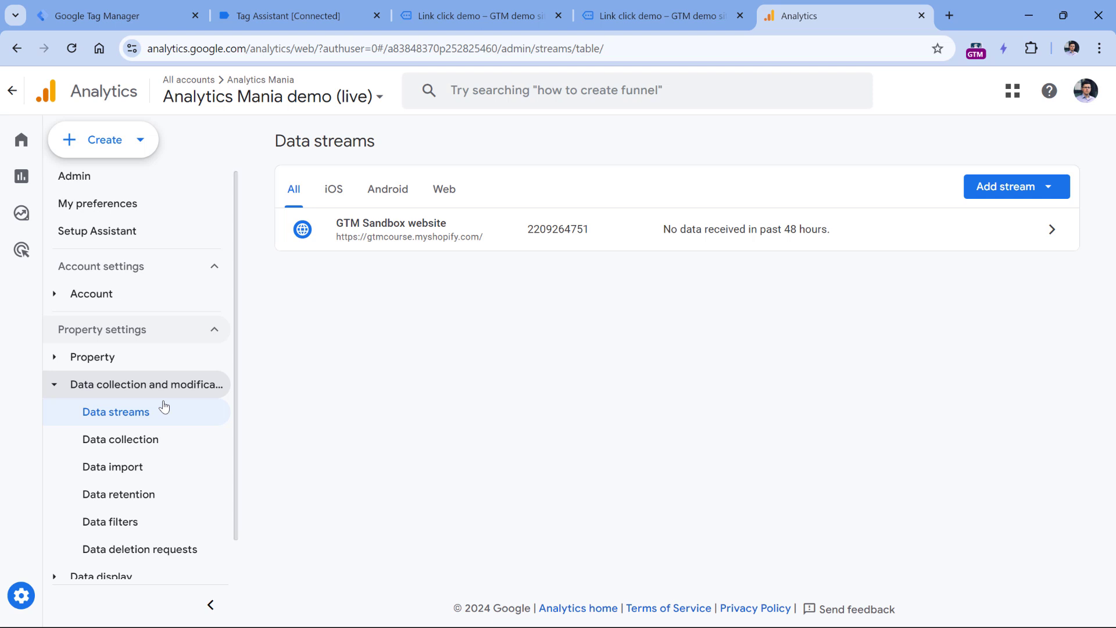
pyautogui.scroll(-3)
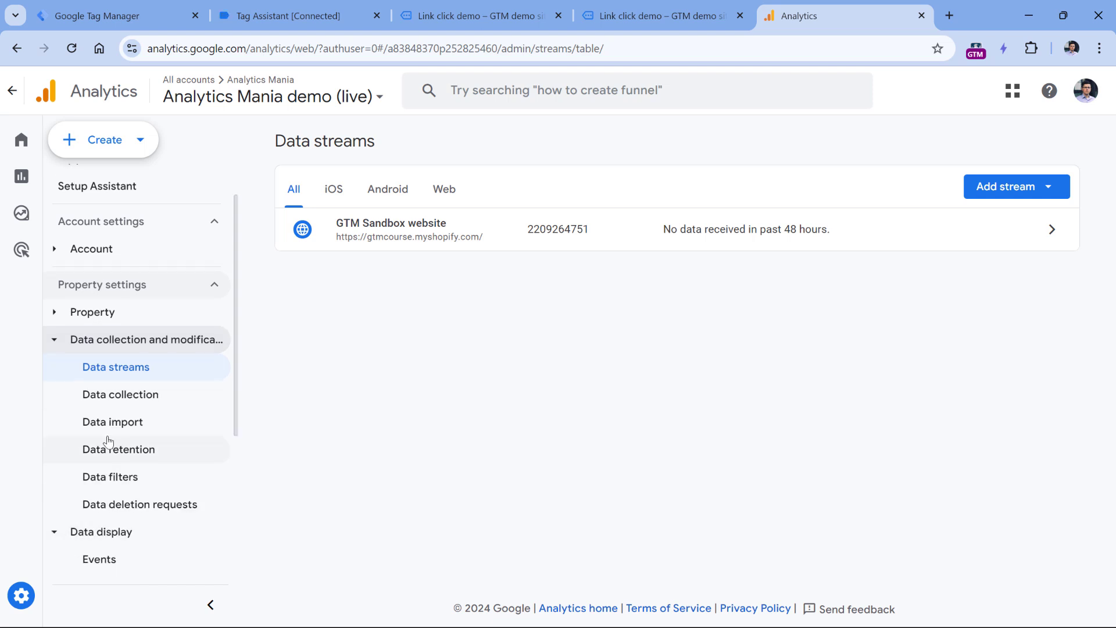
pyautogui.scroll(-3)
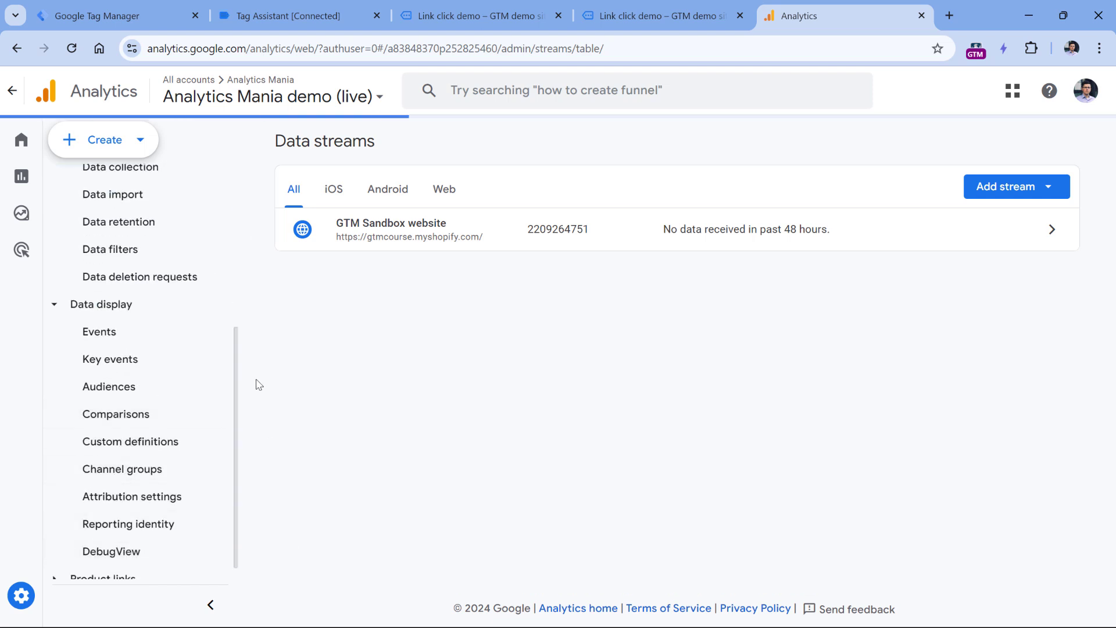
pyautogui.click(111, 552)
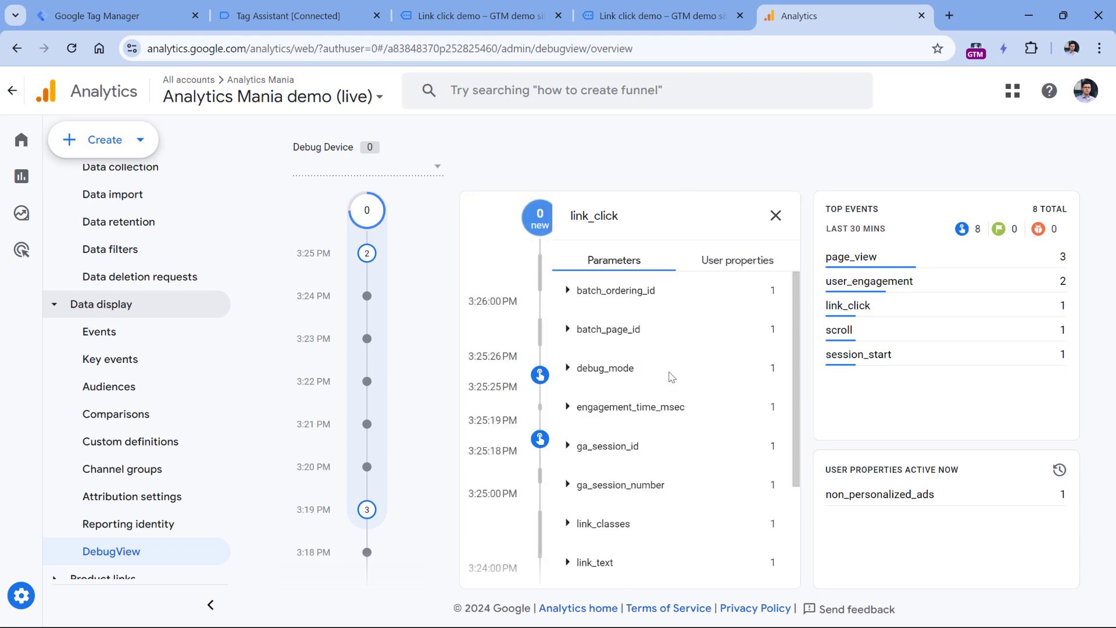
# Review the link_click event parameters, then click the demo site's title link
pyautogui.scroll(-3)
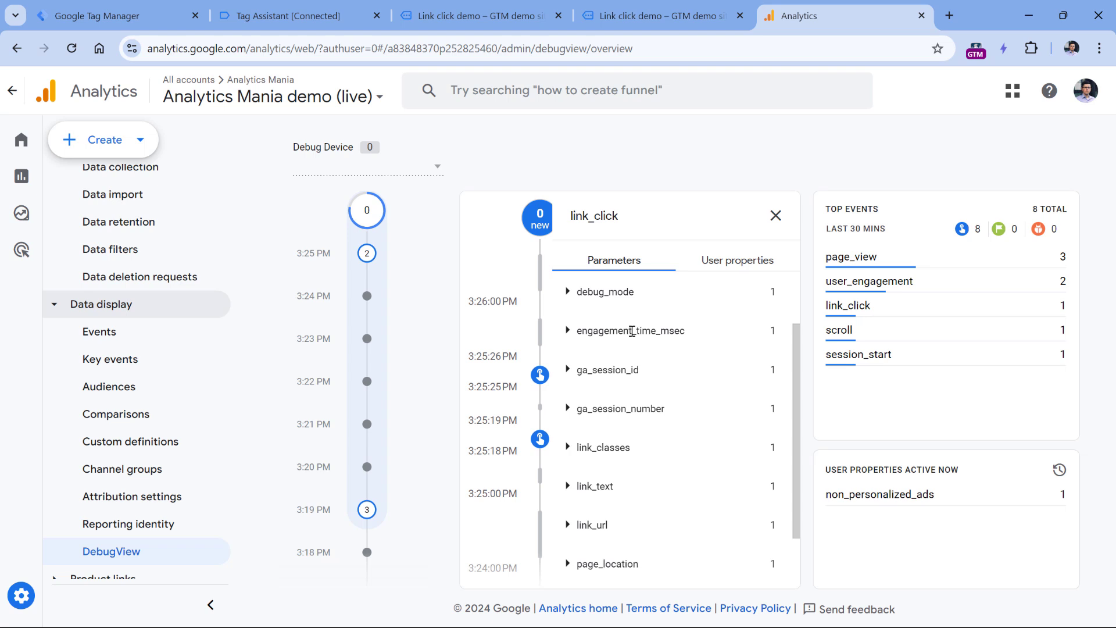
pyautogui.scroll(-3)
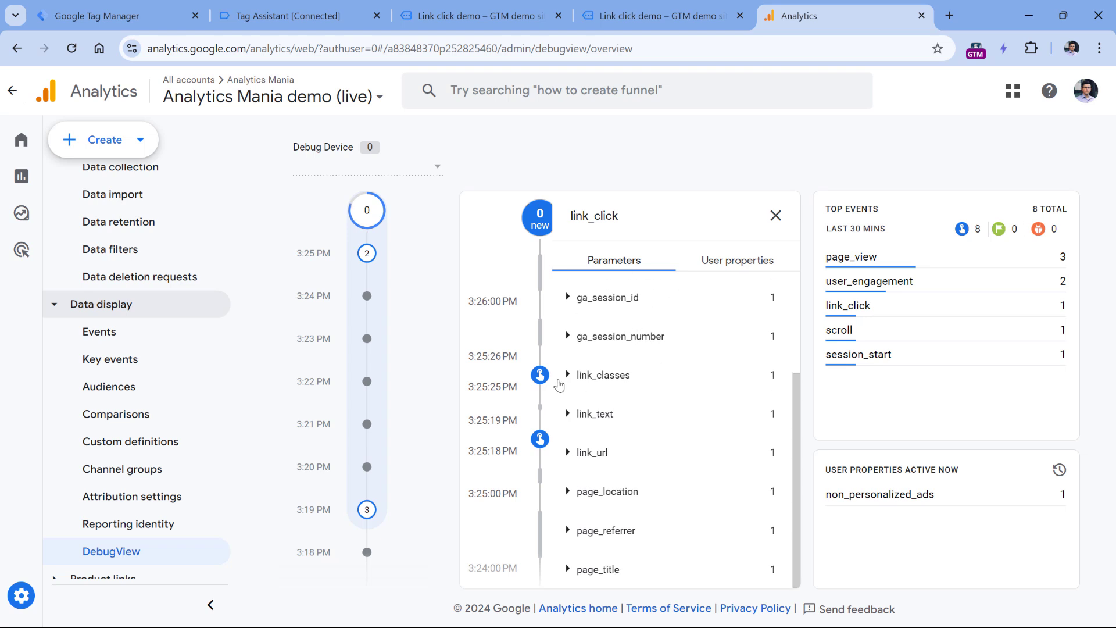
pyautogui.moveTo(565, 396)
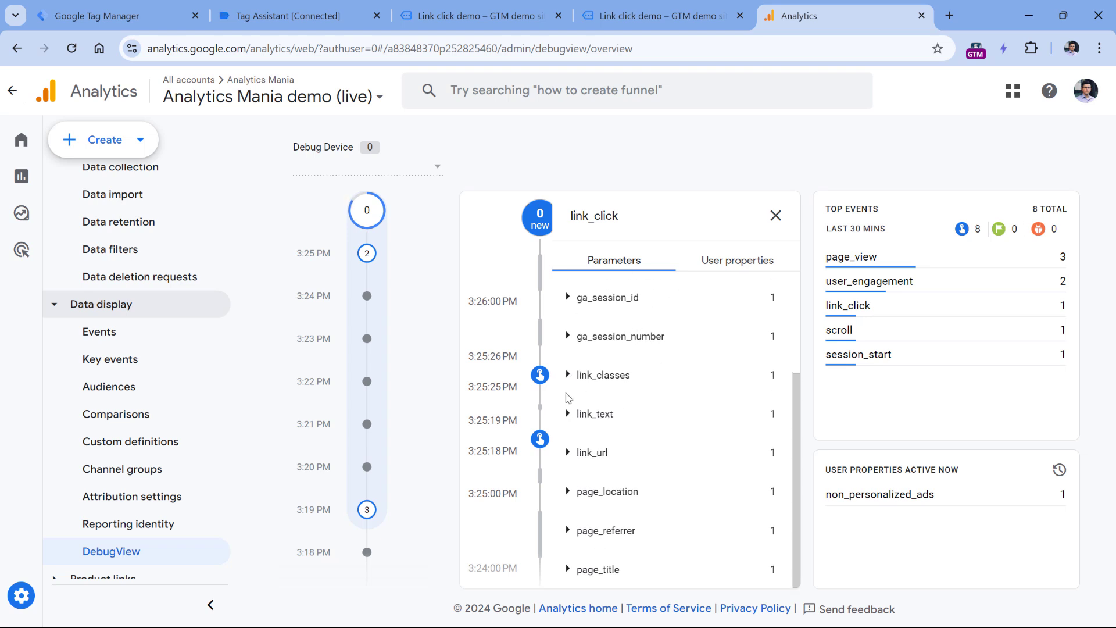
pyautogui.moveTo(567, 422)
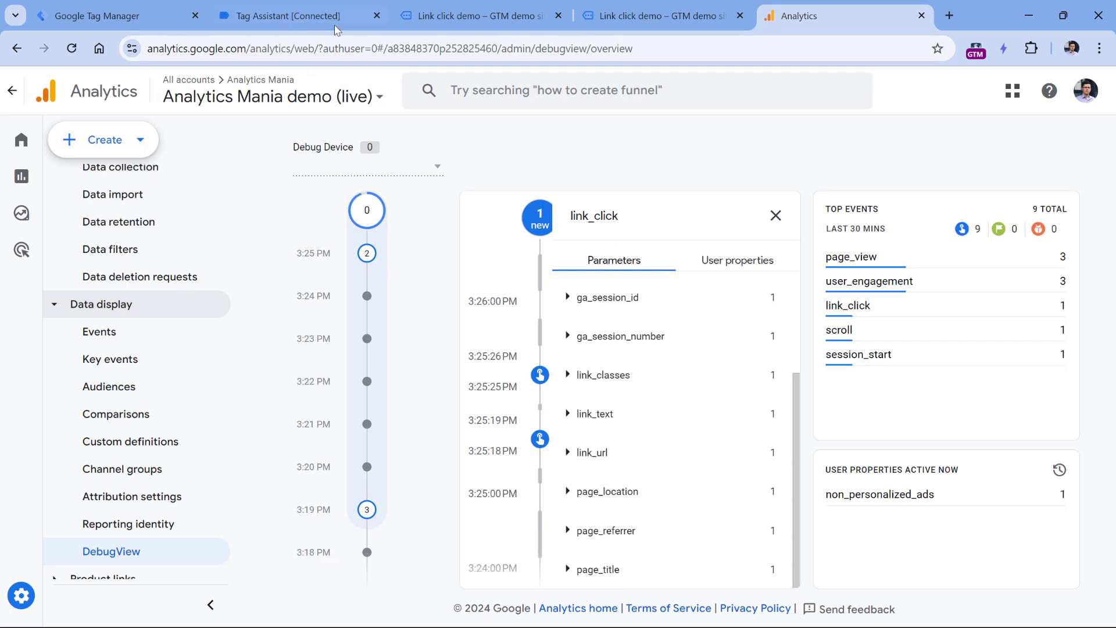
pyautogui.click(475, 16)
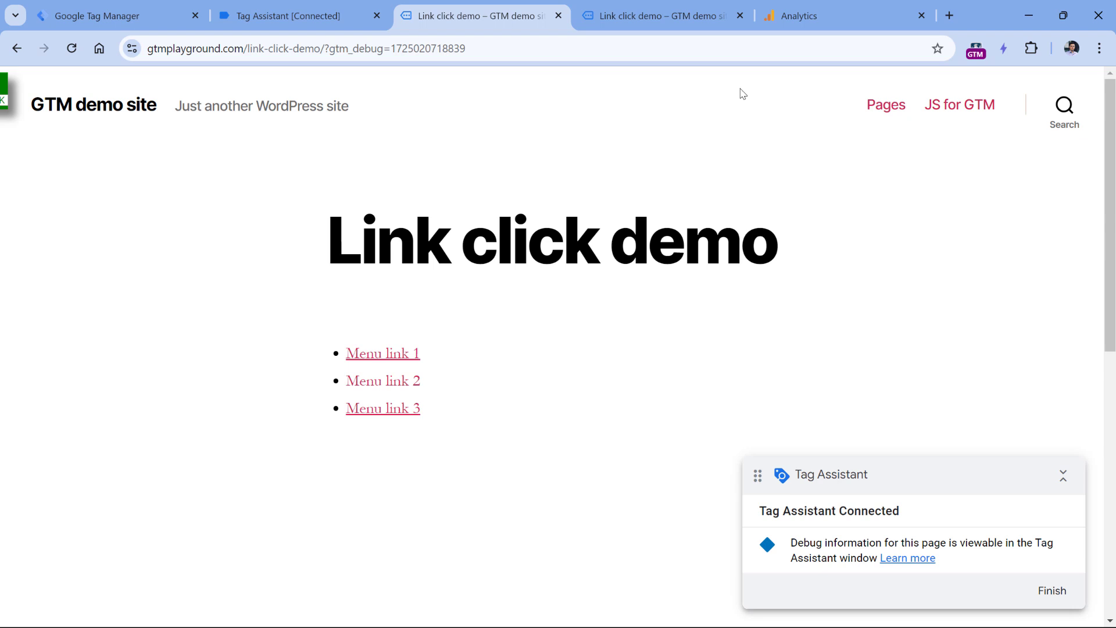
pyautogui.moveTo(94, 105)
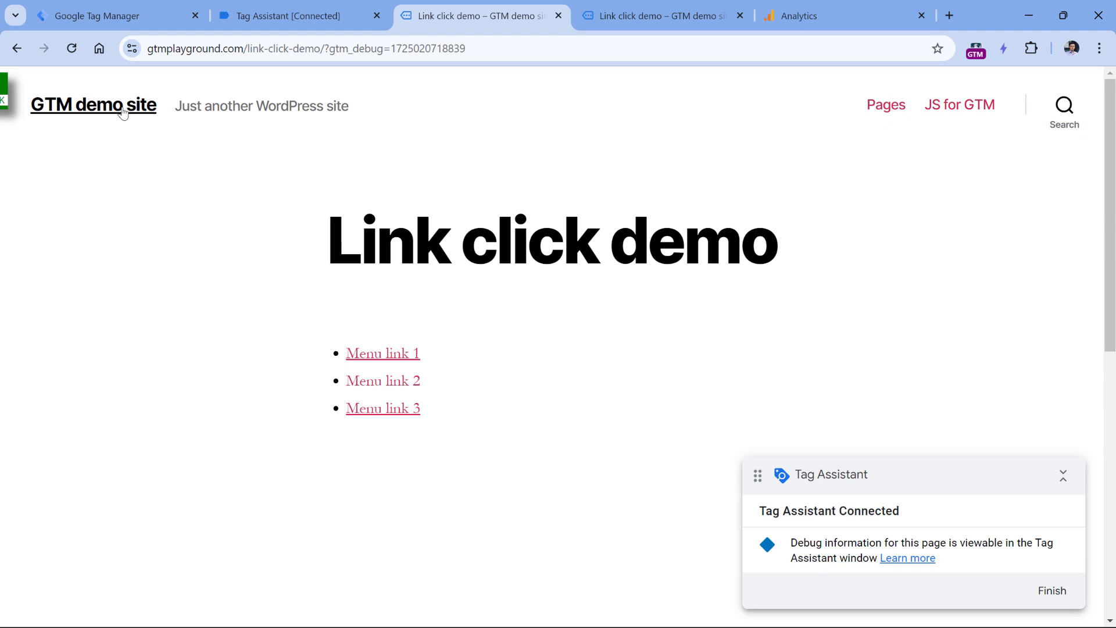
pyautogui.moveTo(94, 108)
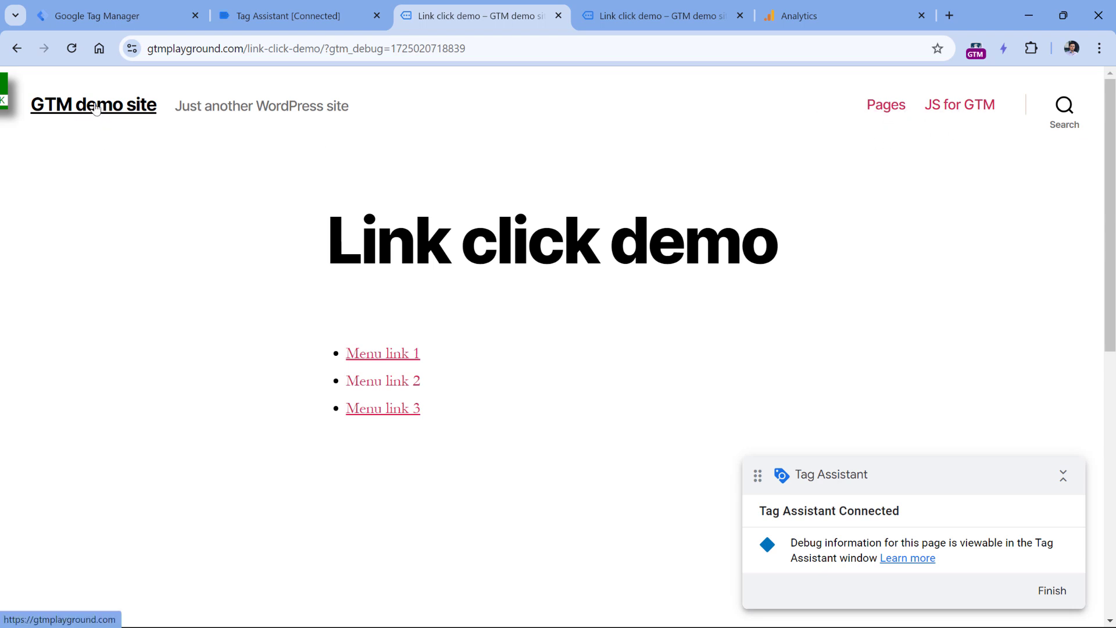
pyautogui.click(271, 16)
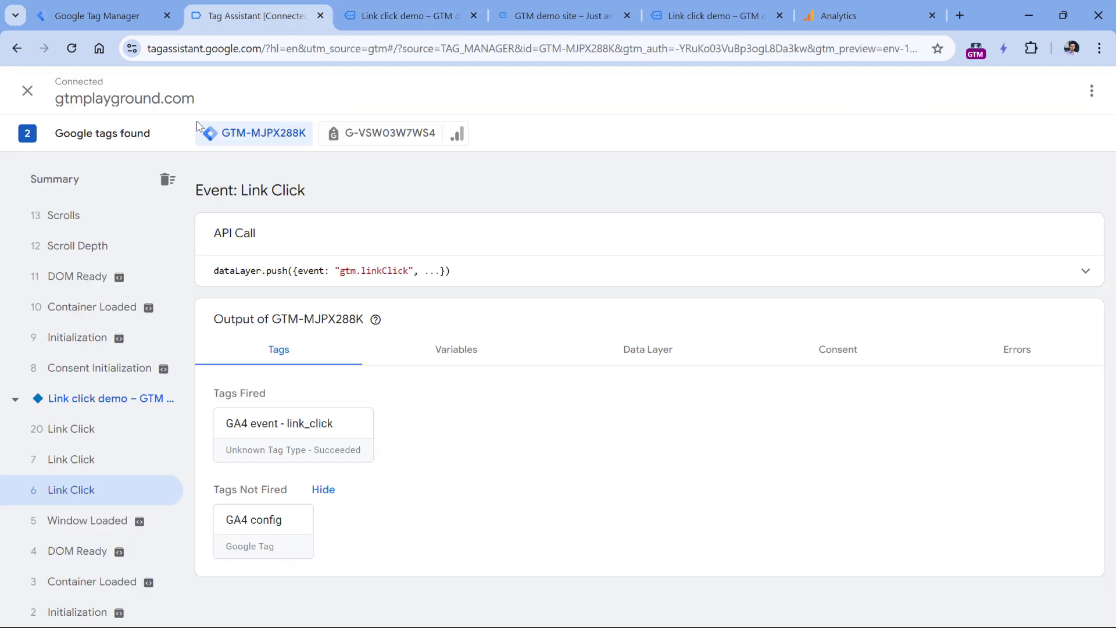
# Confirm Link Click event 20 did not fire GA4 event - link_click, then return to the demo page
pyautogui.scroll(-3)
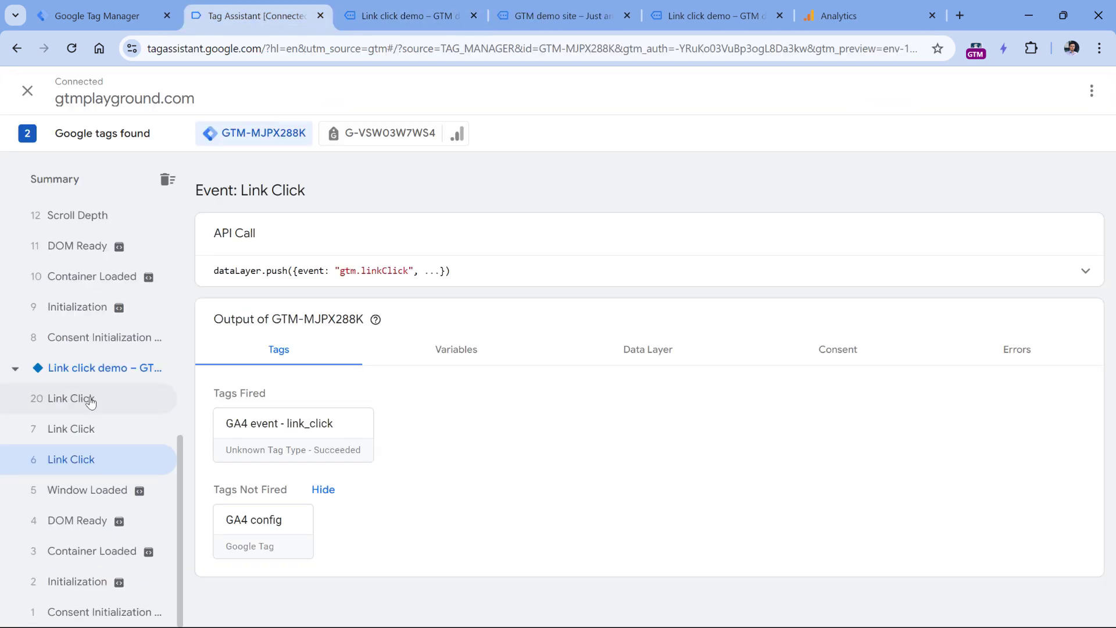
pyautogui.moveTo(91, 401)
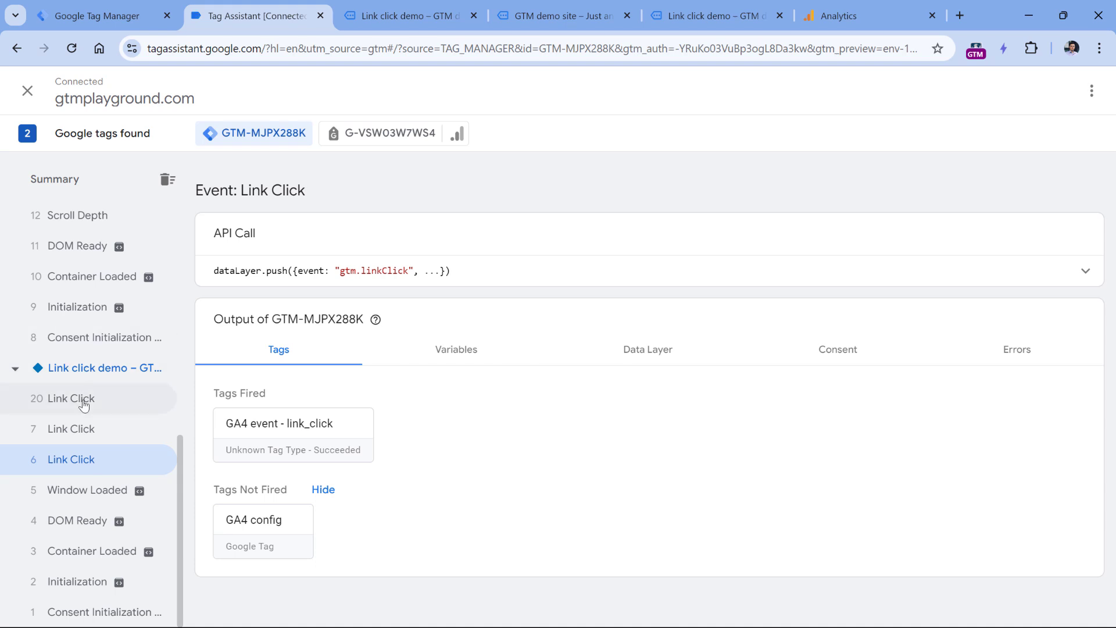
pyautogui.click(70, 398)
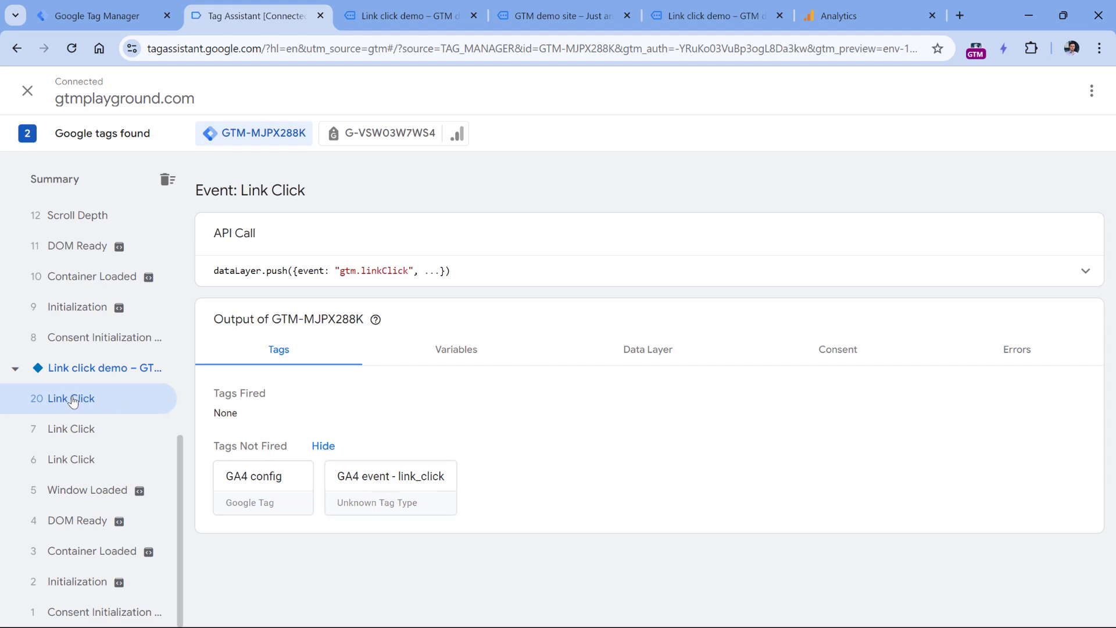
pyautogui.click(406, 15)
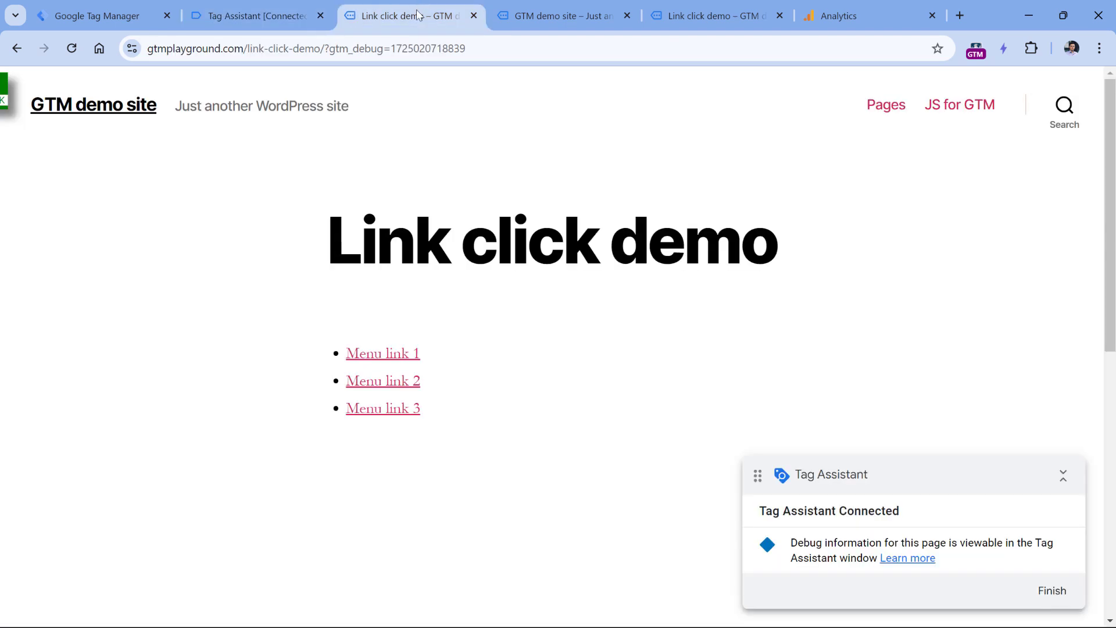
pyautogui.moveTo(383, 353)
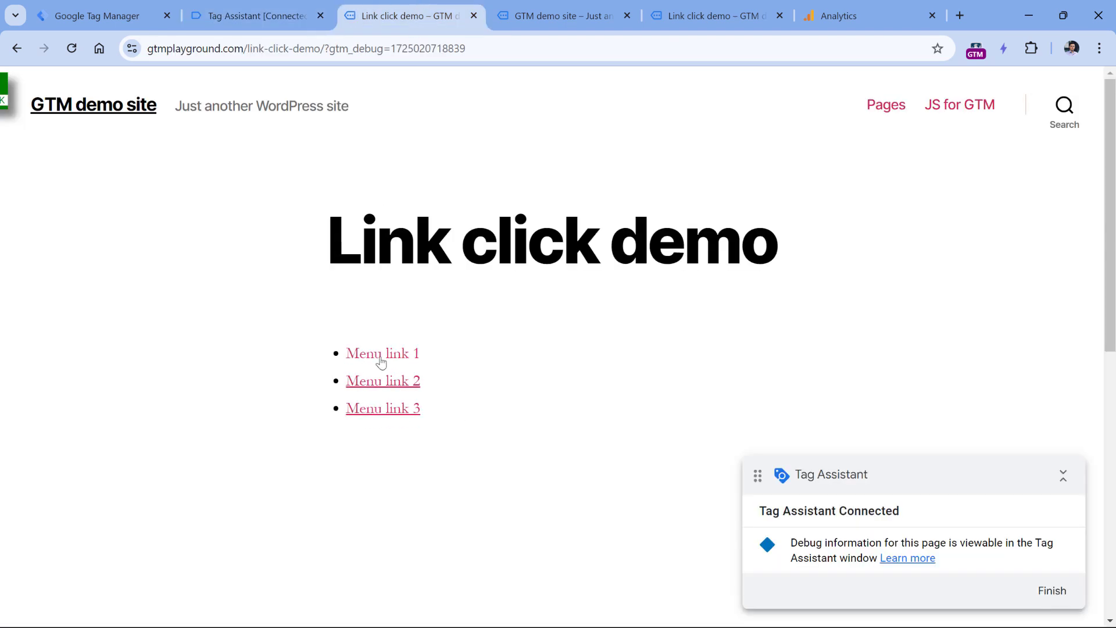
# Enter 'Link click tracking' as the version name, then dismiss the submission without publishing
pyautogui.click(96, 16)
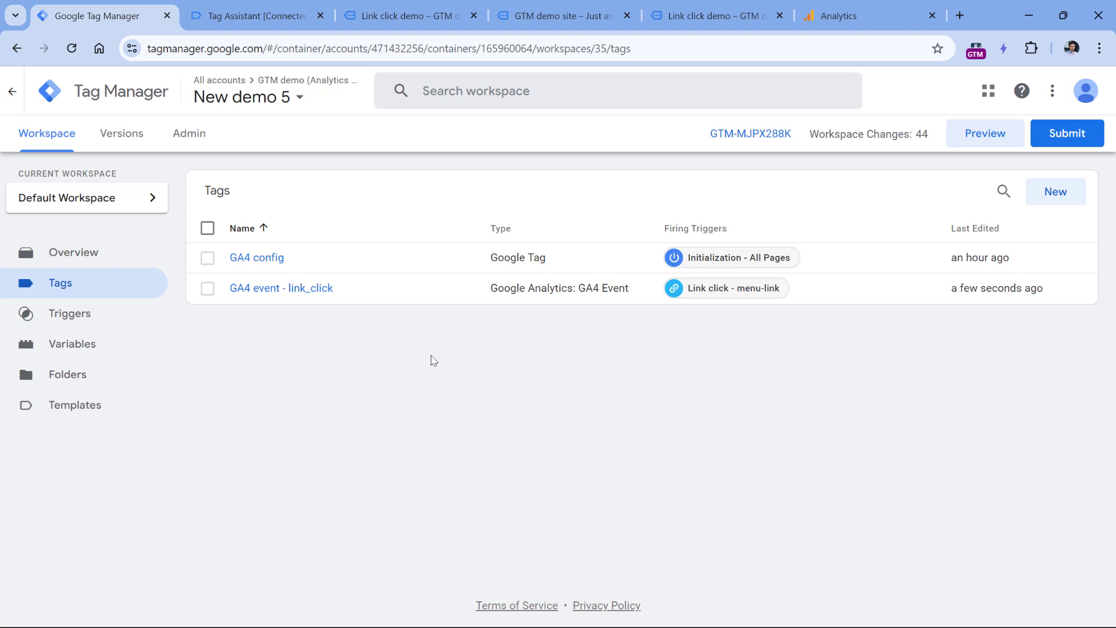
pyautogui.moveTo(729, 257)
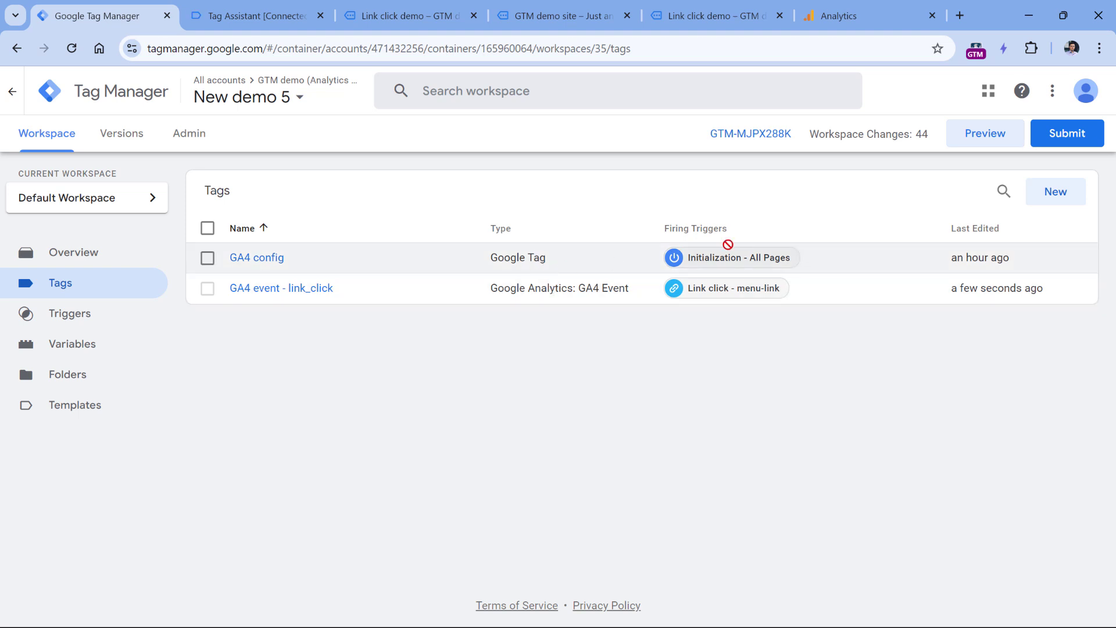
pyautogui.moveTo(1067, 133)
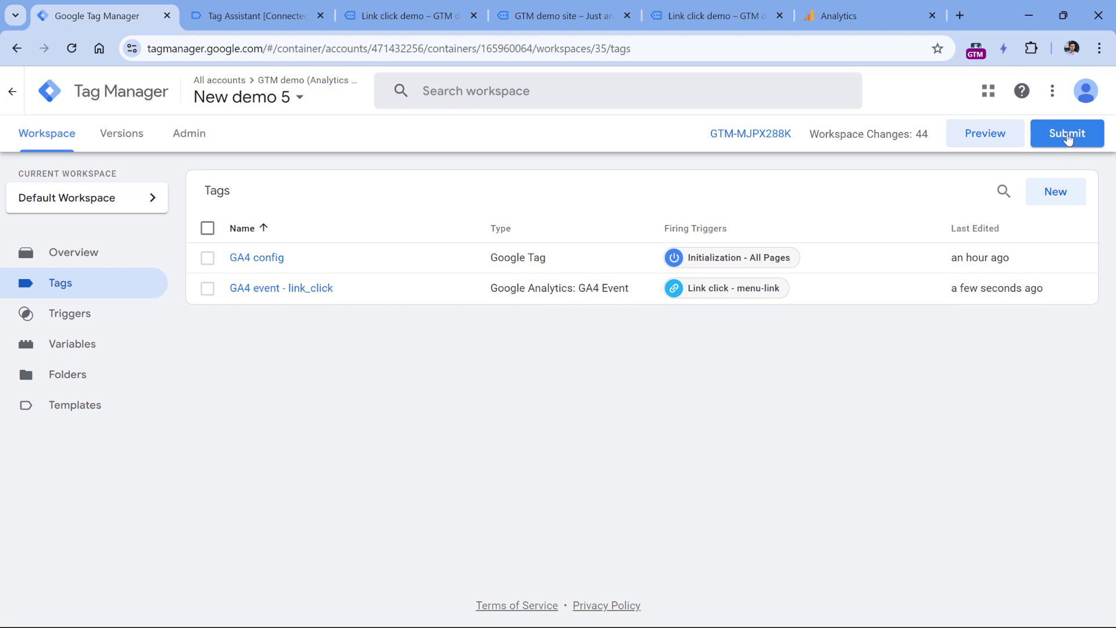
pyautogui.click(1067, 133)
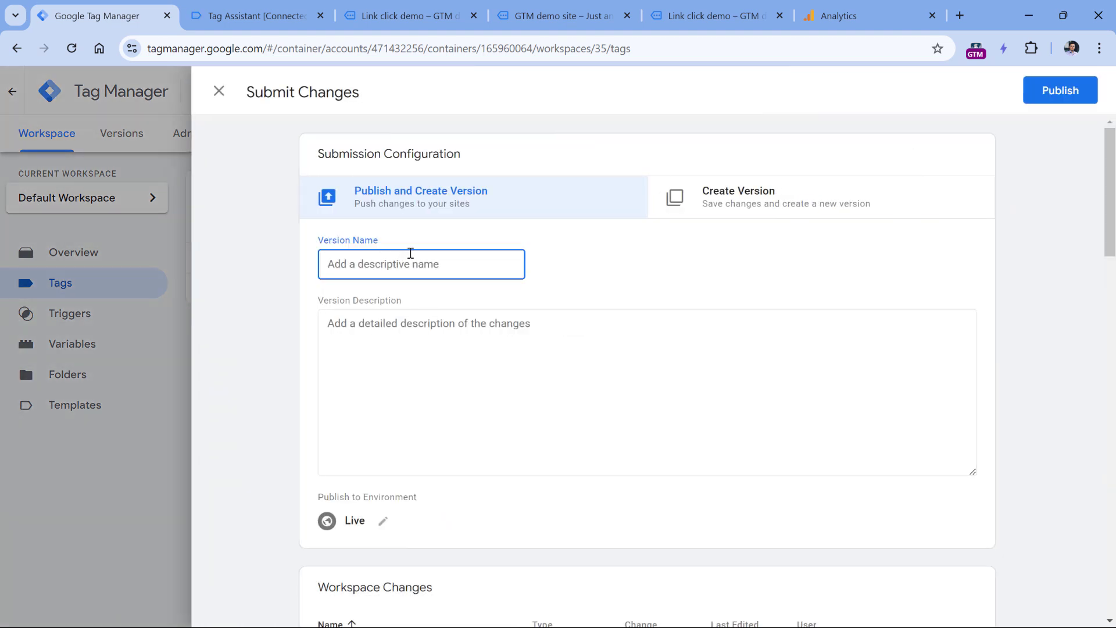
pyautogui.write('Link cli')
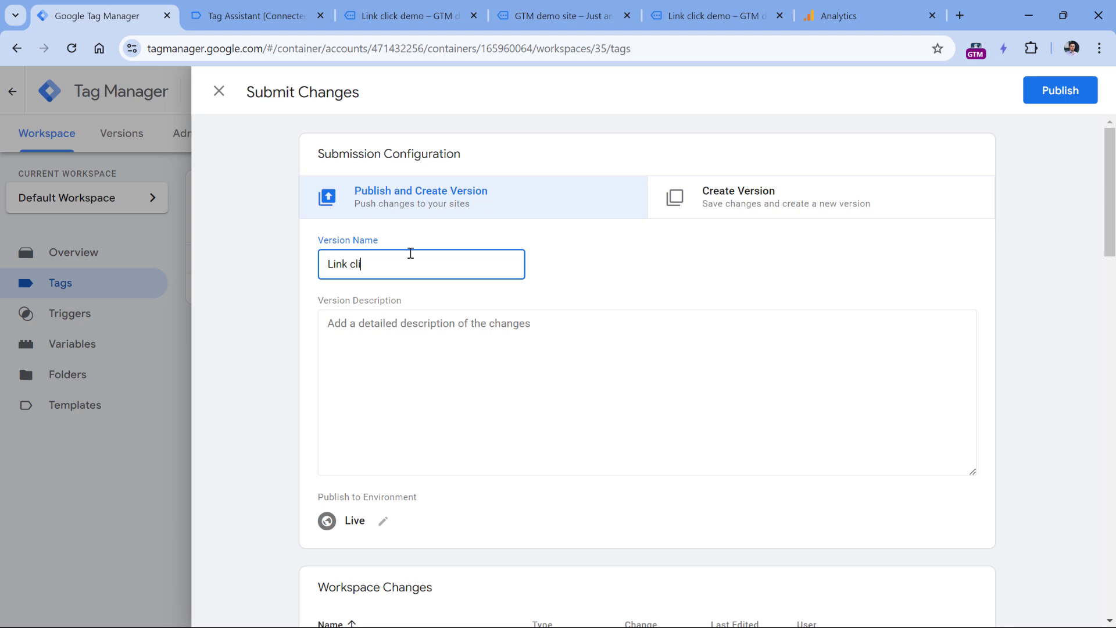
pyautogui.write('ck tracking')
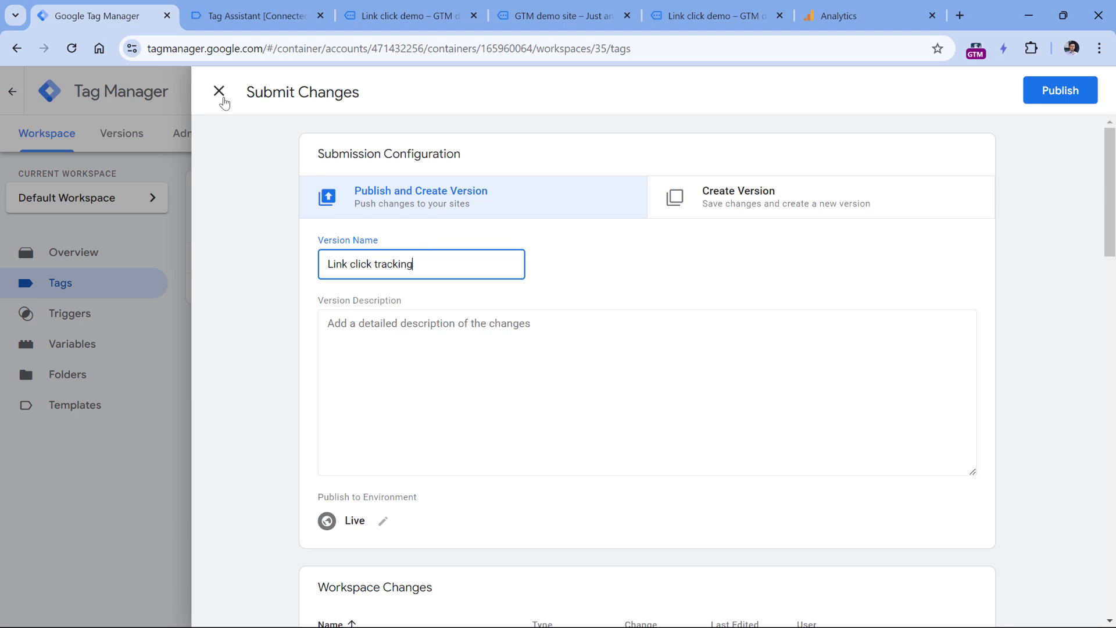
pyautogui.click(219, 91)
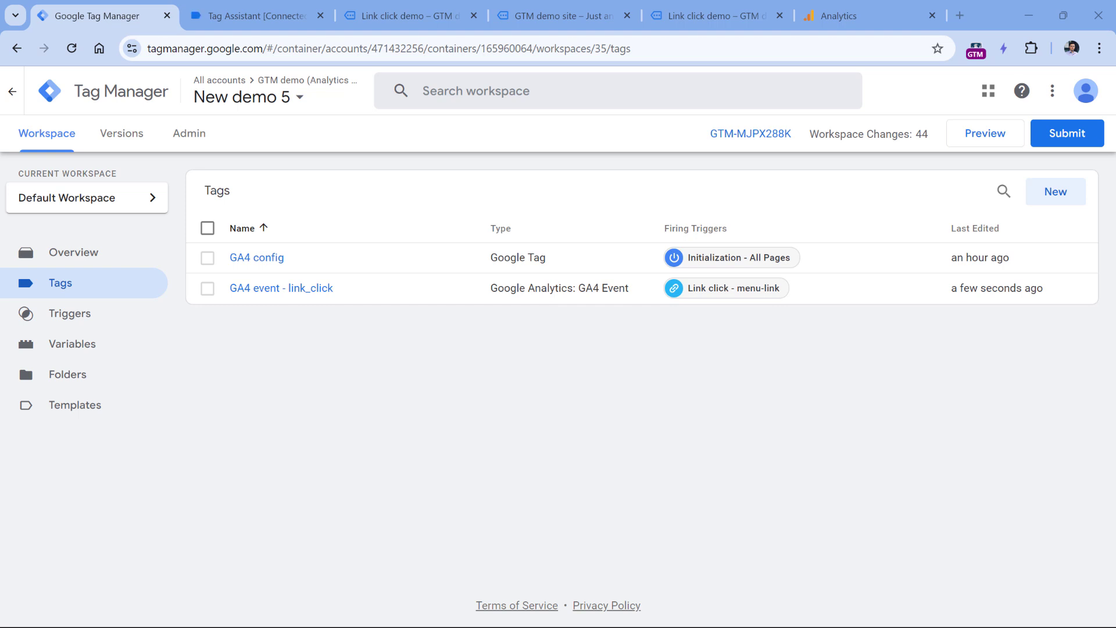
pyautogui.moveTo(132, 264)
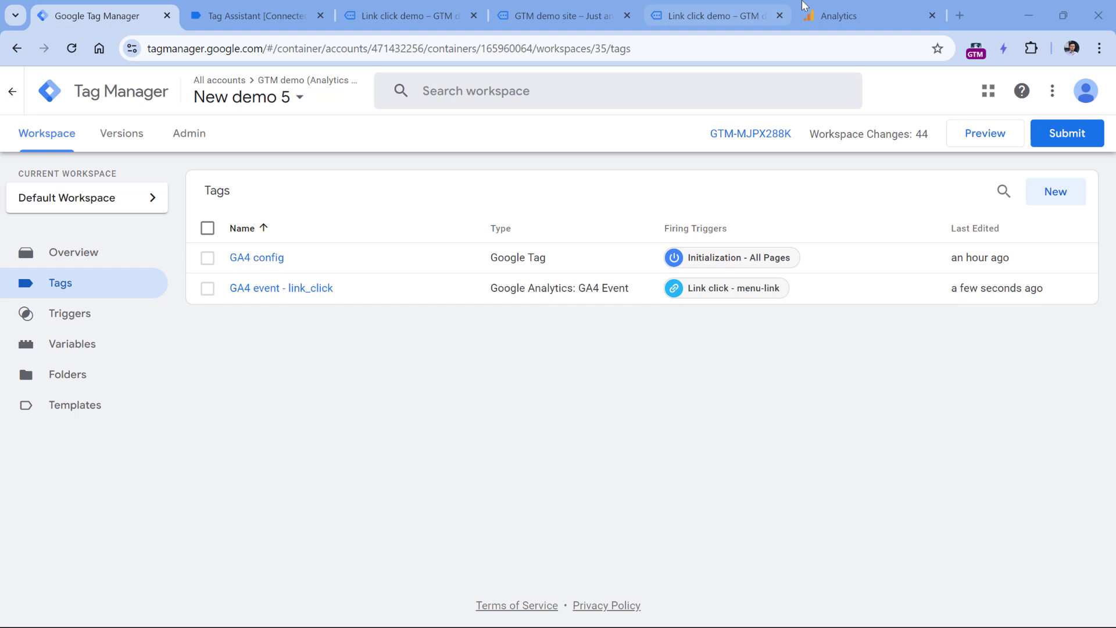
# Leave the Tags list unchanged and bring the Google Analytics tab to the front
pyautogui.click(854, 15)
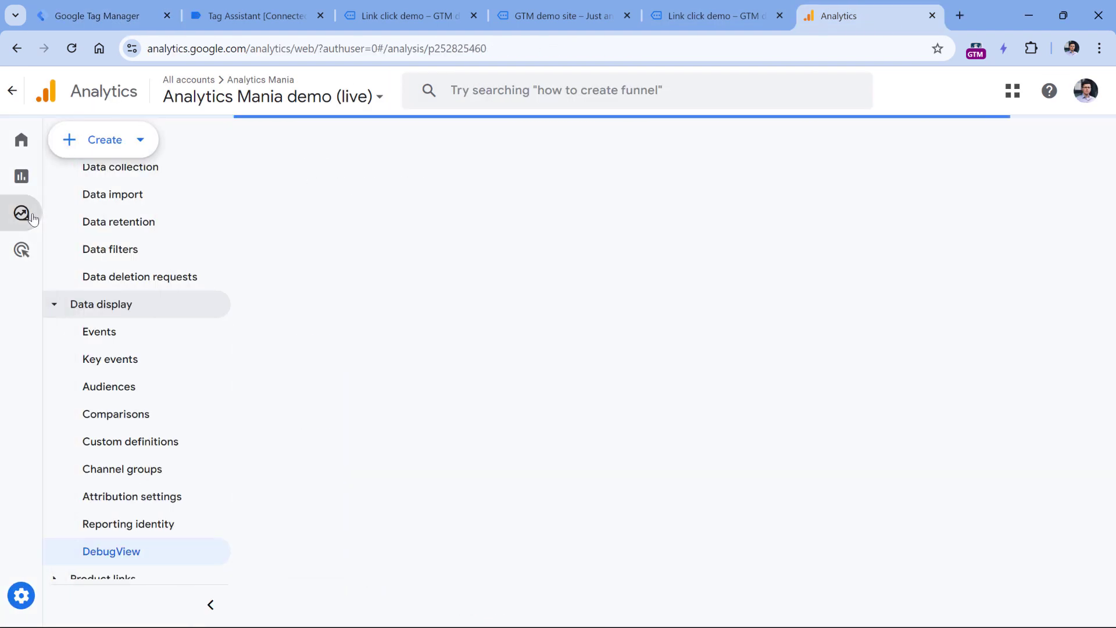
# Create a blank exploration and open the 372-dimension picker
pyautogui.click(22, 213)
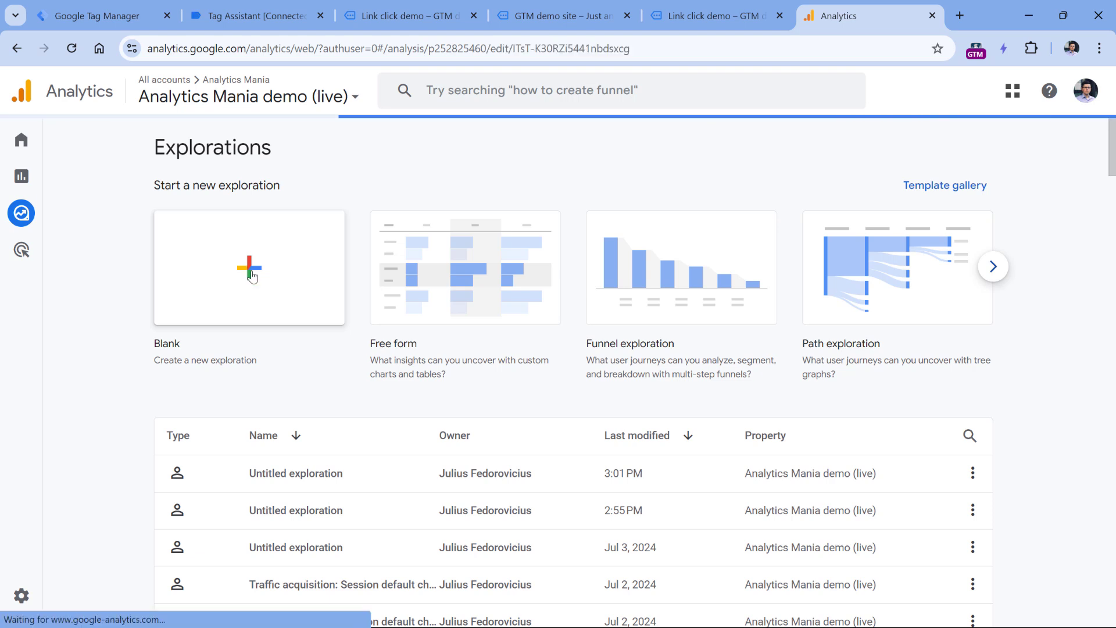
pyautogui.click(464, 267)
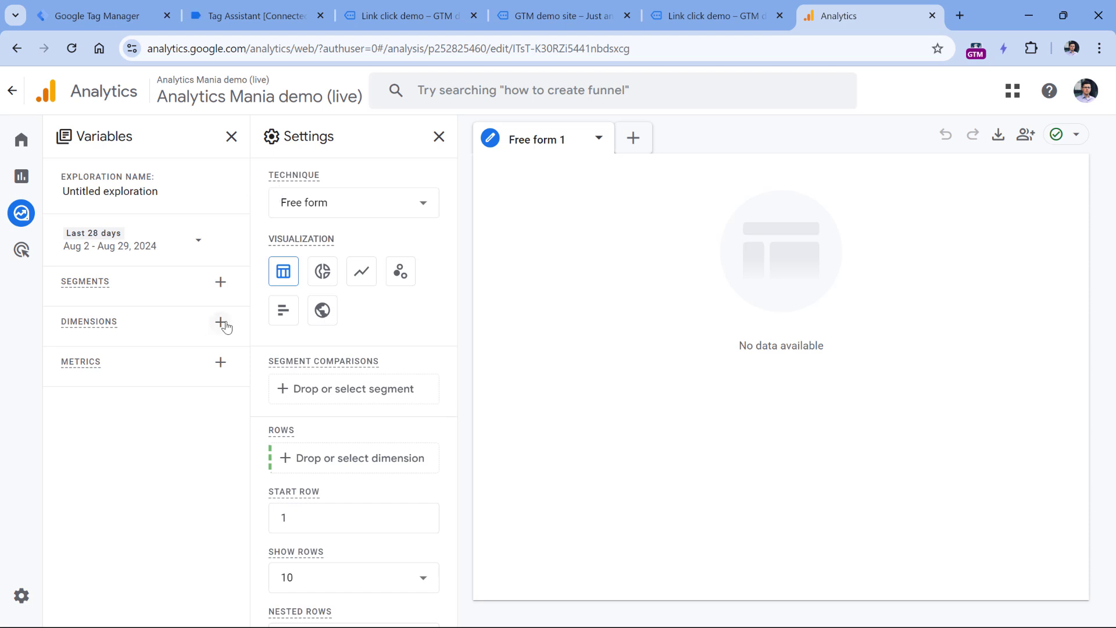
pyautogui.moveTo(220, 323)
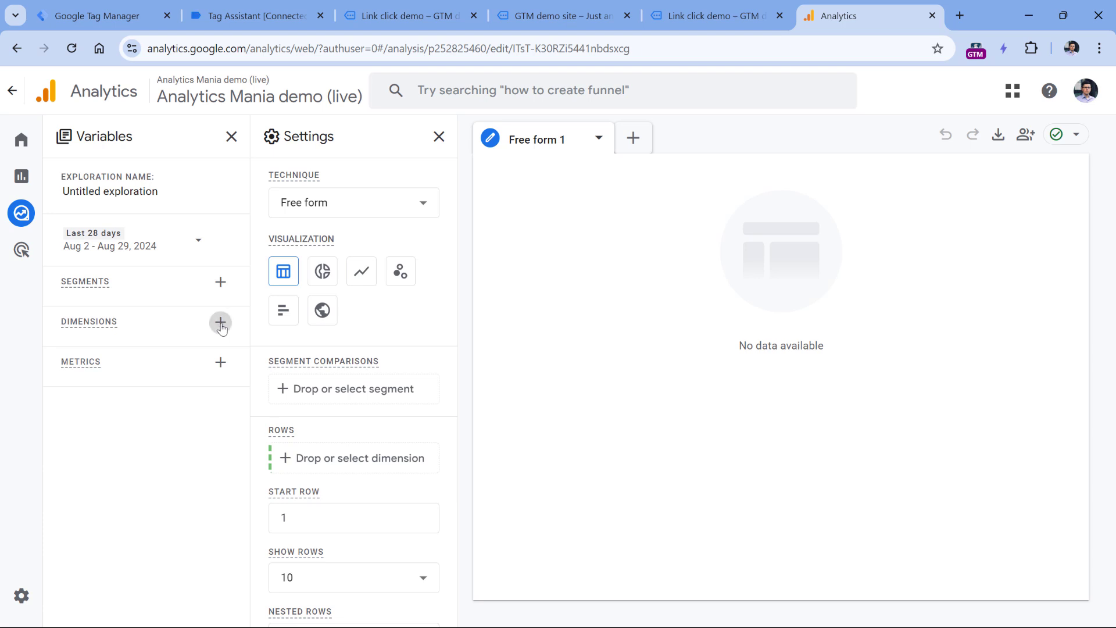
pyautogui.click(221, 322)
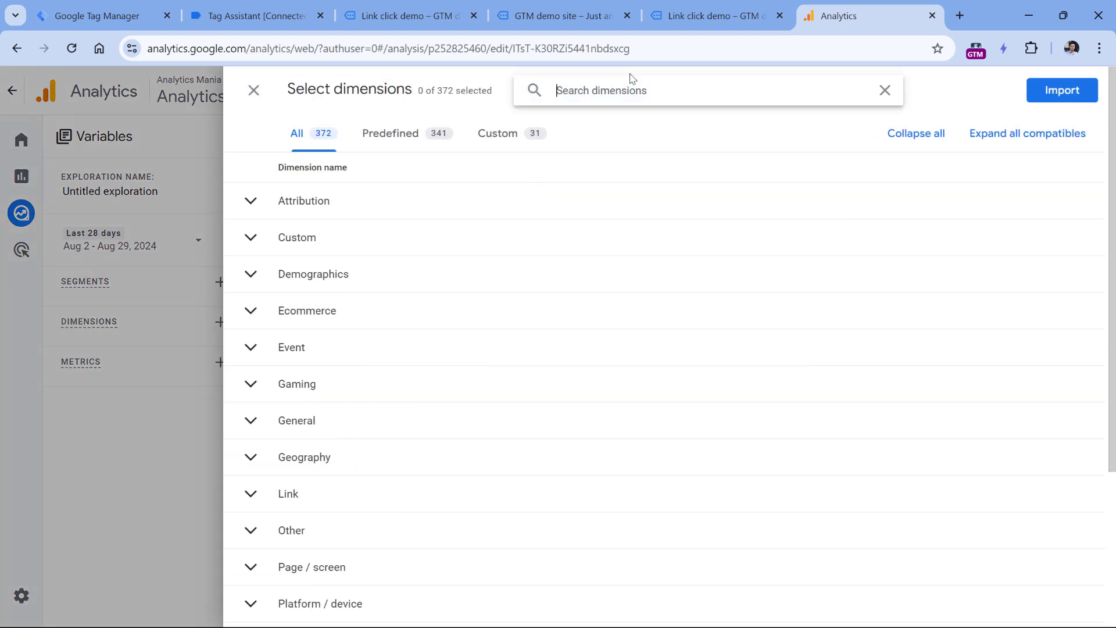
# Search for and select the Link text dimension
pyautogui.write('link text')
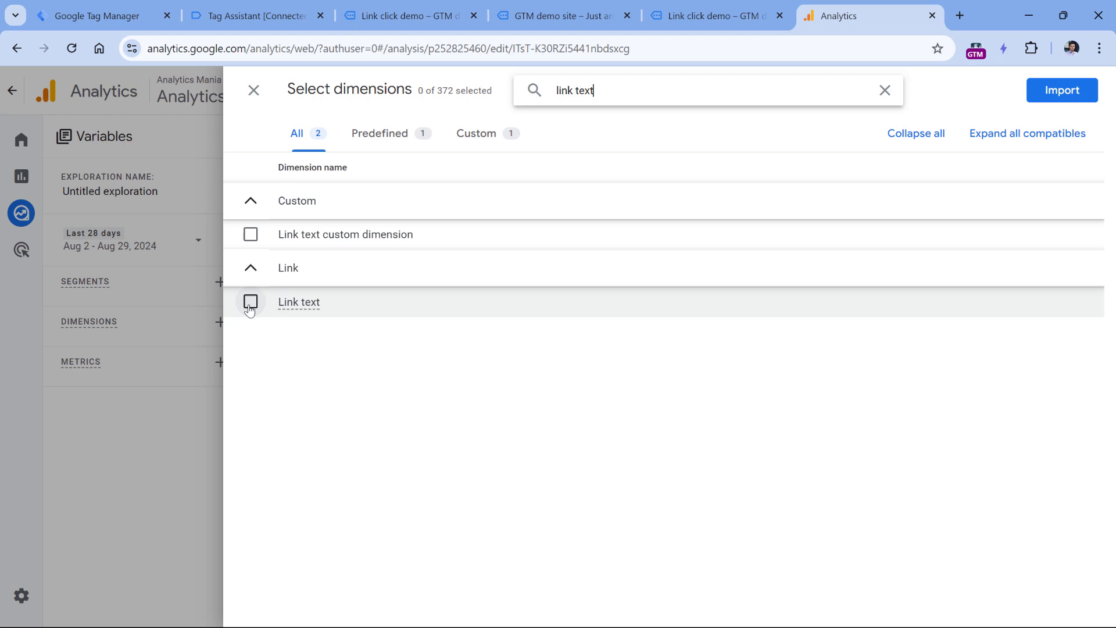
pyautogui.click(251, 302)
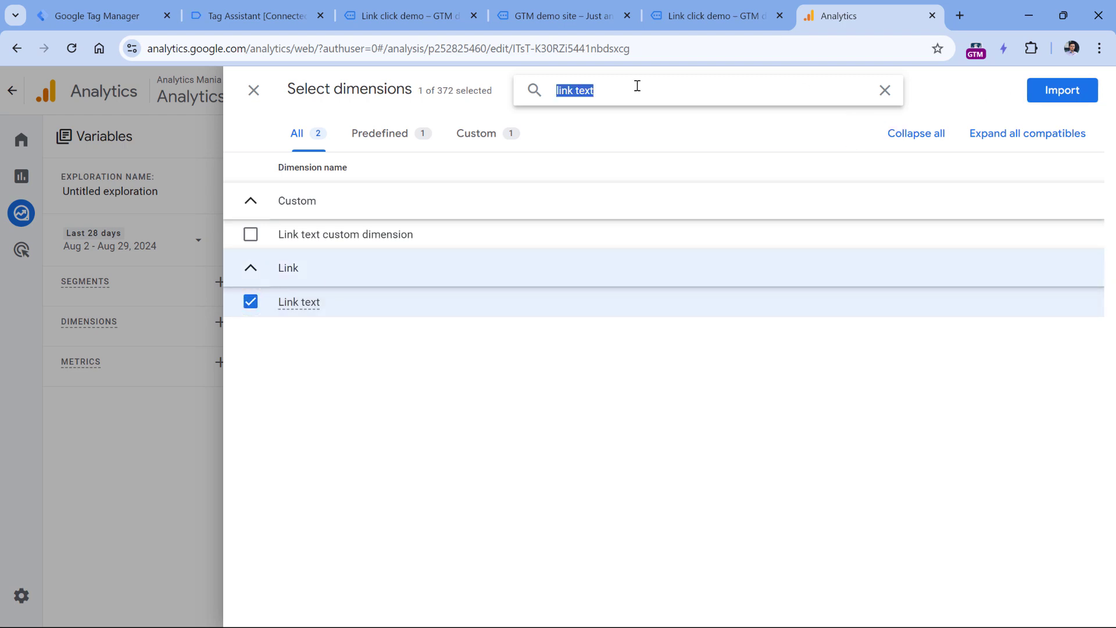
pyautogui.click(885, 91)
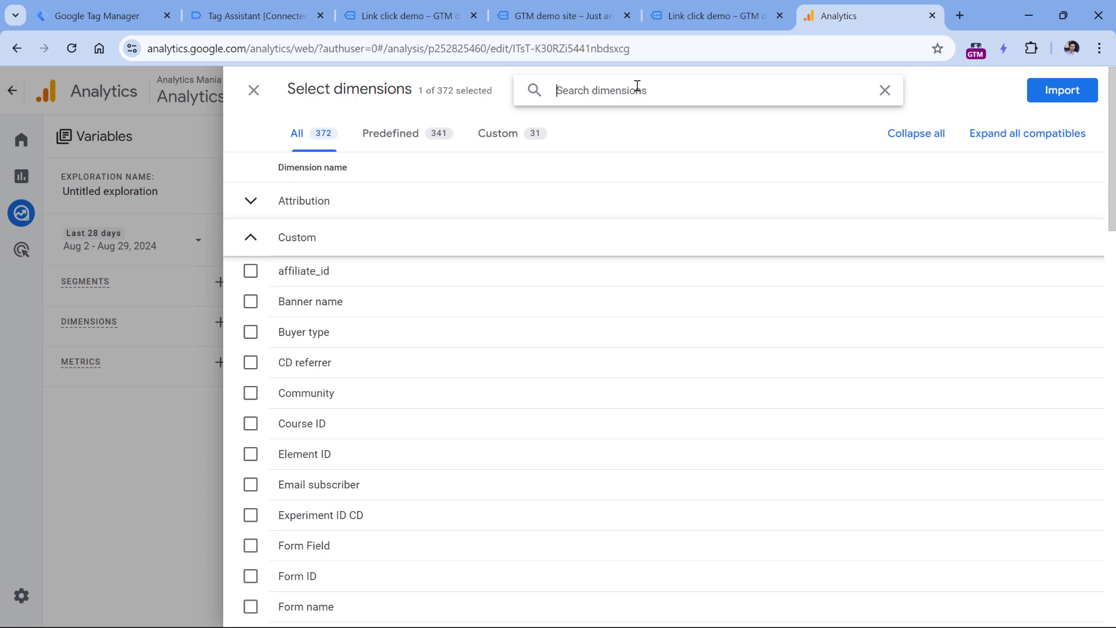
# Import the Event name dimension and open the metrics picker
pyautogui.write('event')
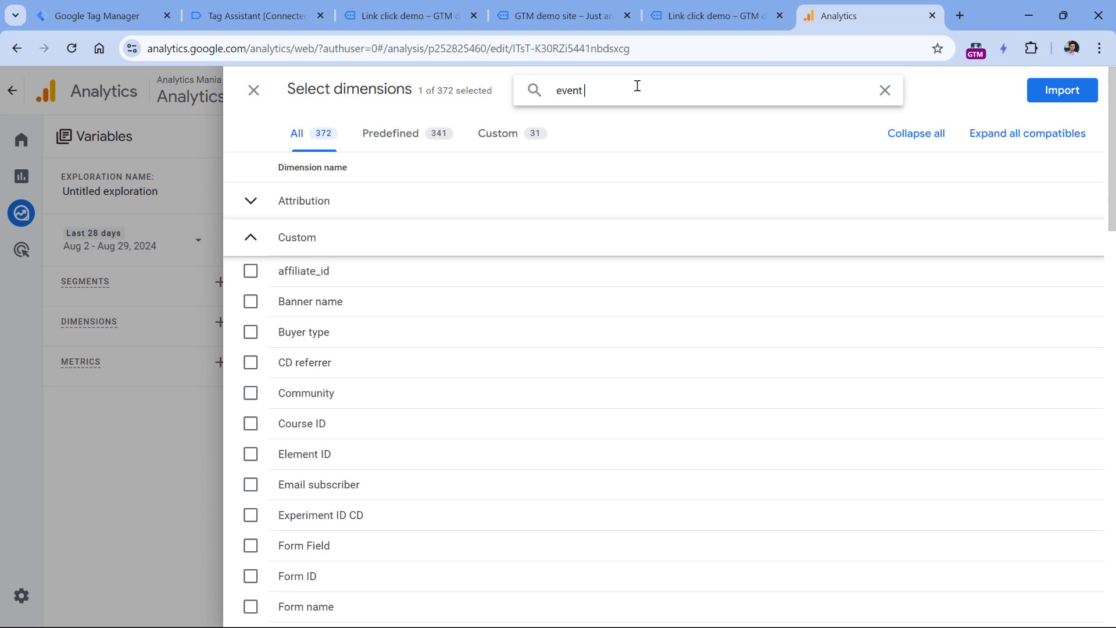
pyautogui.write('name')
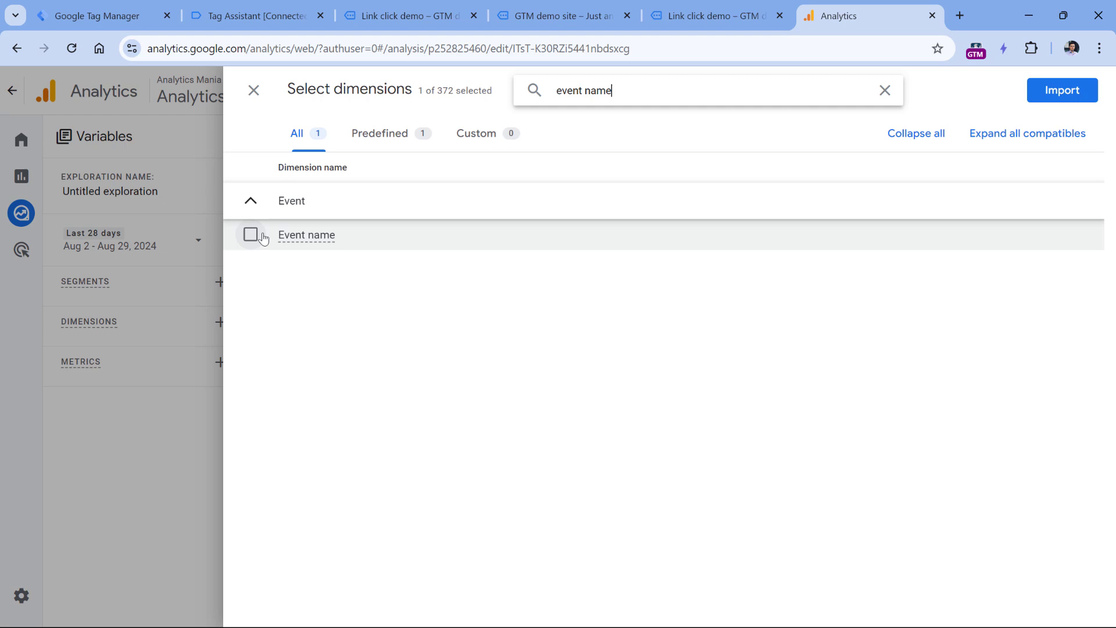
pyautogui.click(250, 234)
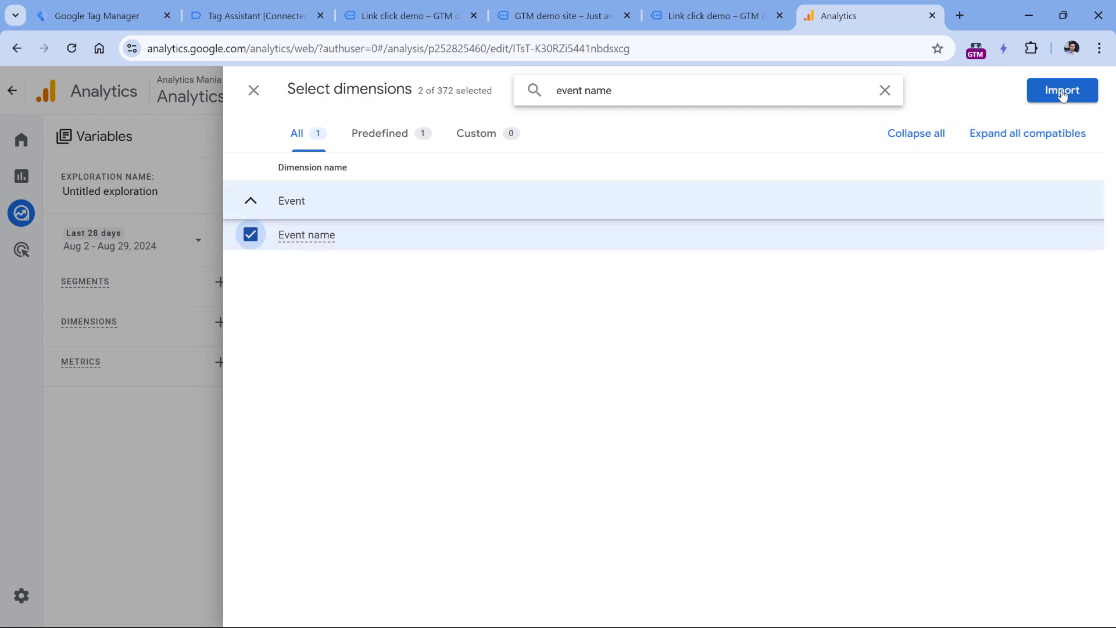
pyautogui.click(1061, 90)
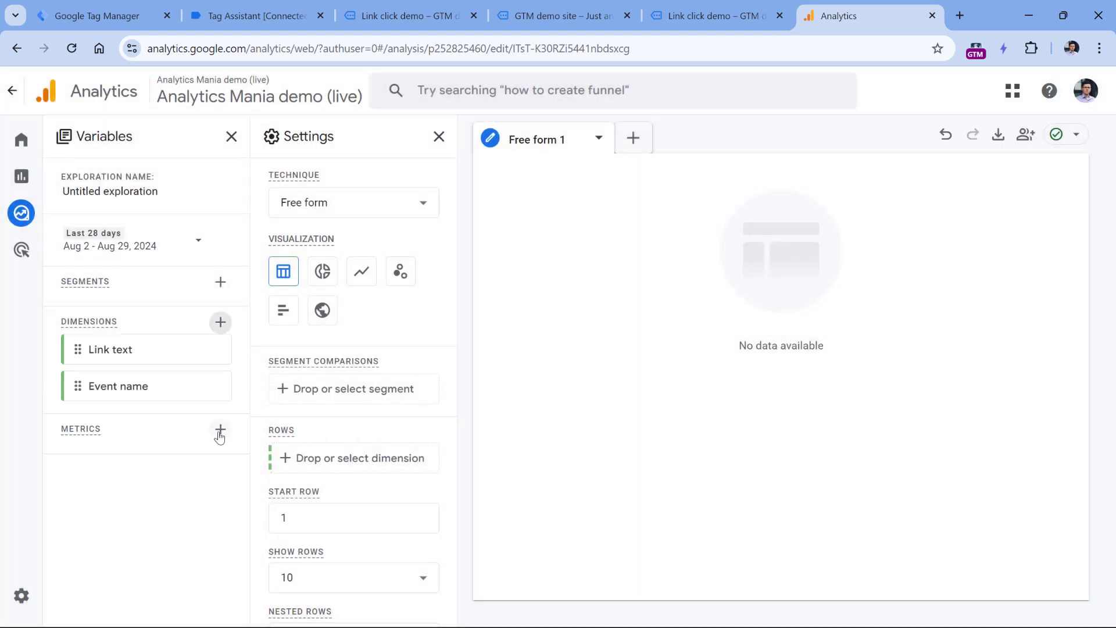
pyautogui.click(220, 432)
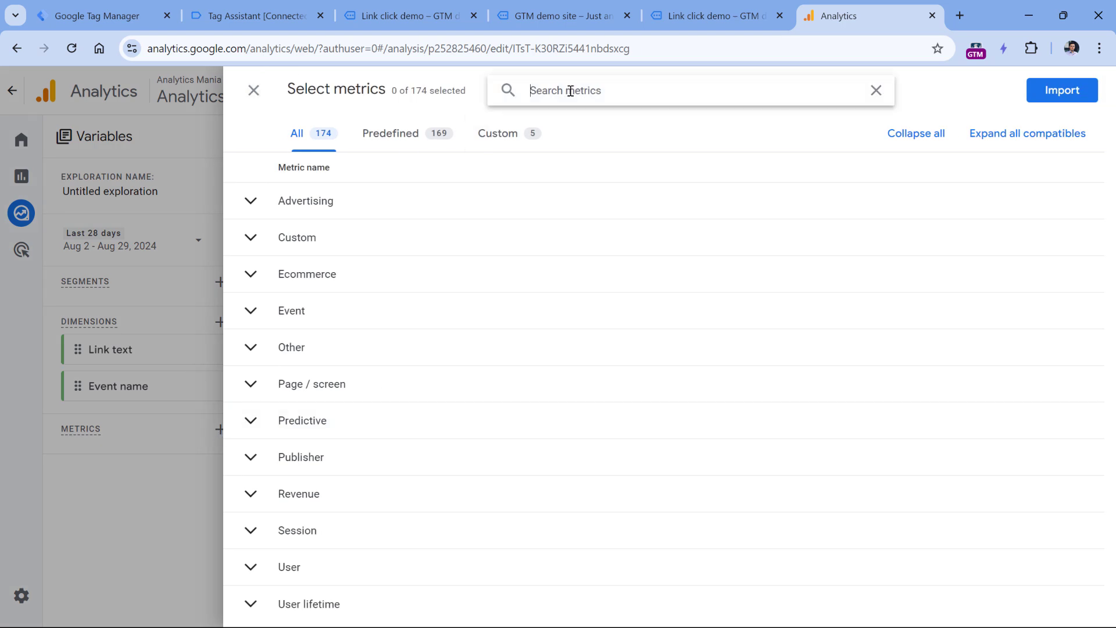
# Find and import the Event count metric into the exploration
pyautogui.write('event count')
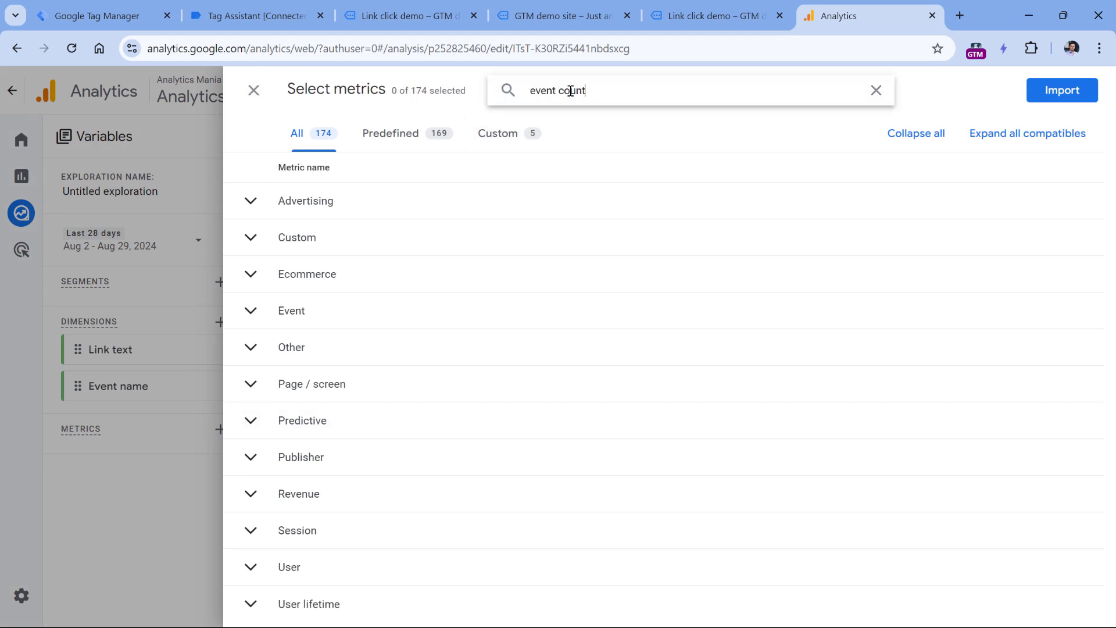
pyautogui.click(251, 235)
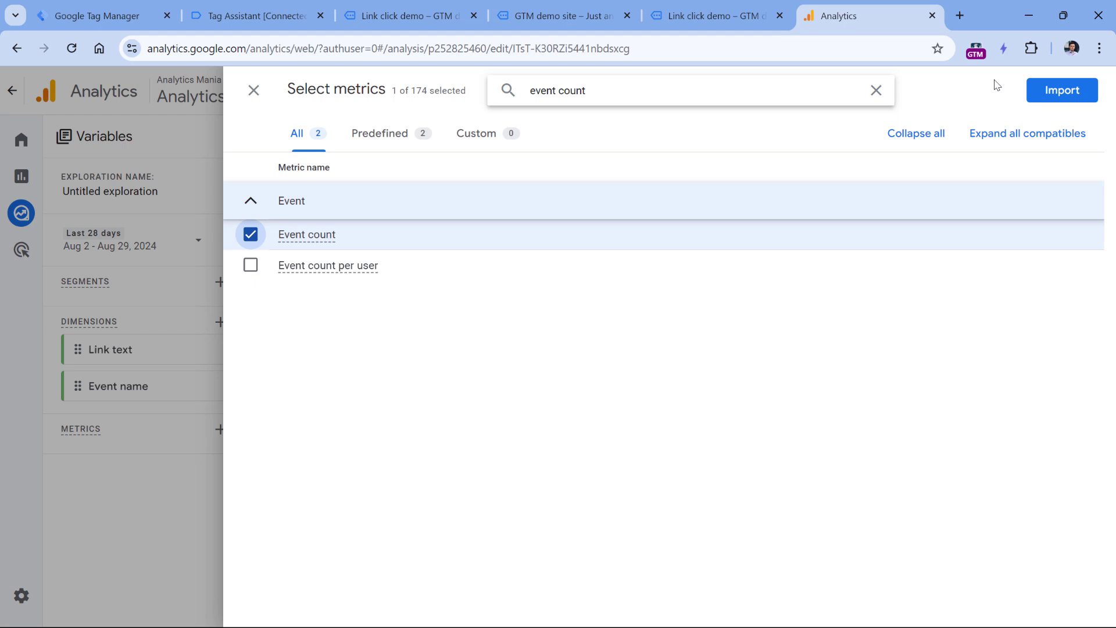
pyautogui.click(1061, 90)
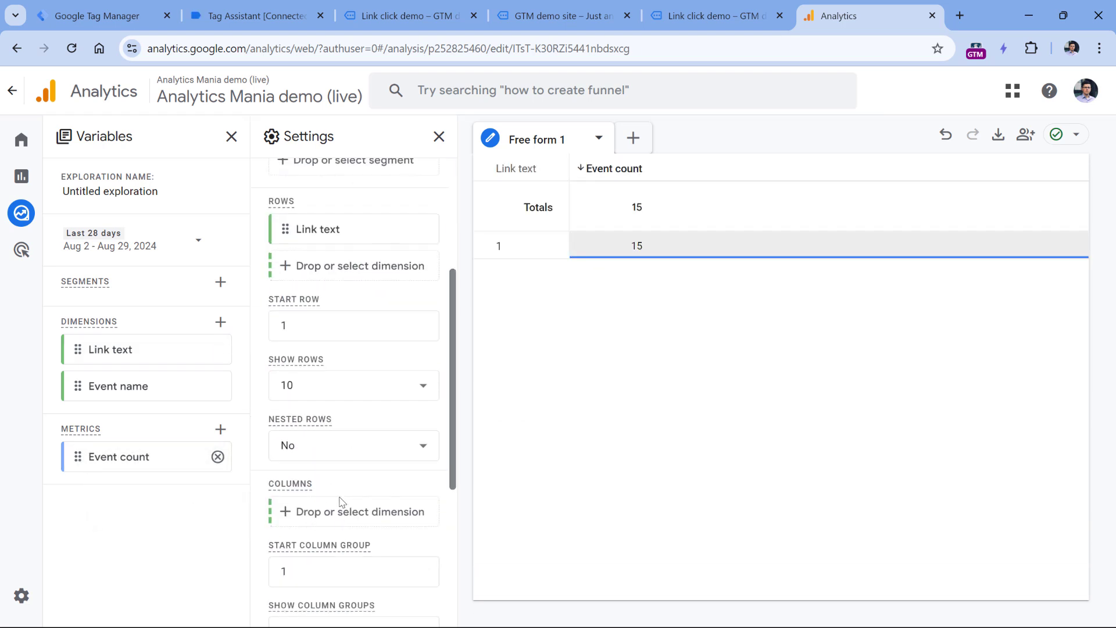
# Add an Event name filter in the exploration's Filters section
pyautogui.scroll(3)
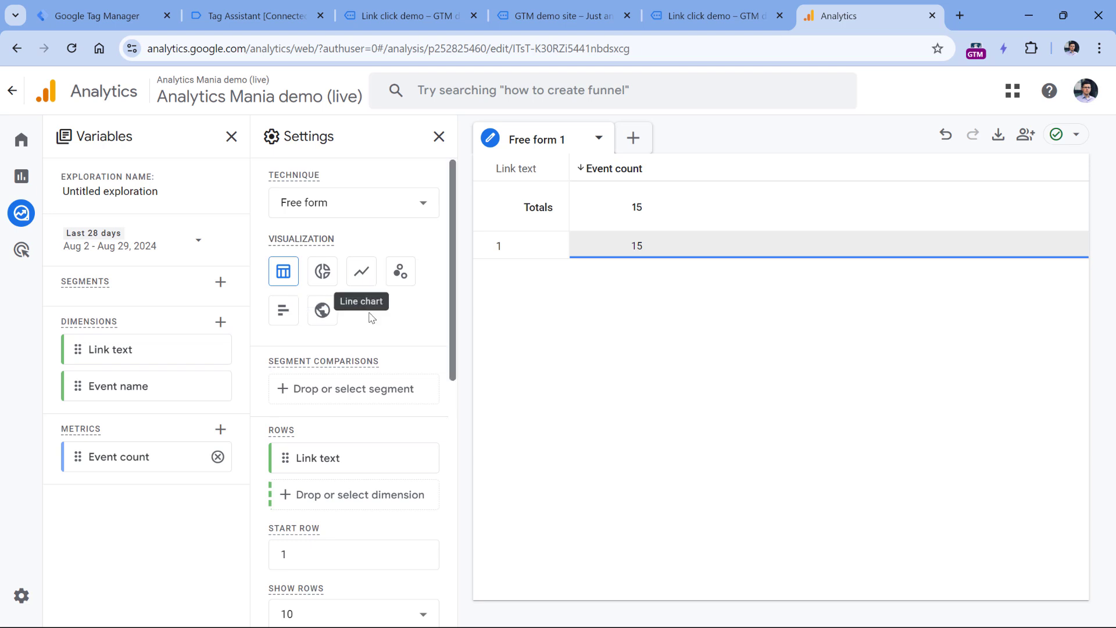
pyautogui.moveTo(364, 301)
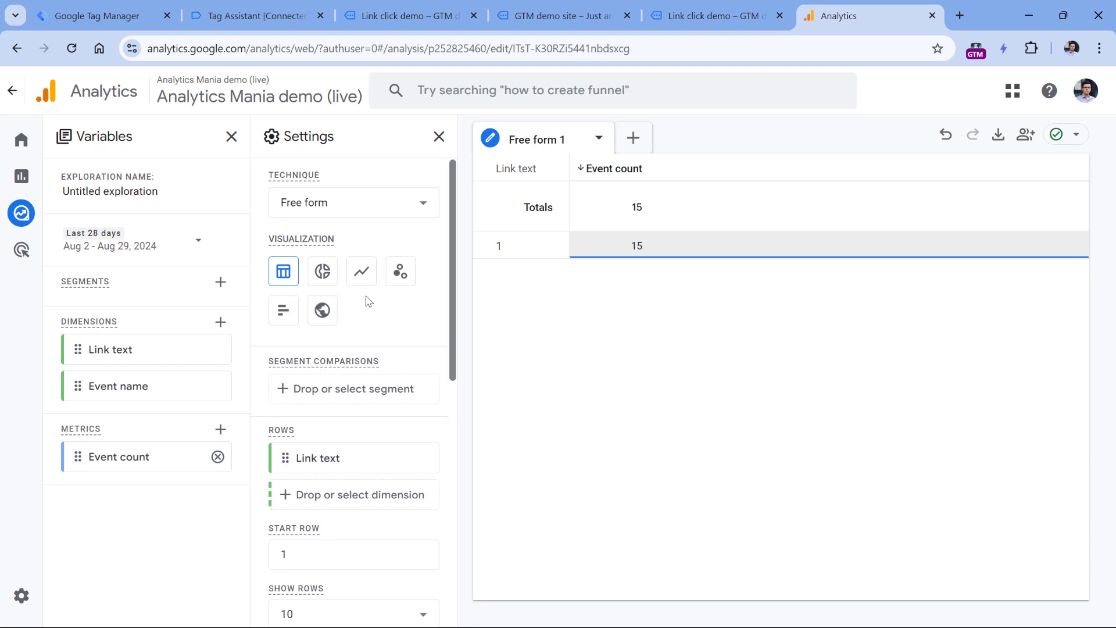
pyautogui.scroll(-3)
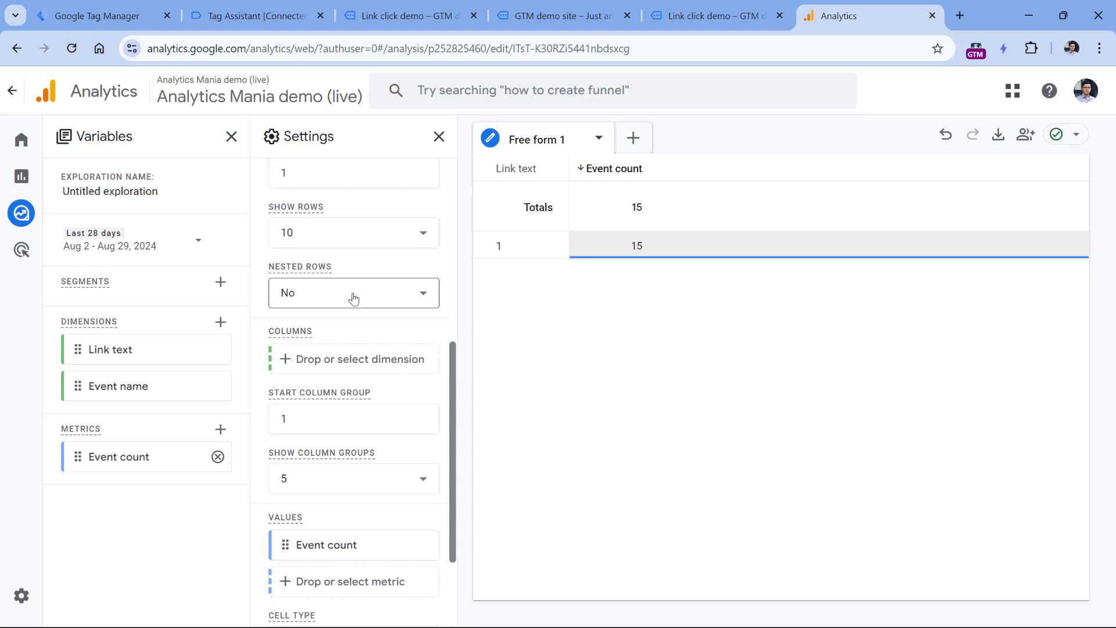
pyautogui.scroll(-3)
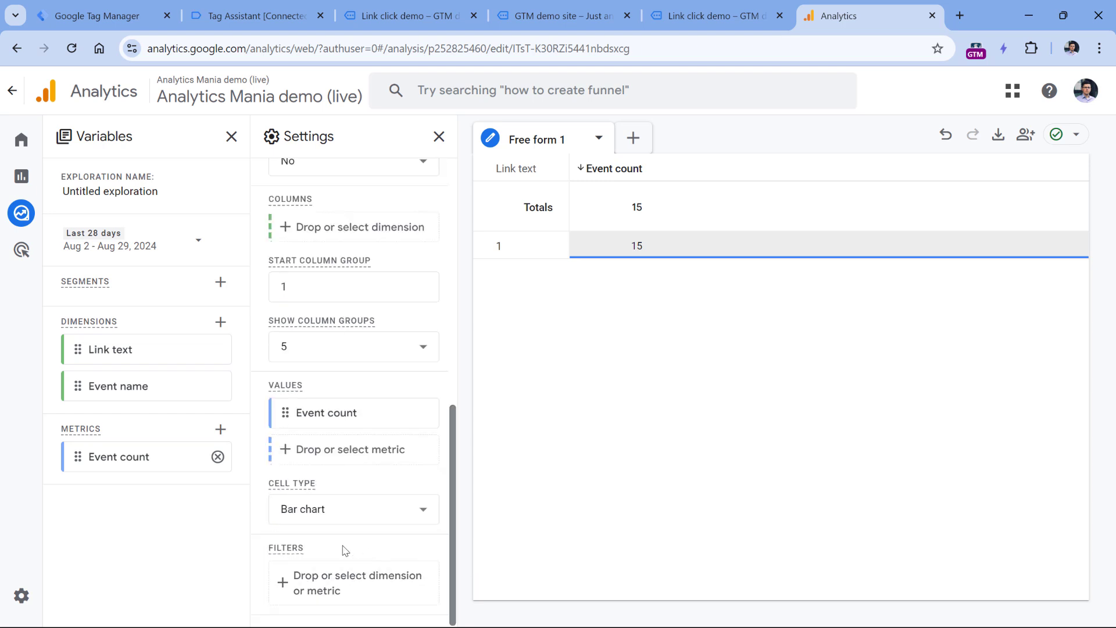
pyautogui.moveTo(354, 583)
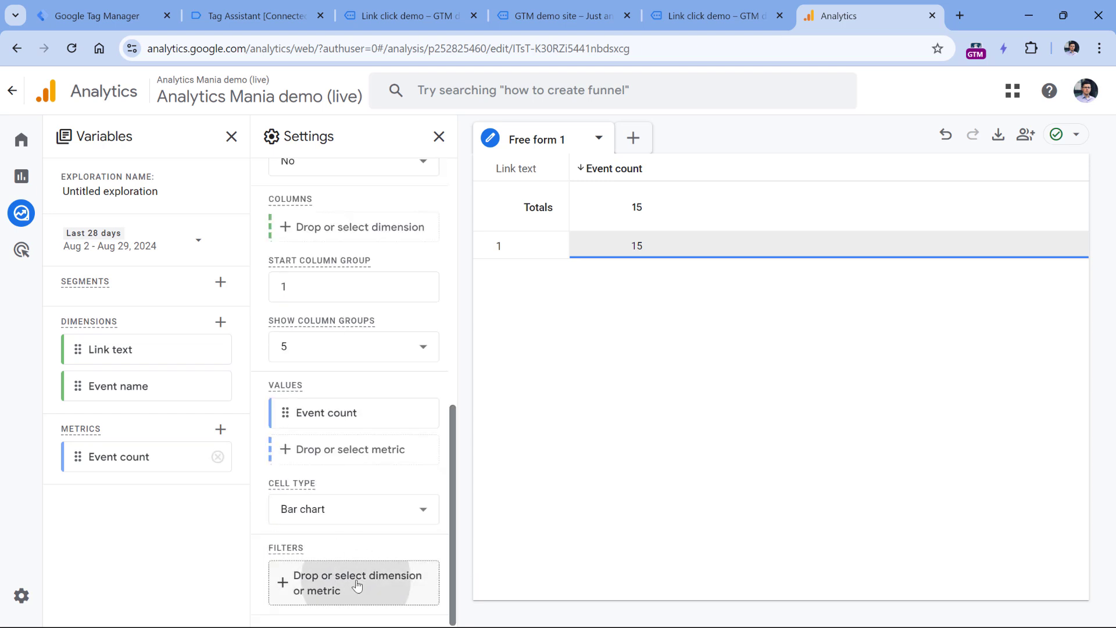
pyautogui.click(354, 584)
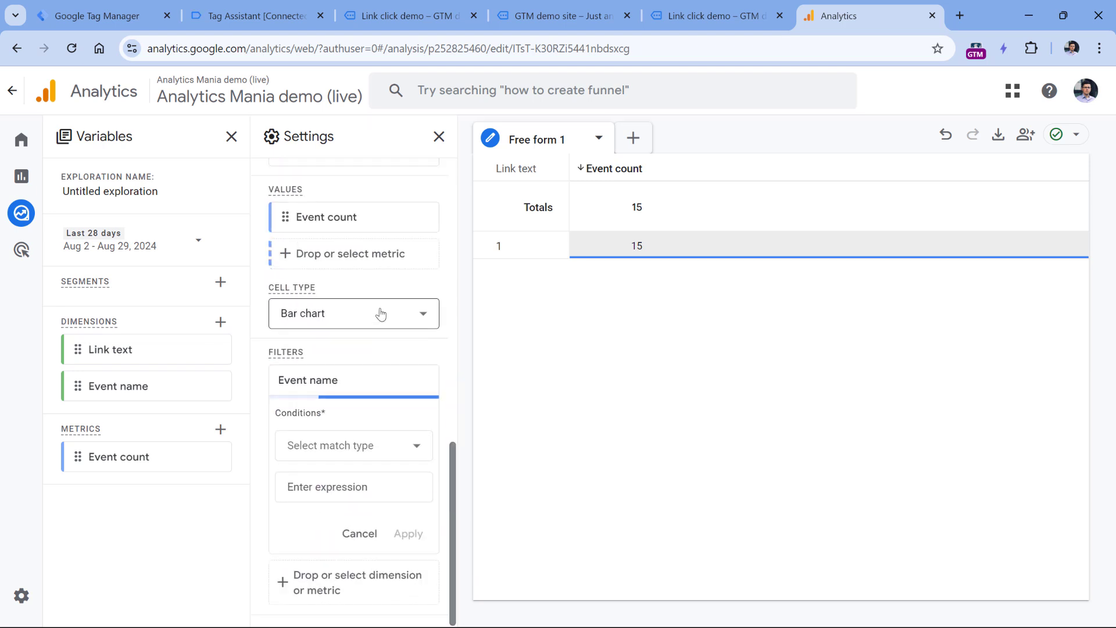
pyautogui.moveTo(338, 363)
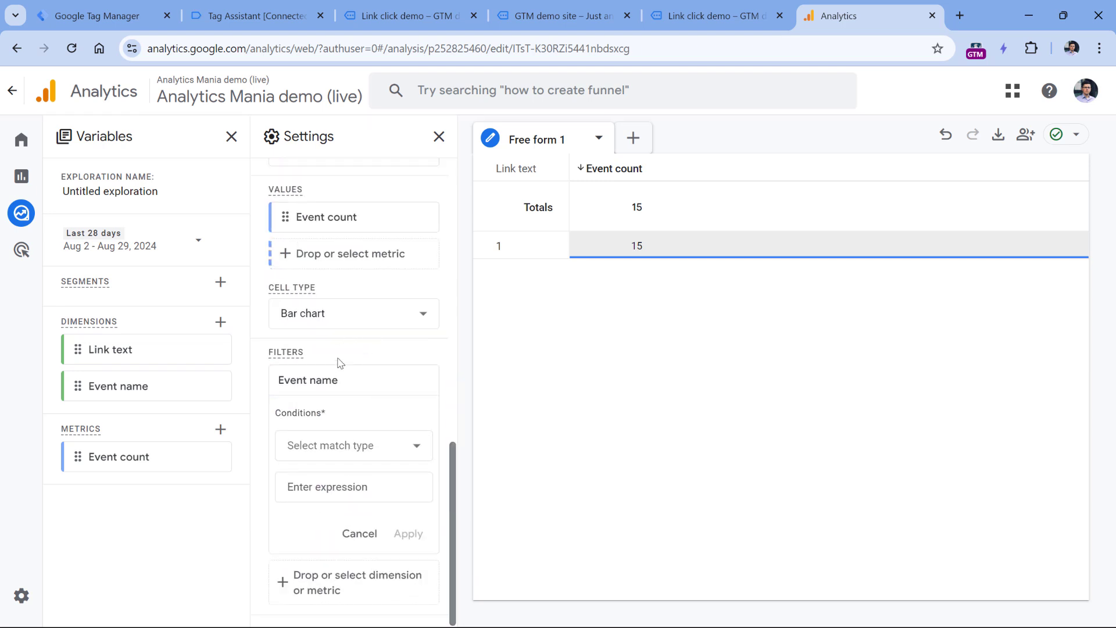
# Filter the exploration to Event name exactly matching link_click
pyautogui.click(352, 445)
pyautogui.write('link')
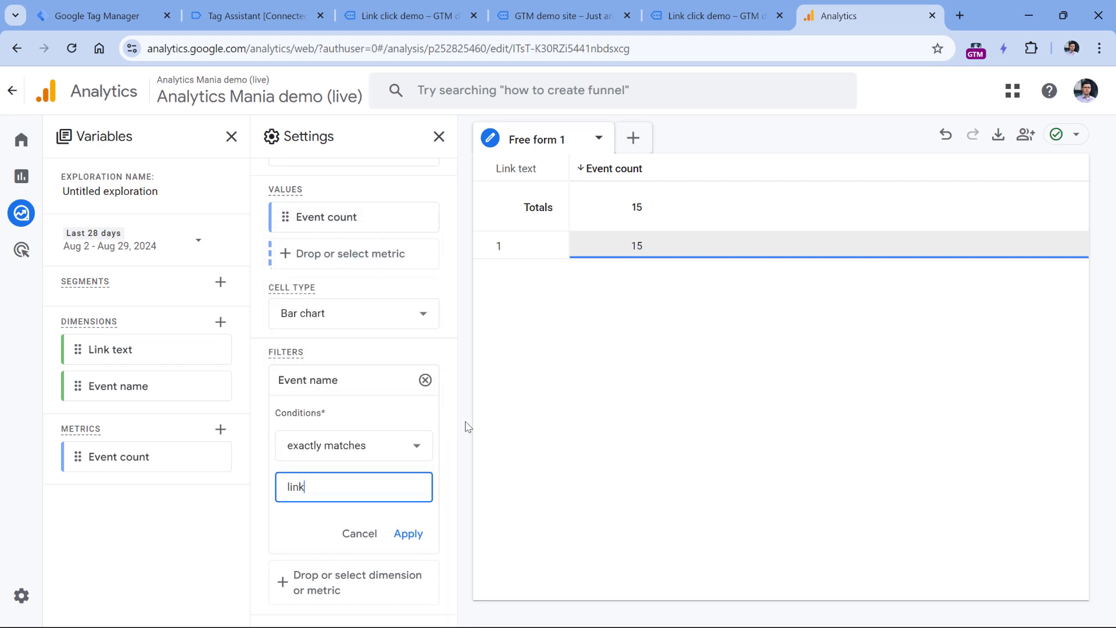
pyautogui.write('_click')
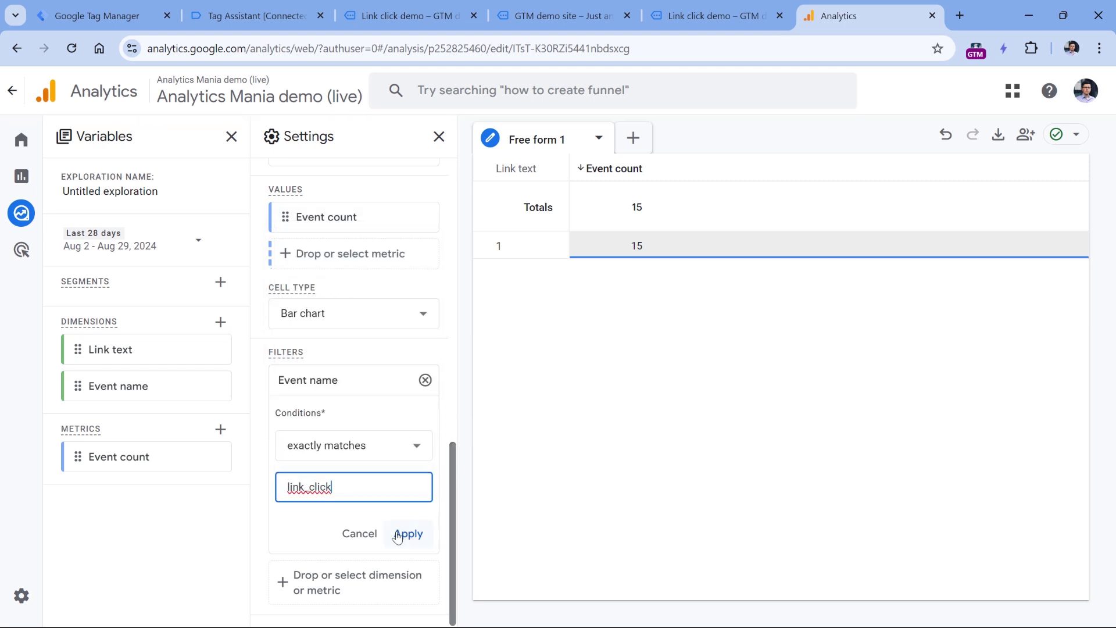
pyautogui.click(408, 533)
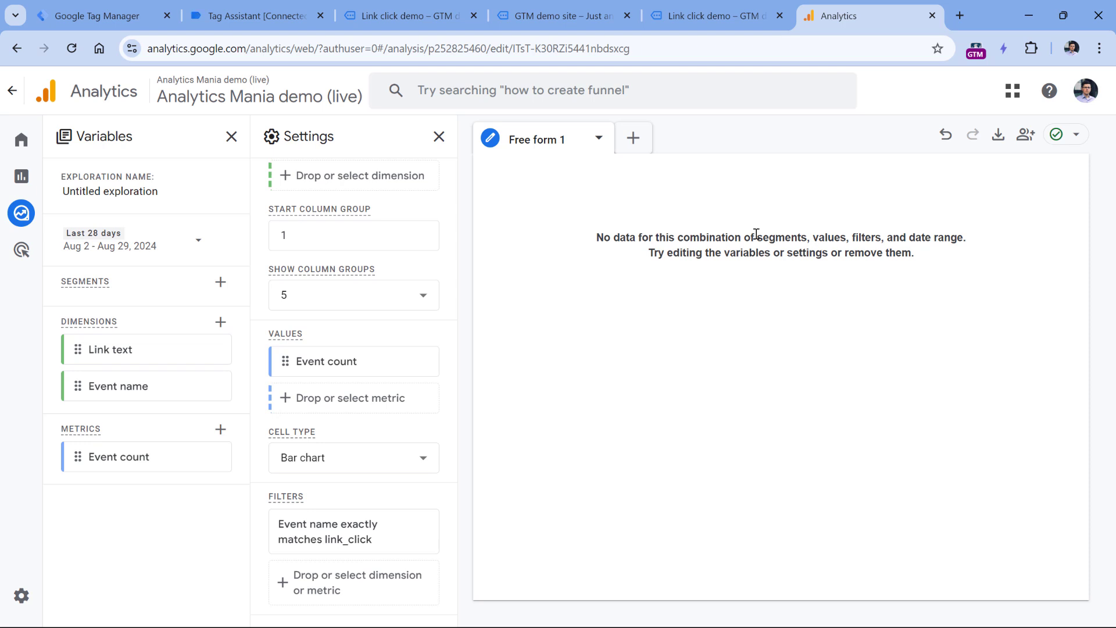
pyautogui.moveTo(789, 232)
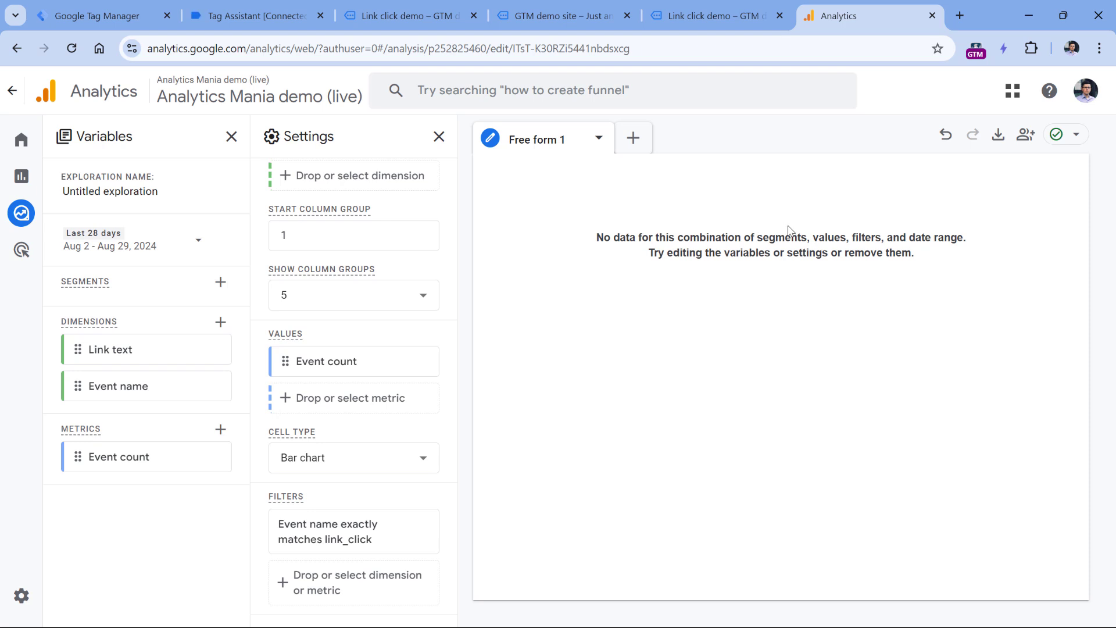
pyautogui.click(133, 240)
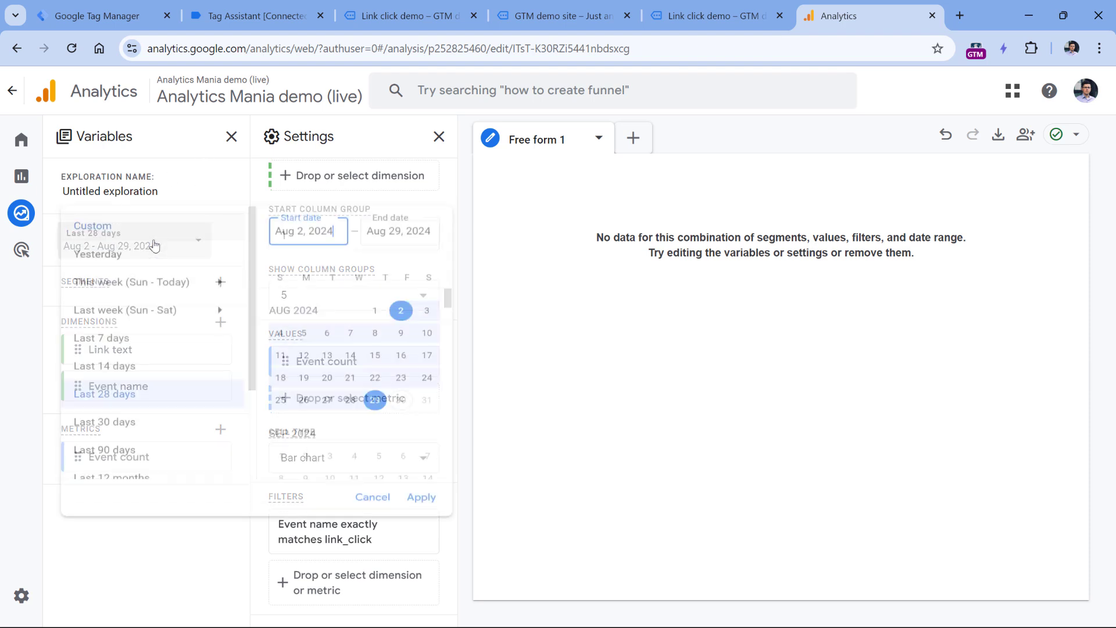
# Widen the date range to the last 12 months and check the demo site tab
pyautogui.scroll(-3)
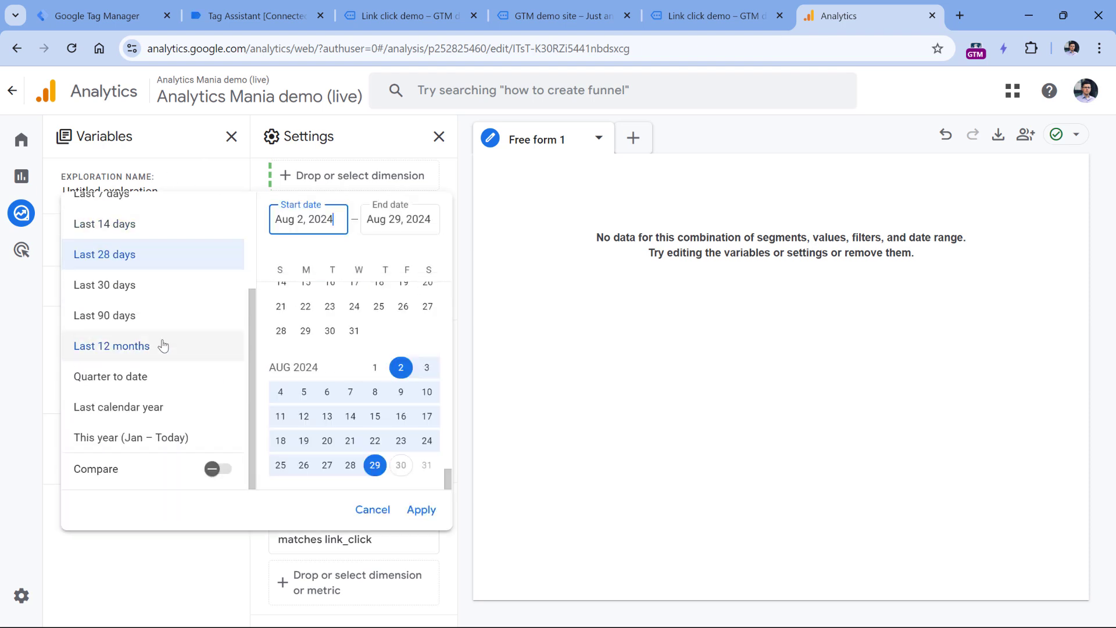
pyautogui.click(111, 346)
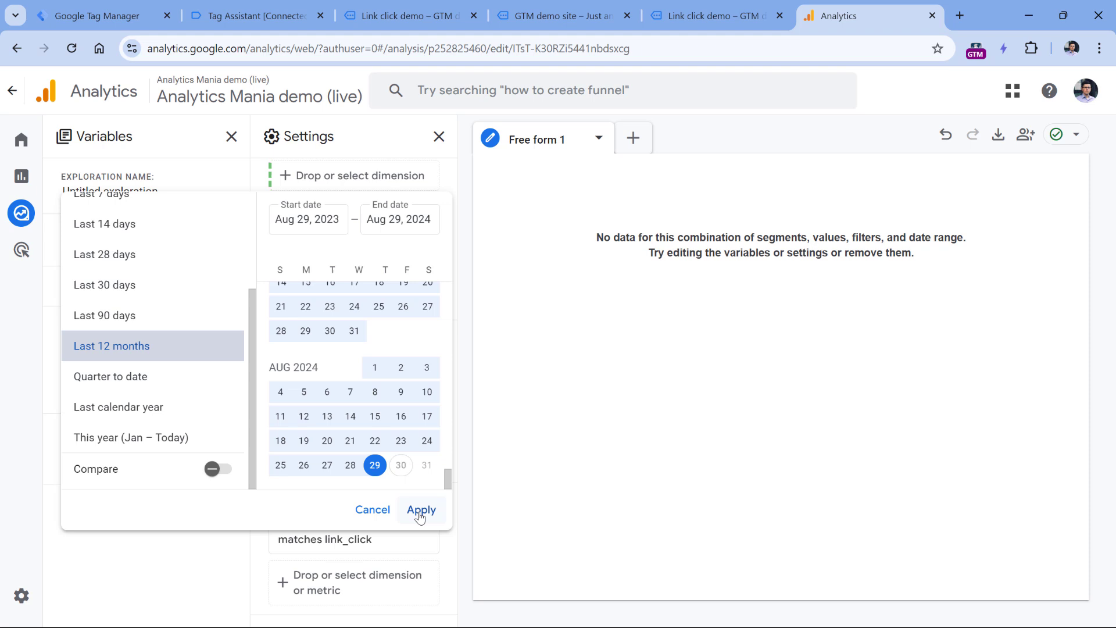
pyautogui.click(421, 510)
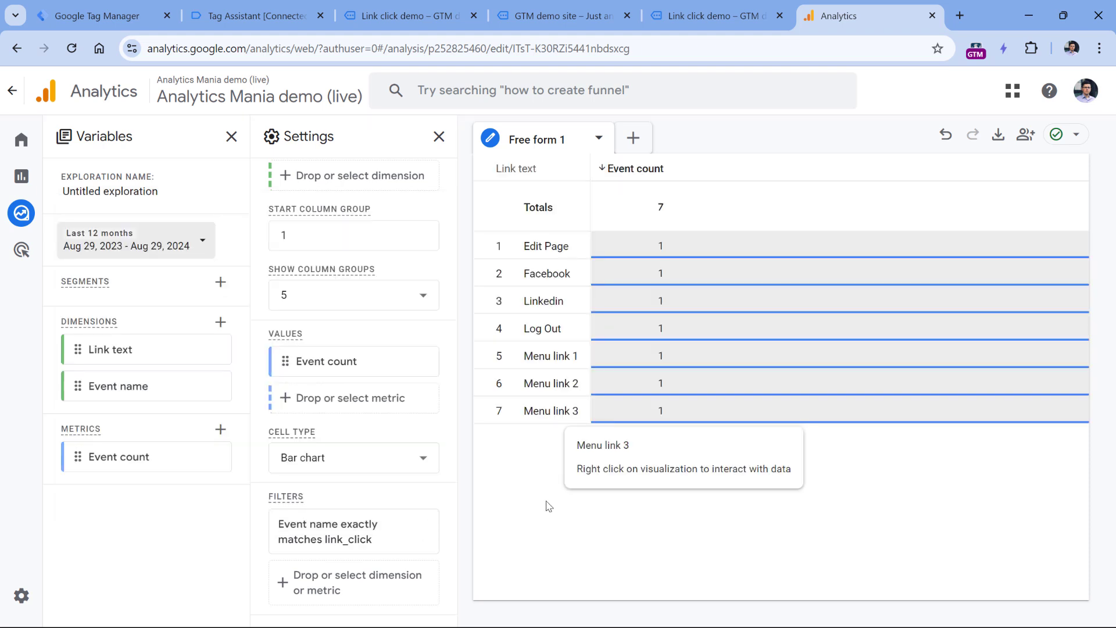
pyautogui.moveTo(548, 353)
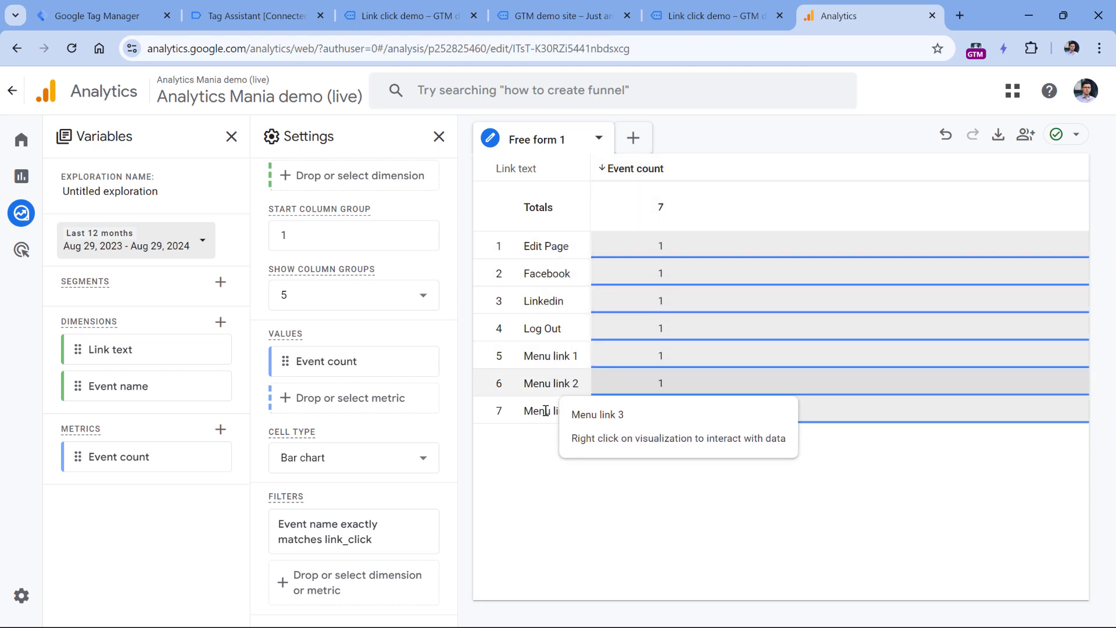
pyautogui.moveTo(541, 355)
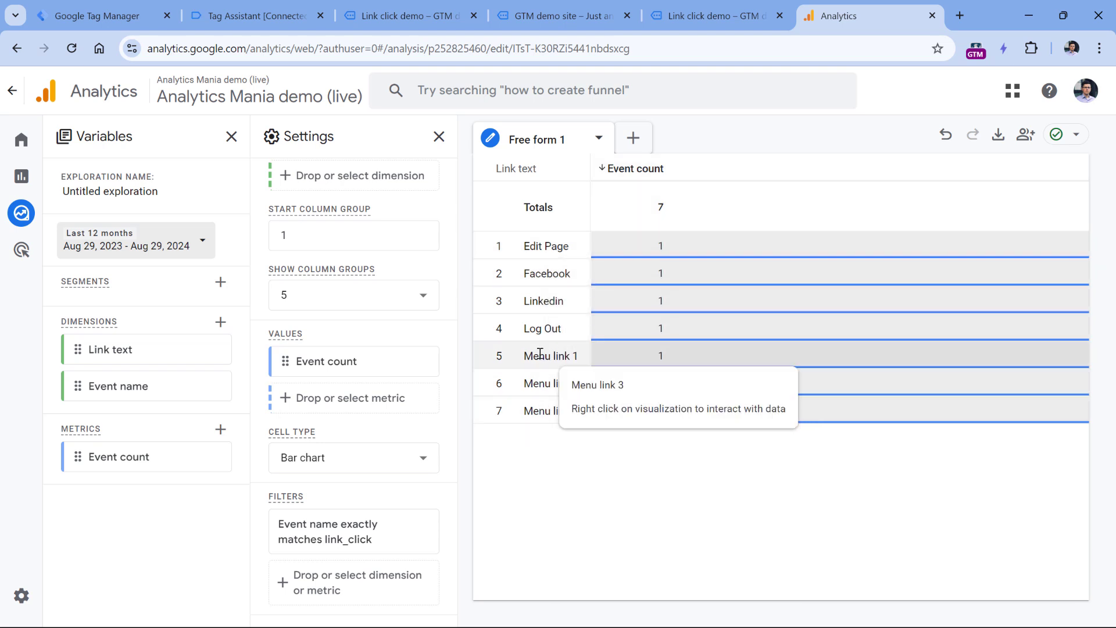
pyautogui.click(714, 16)
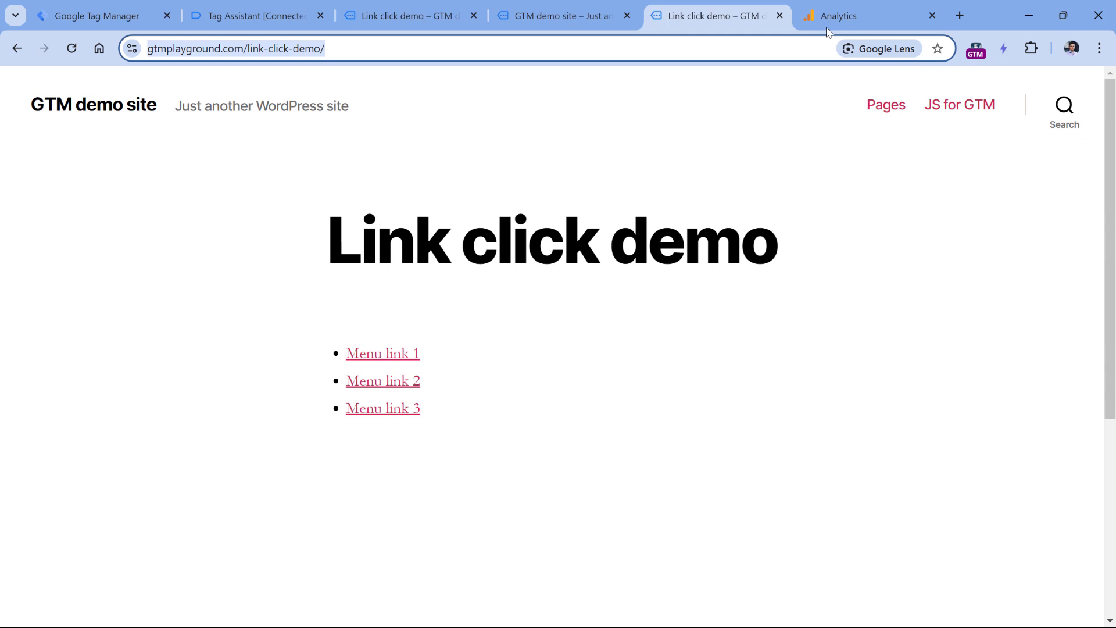
pyautogui.click(840, 16)
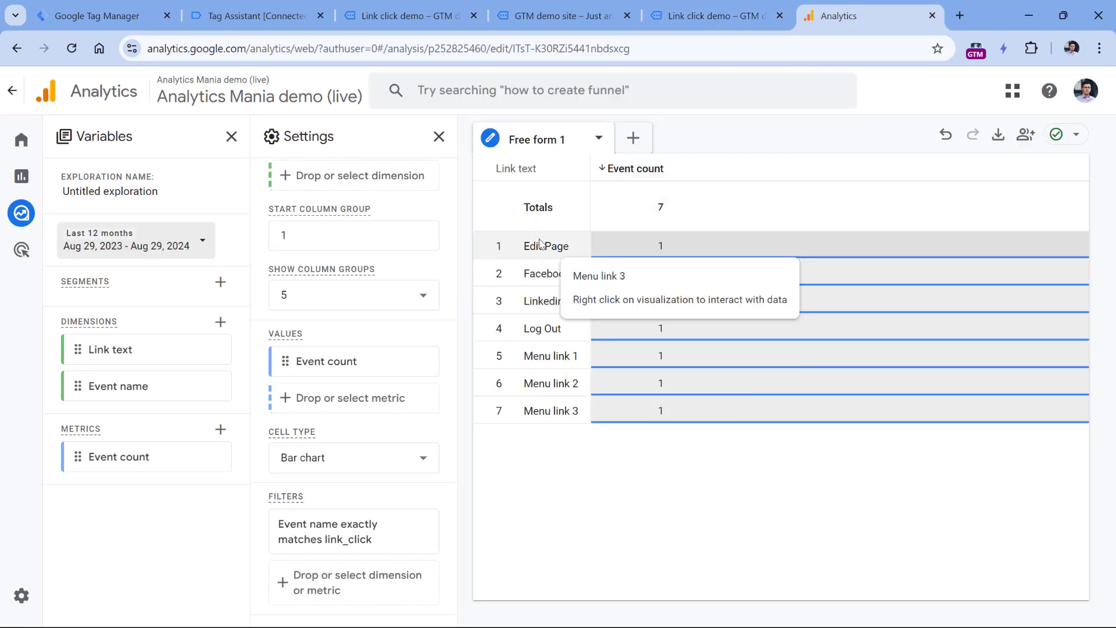
pyautogui.moveTo(546, 245)
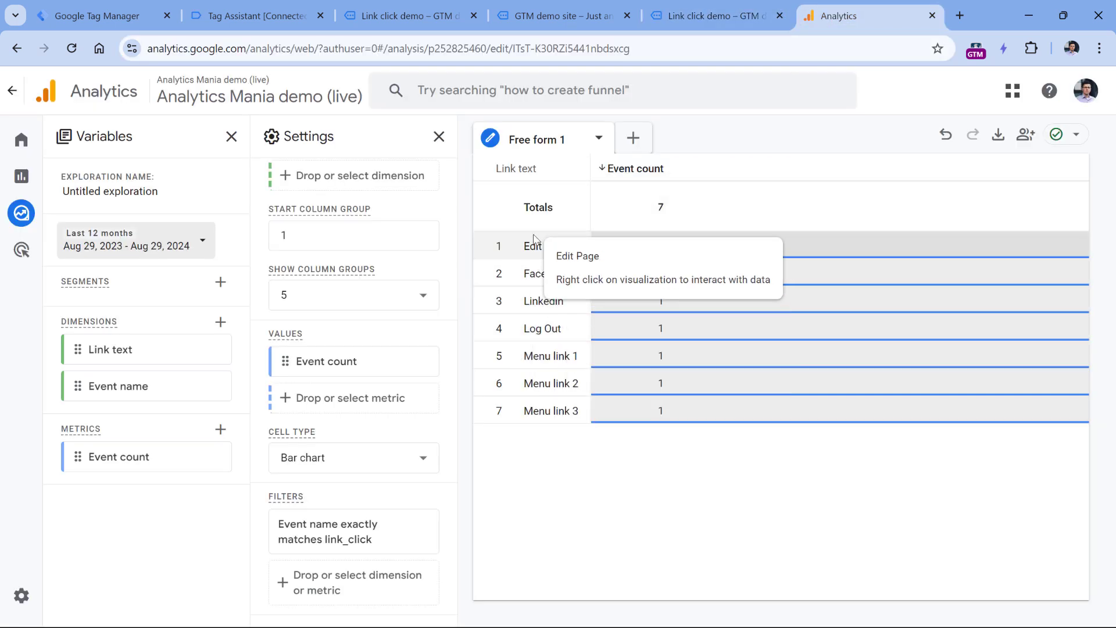